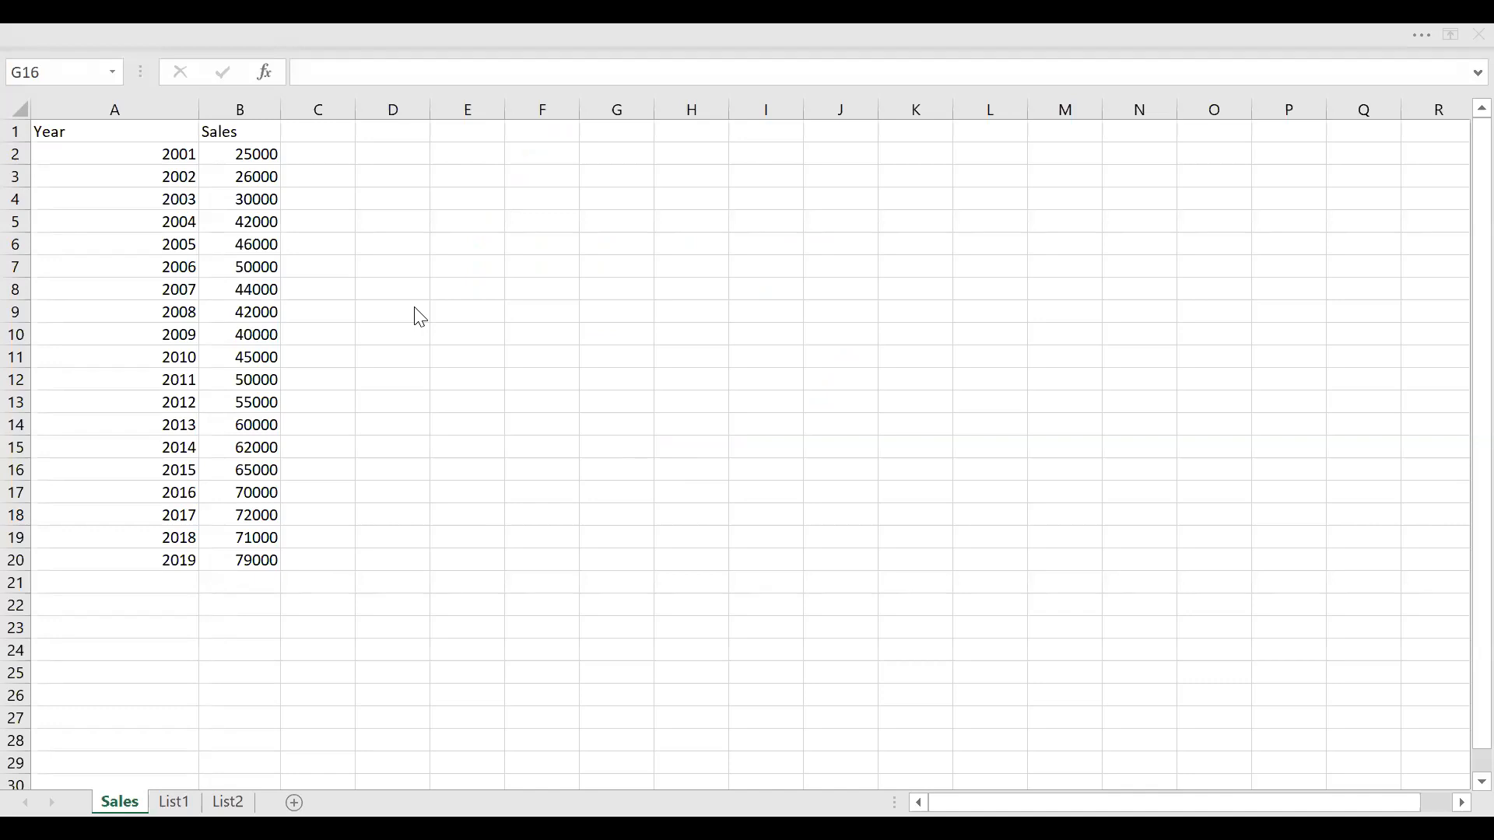
mouse_move(117, 141)
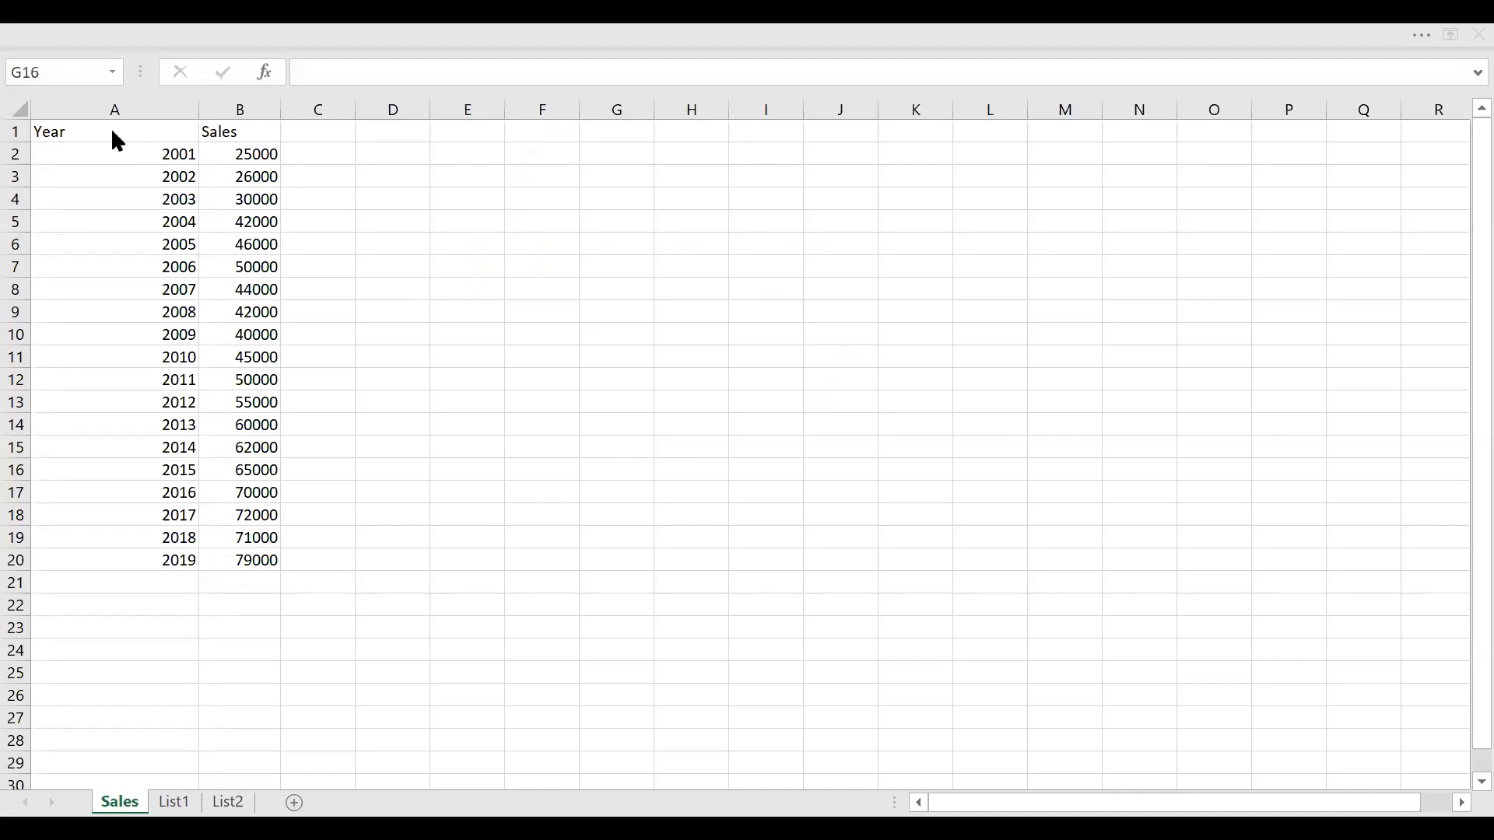
Review the Sales worksheet and its Year column header
left_click(616, 470)
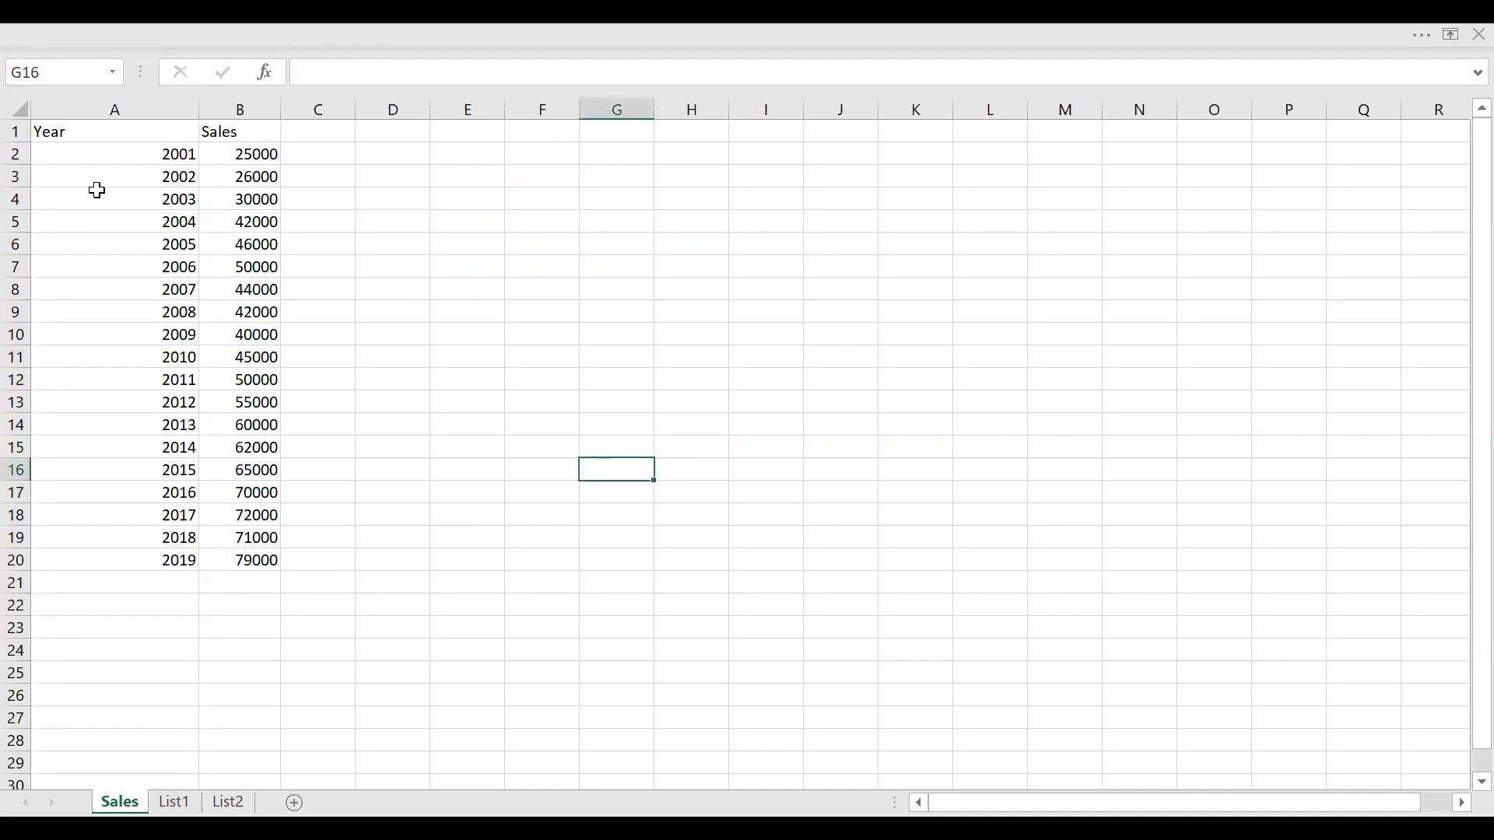
left_click(113, 109)
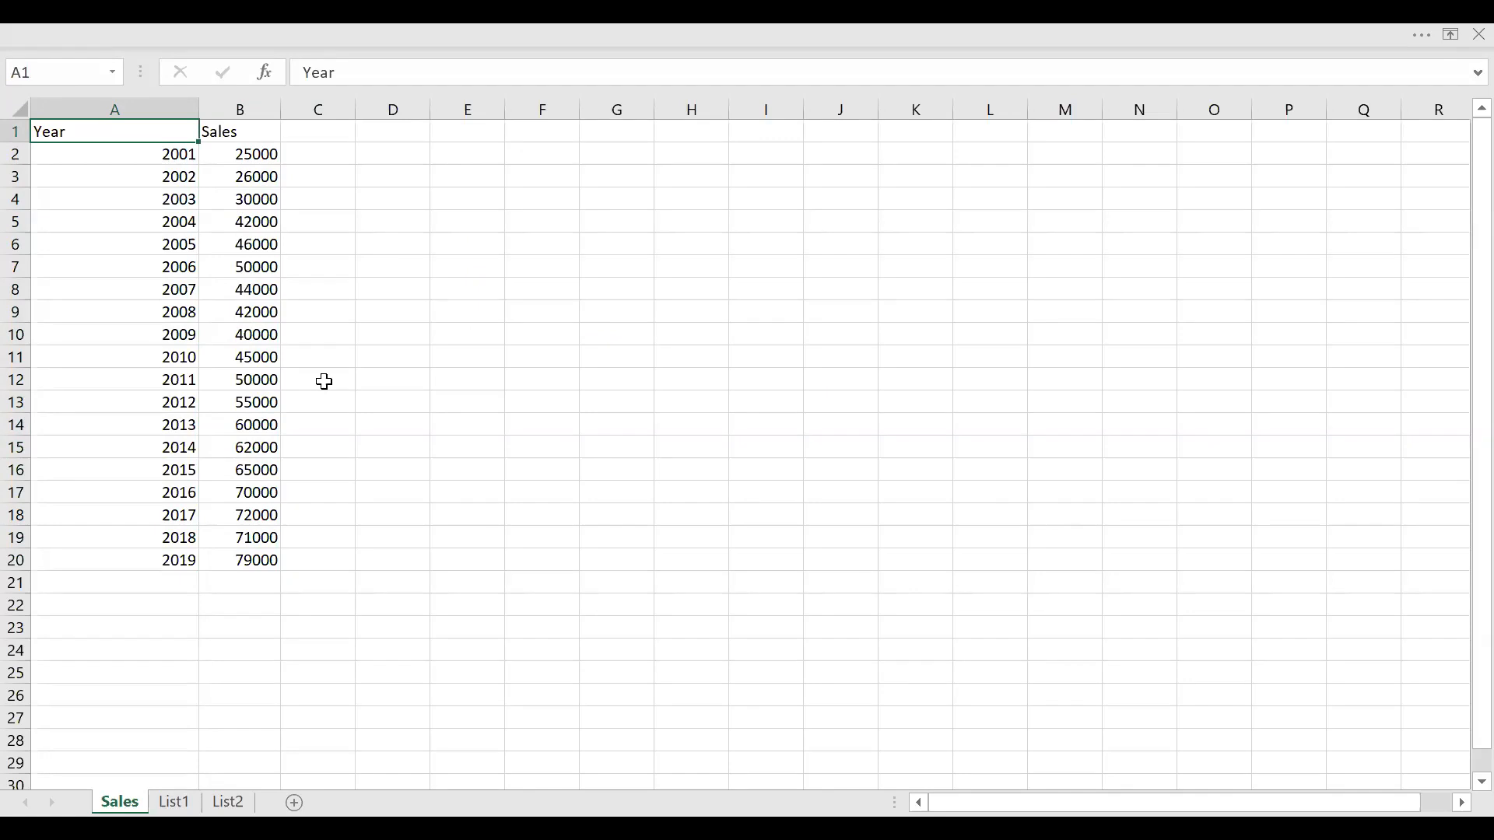
mouse_move(175, 801)
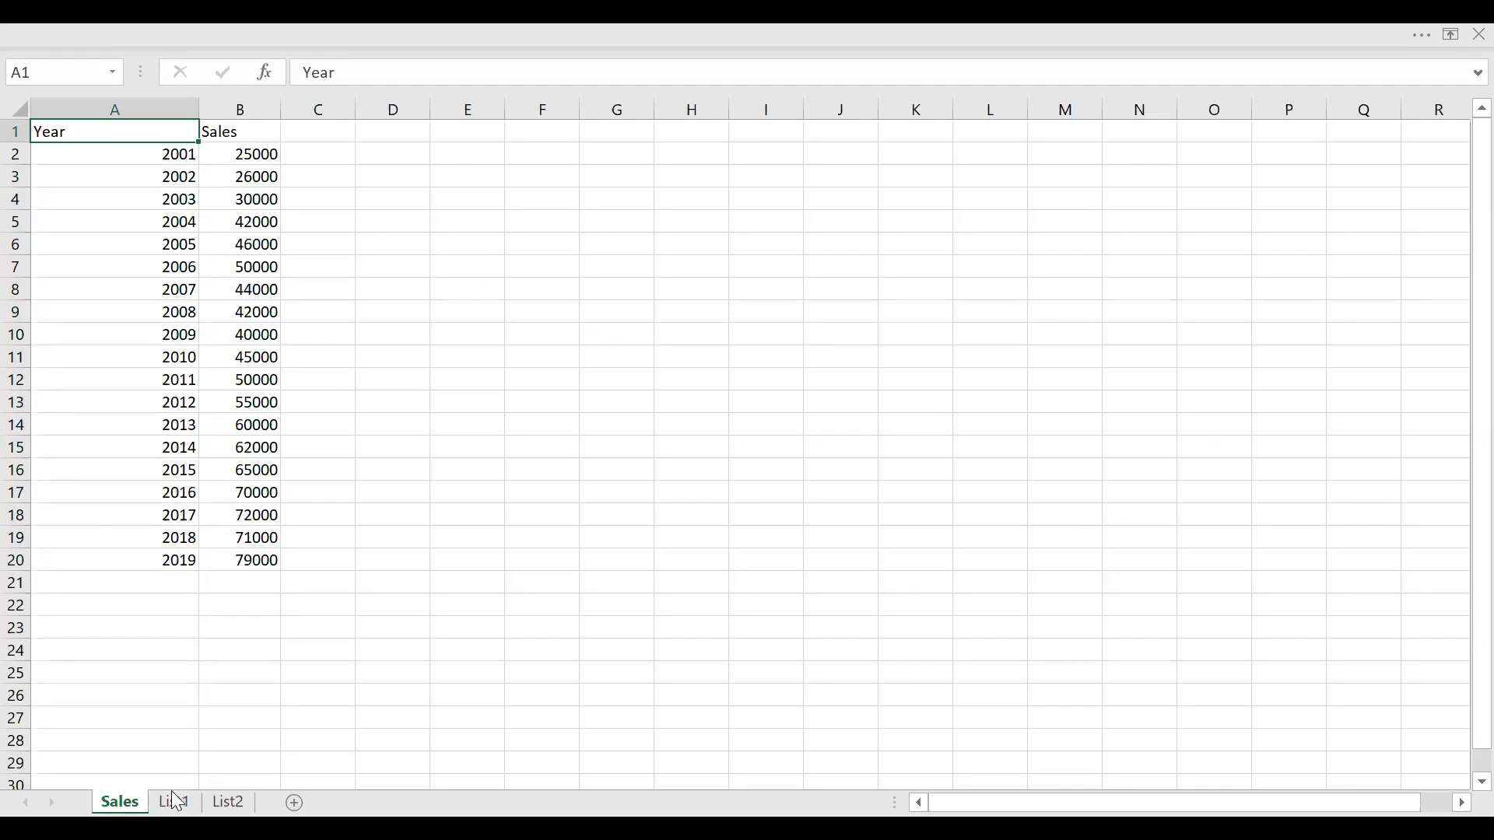
Review the Year_1 years on List1 and the List2 sheet, ending back on List1
left_click(173, 801)
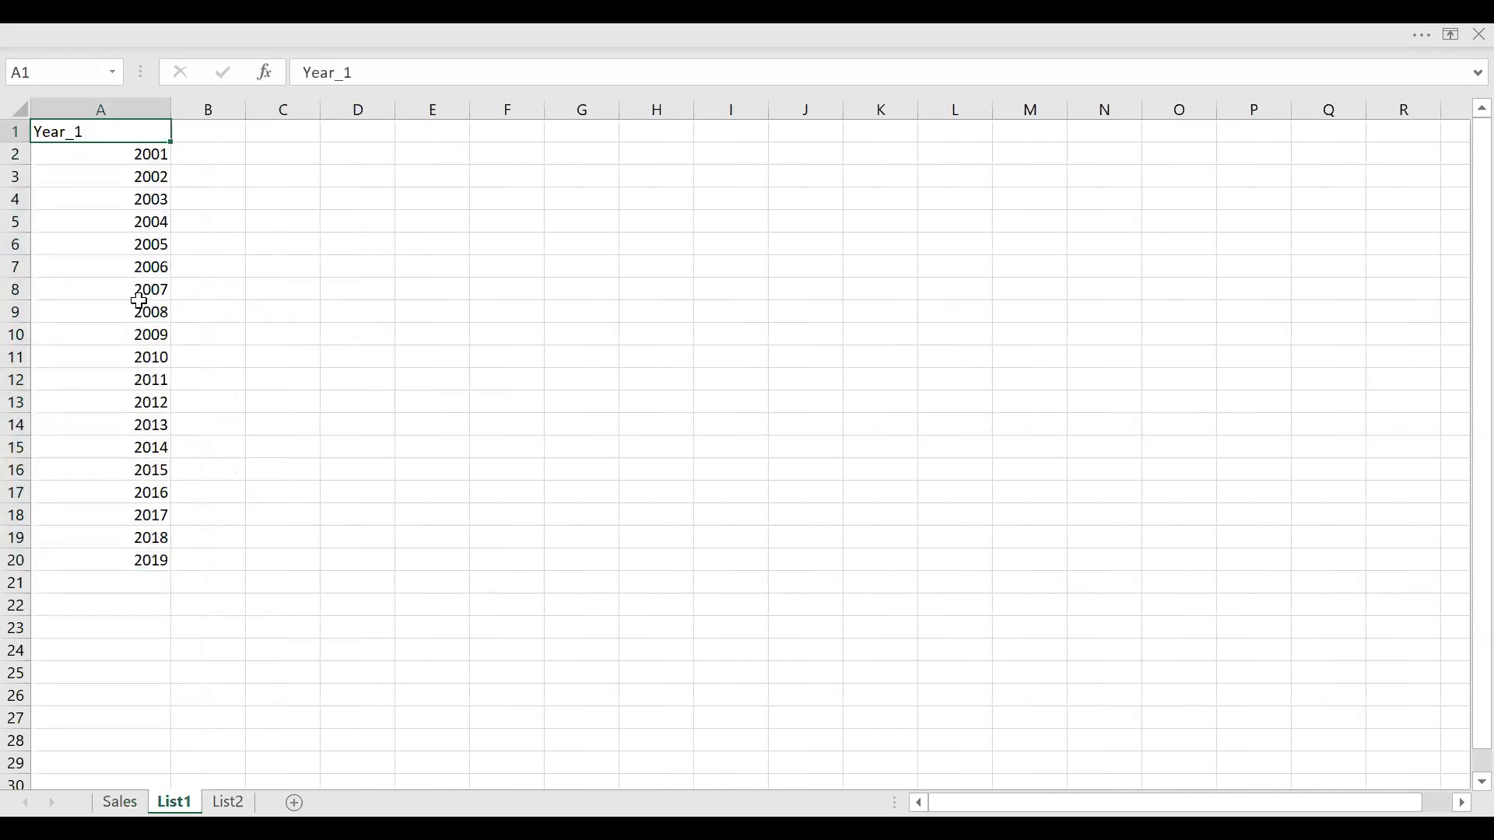
left_click_drag(99, 154, 100, 560)
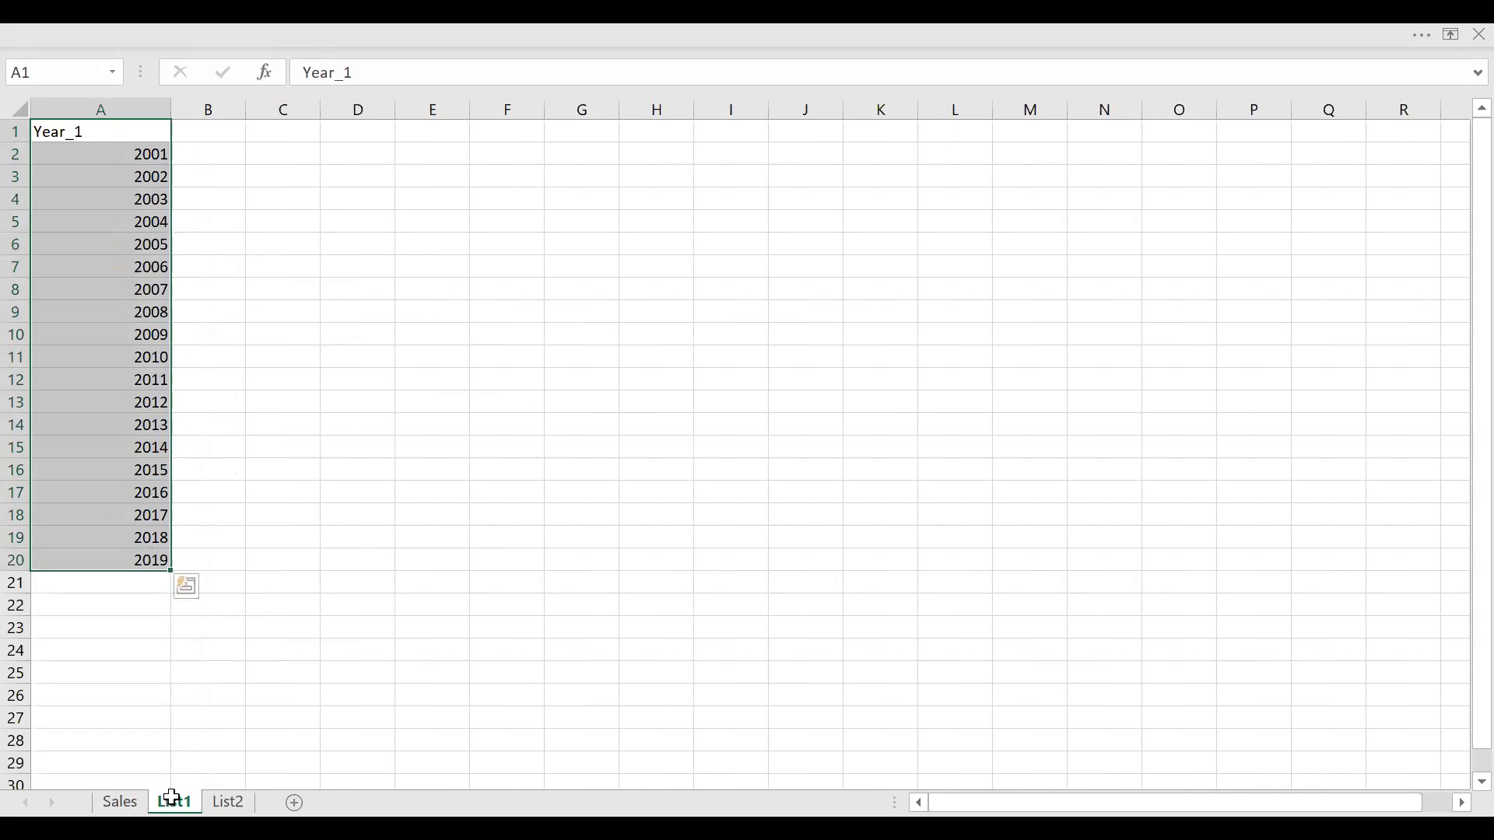
left_click(227, 802)
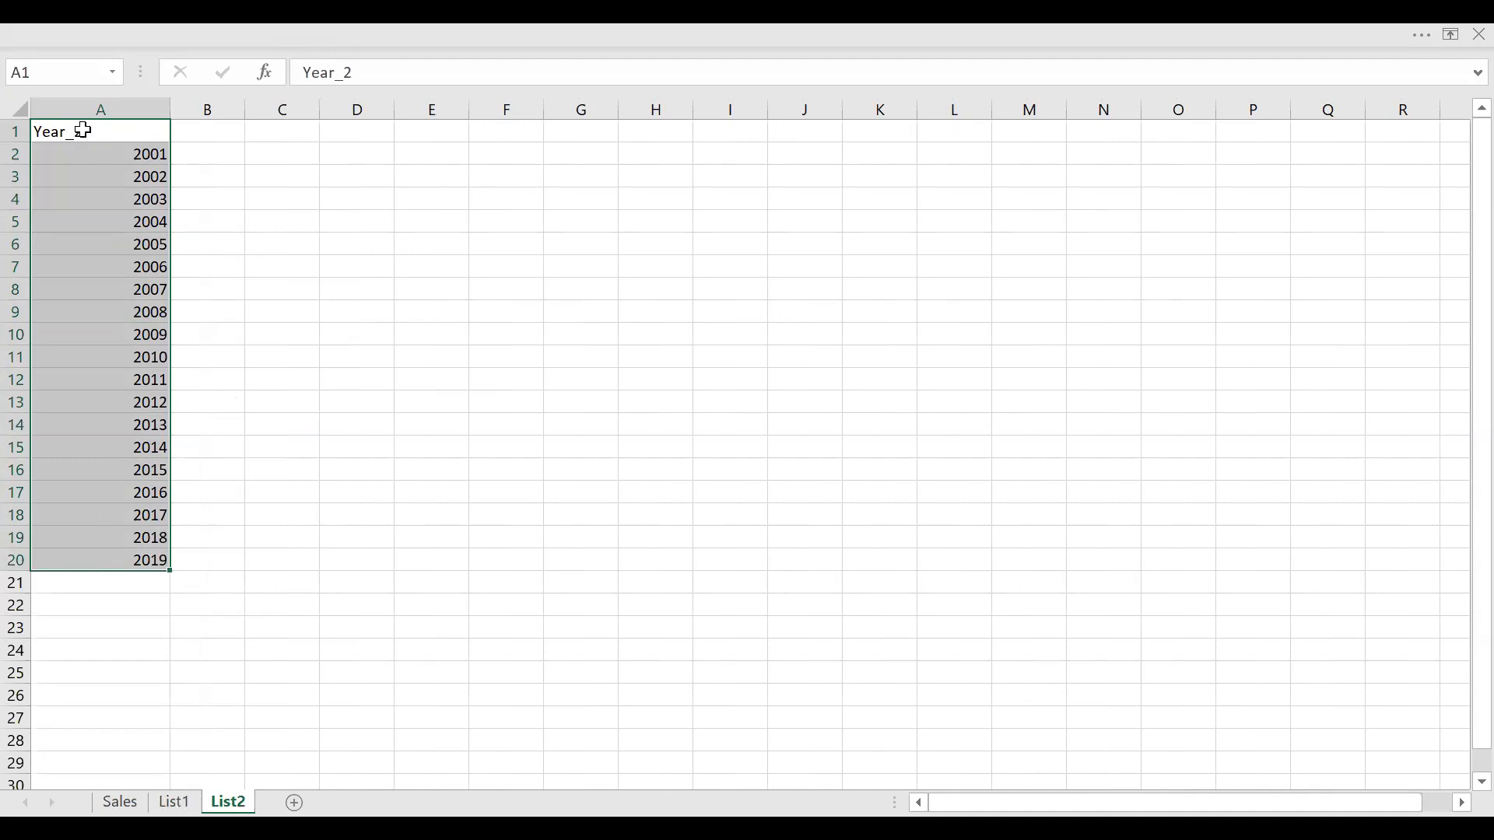
left_click(173, 802)
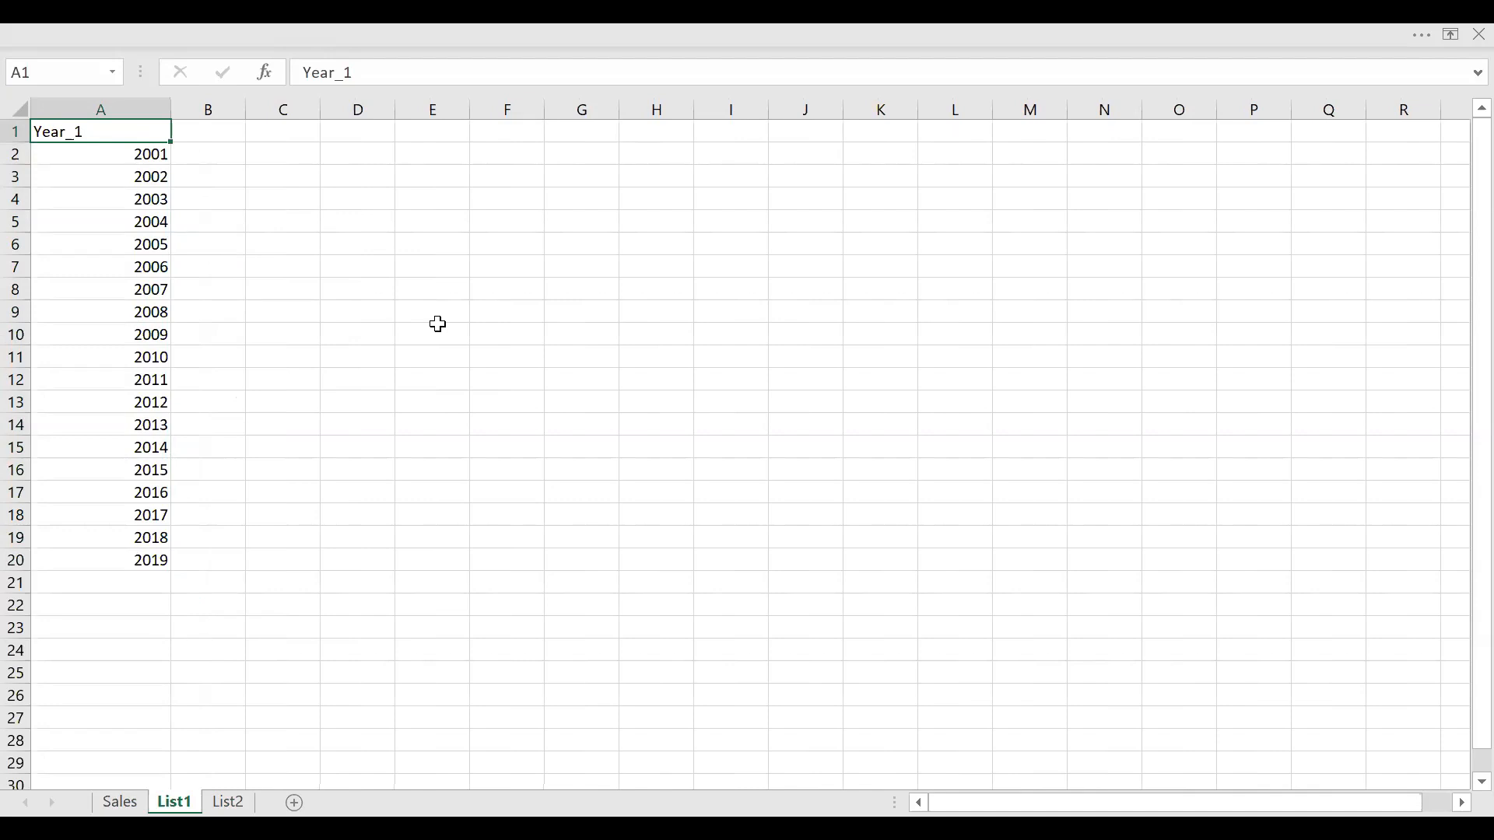
left_click(120, 801)
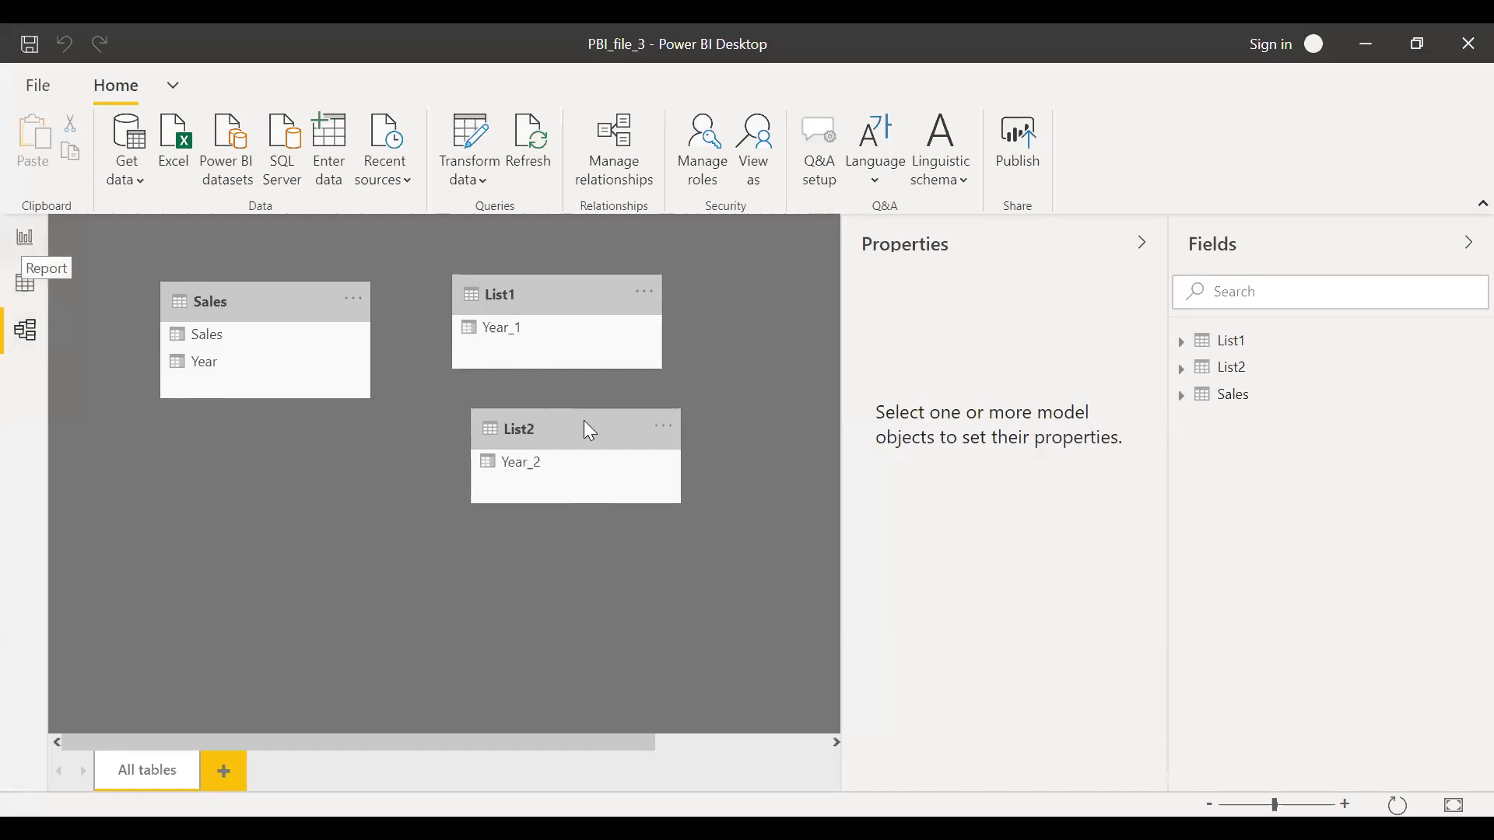
Switch from Model view to the report page
left_click(23, 238)
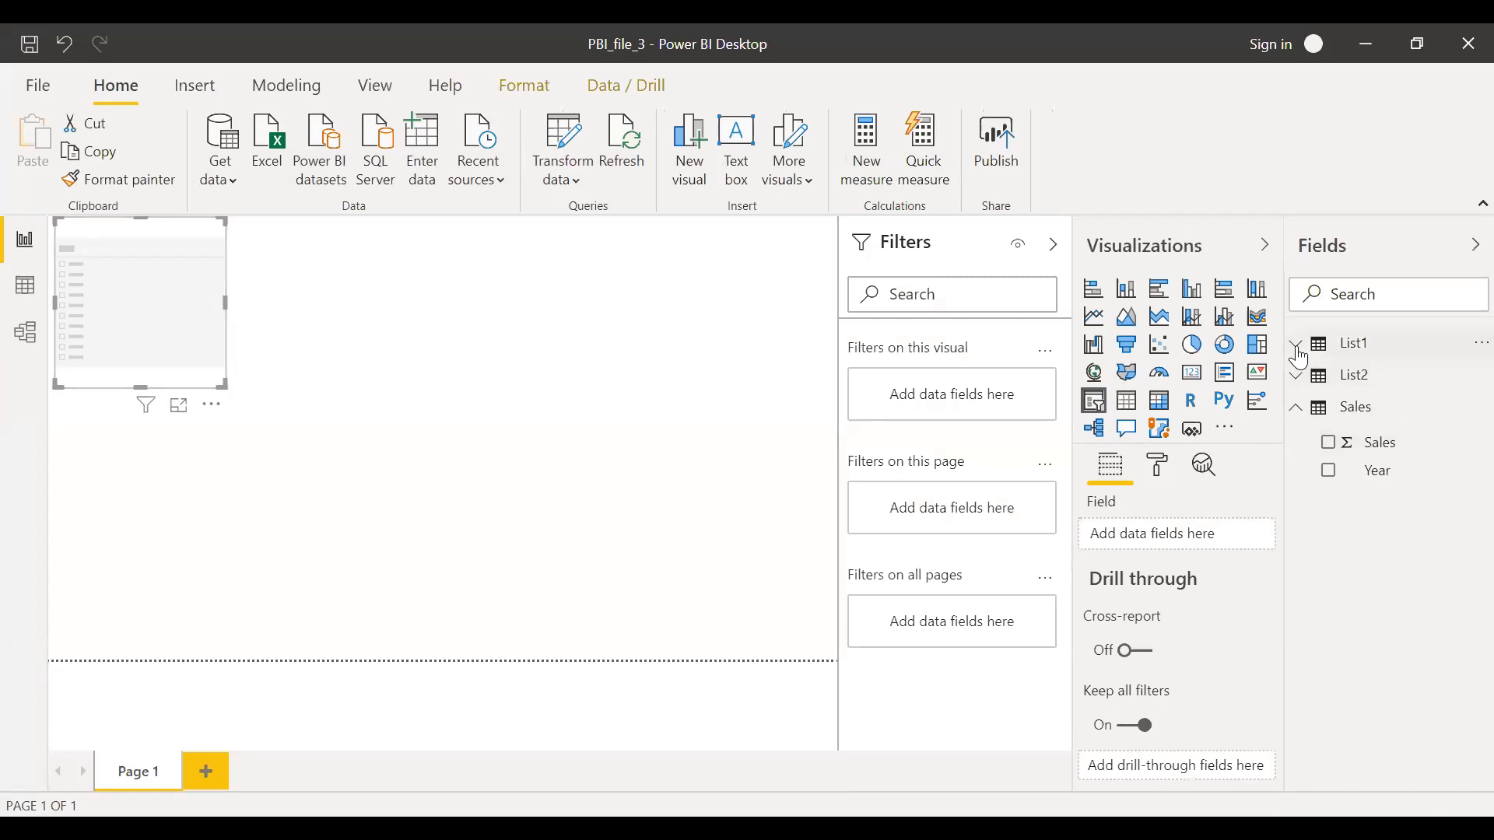
Add List1's Year_1 field to the empty slicer
left_click(1294, 344)
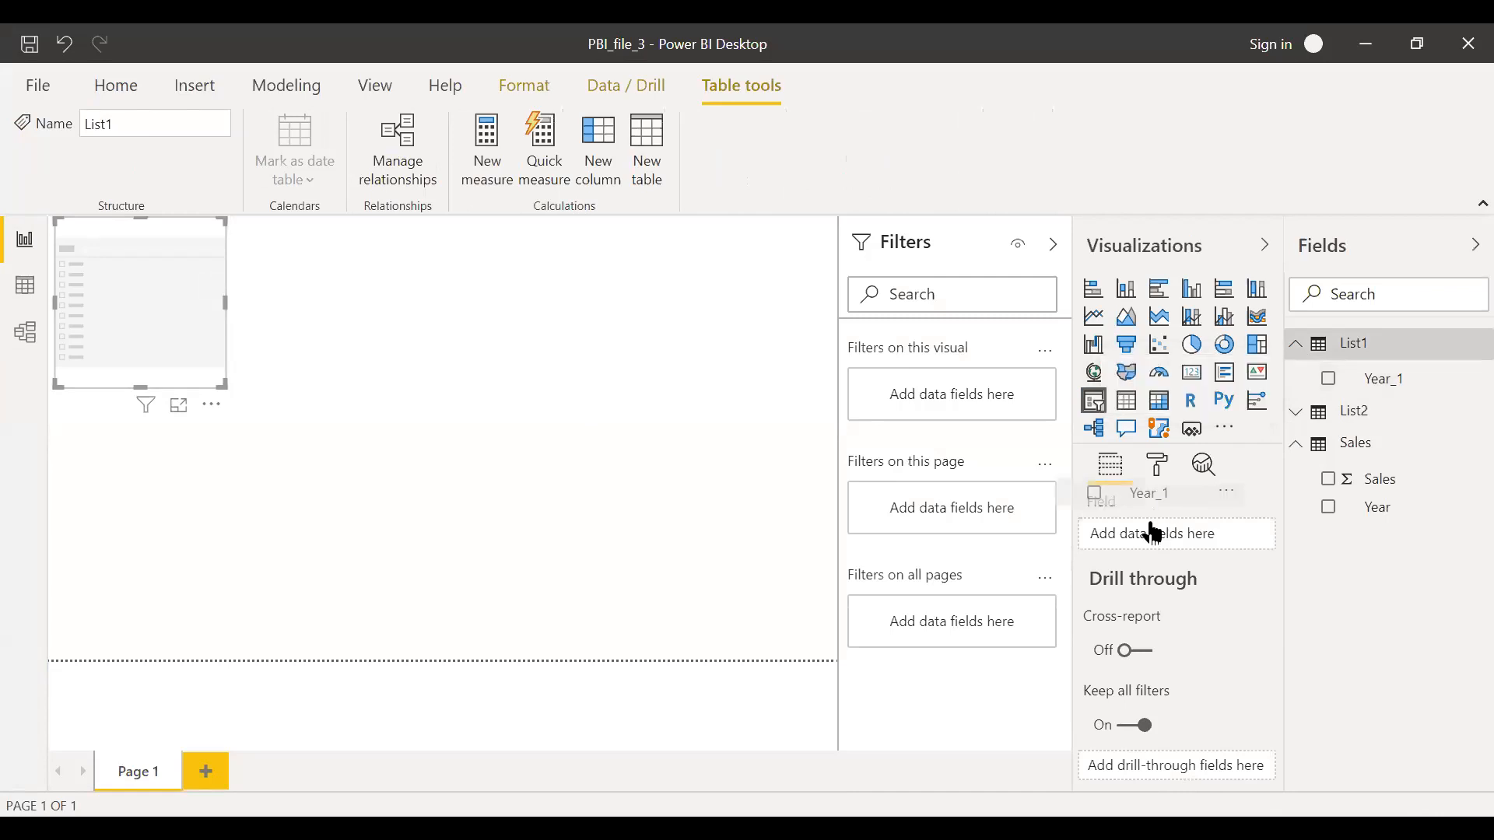
left_click(1328, 378)
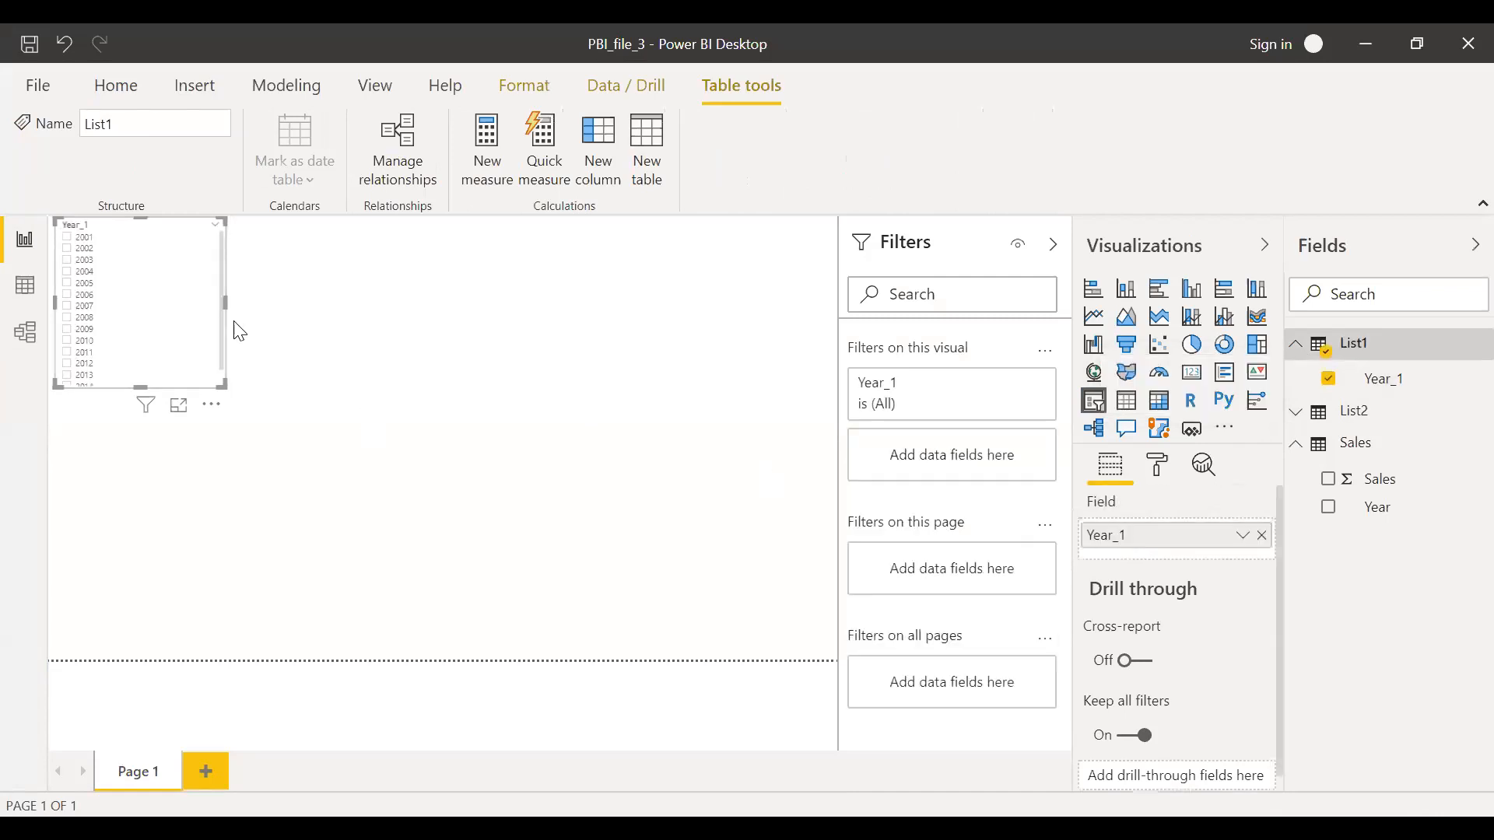
mouse_move(1043, 515)
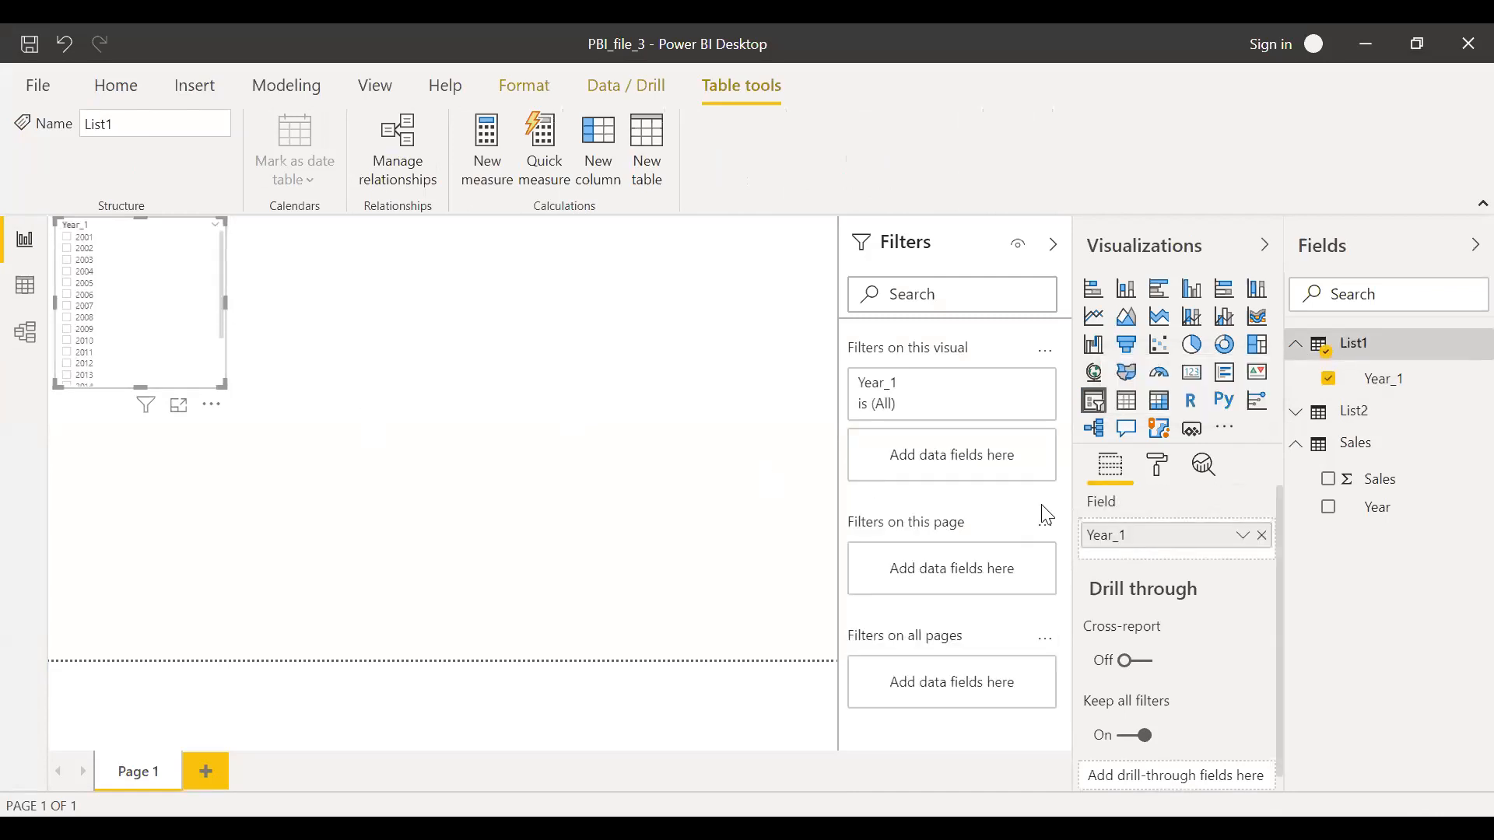
mouse_move(1122, 429)
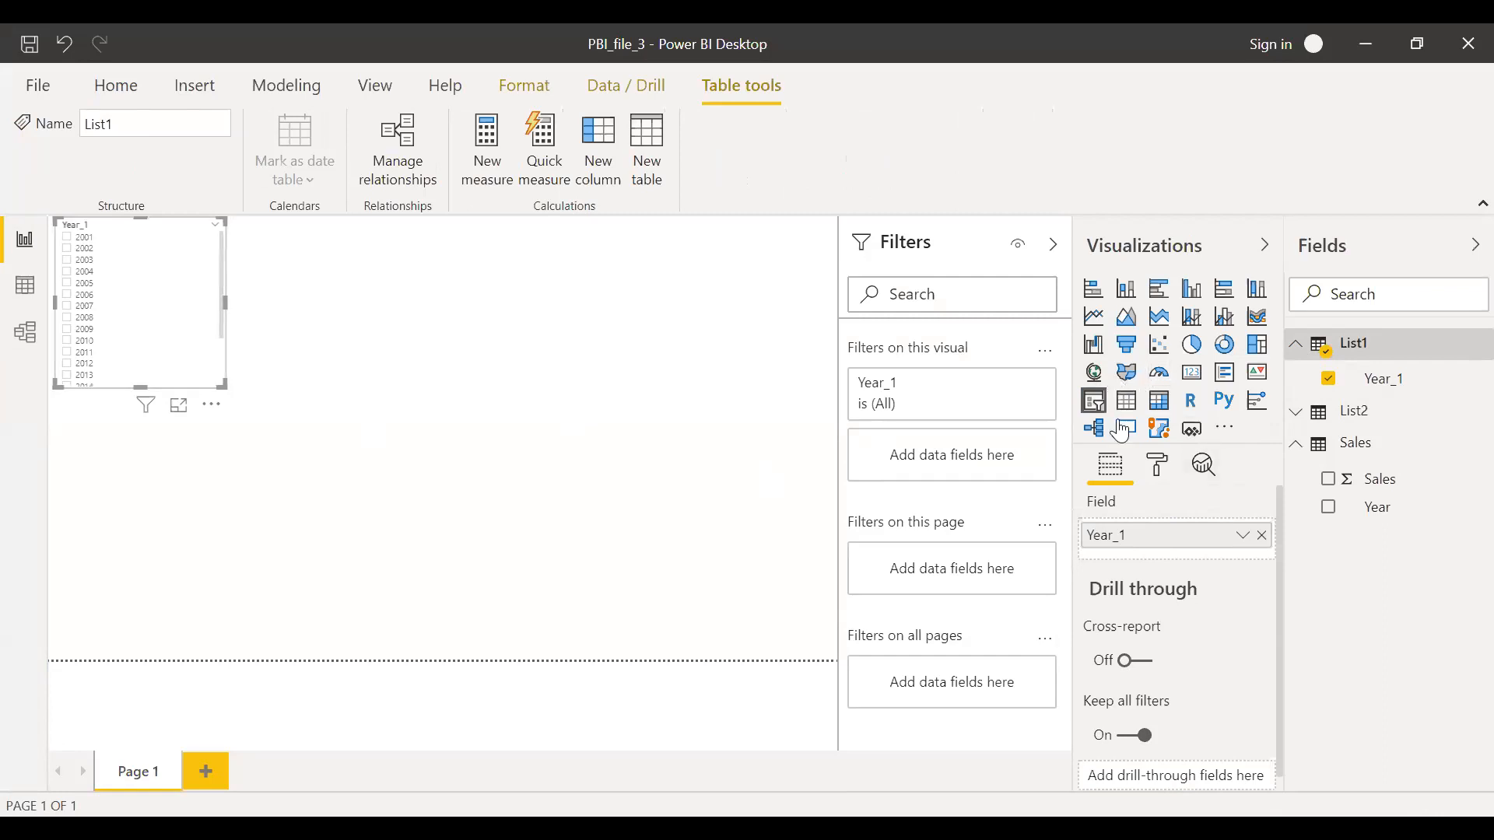
mouse_move(1082, 423)
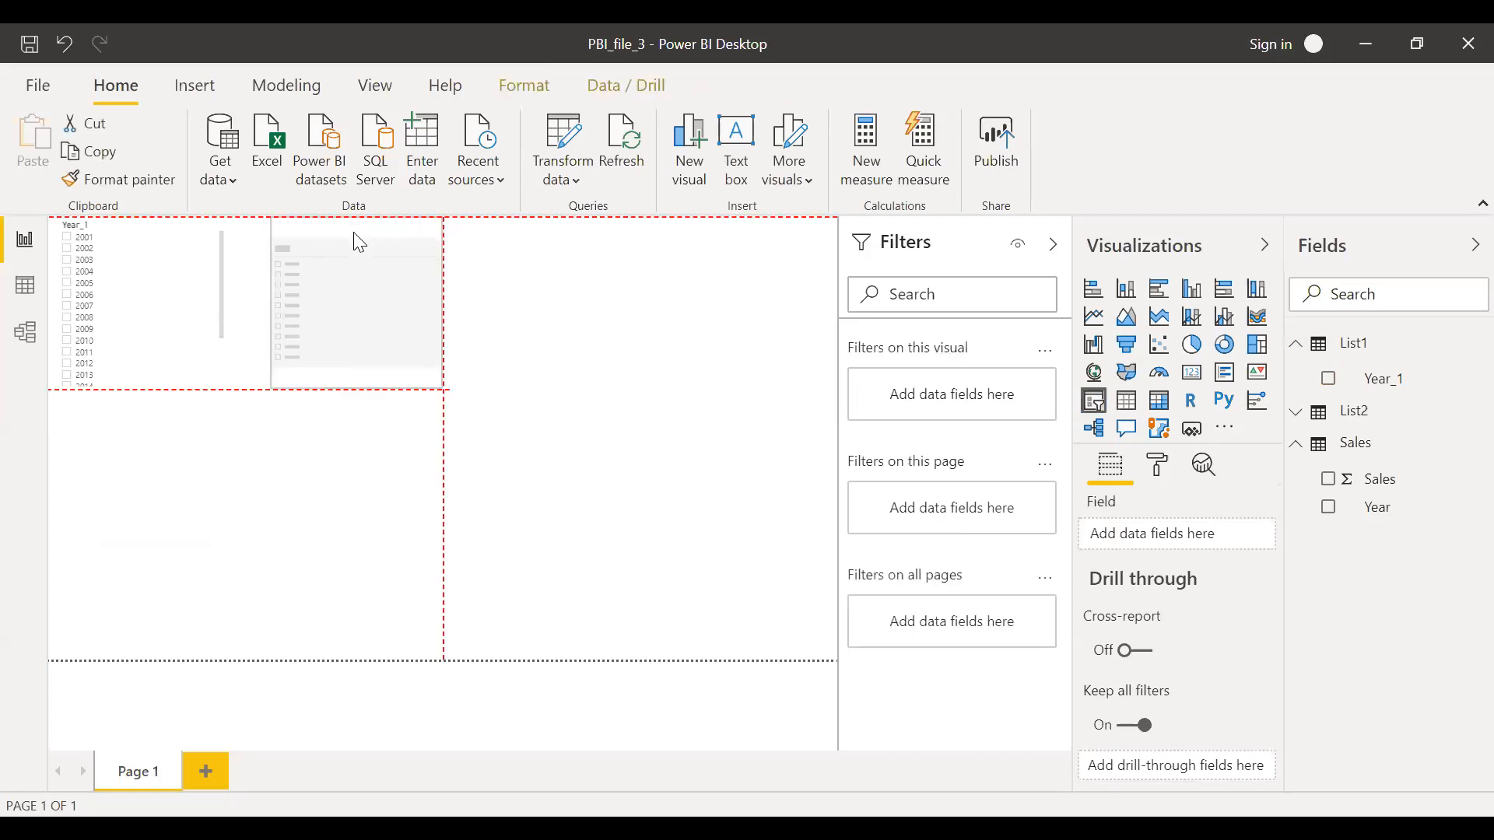
Place a second slicer beside the first and fill it with List2's Year_2 field
left_click(355, 302)
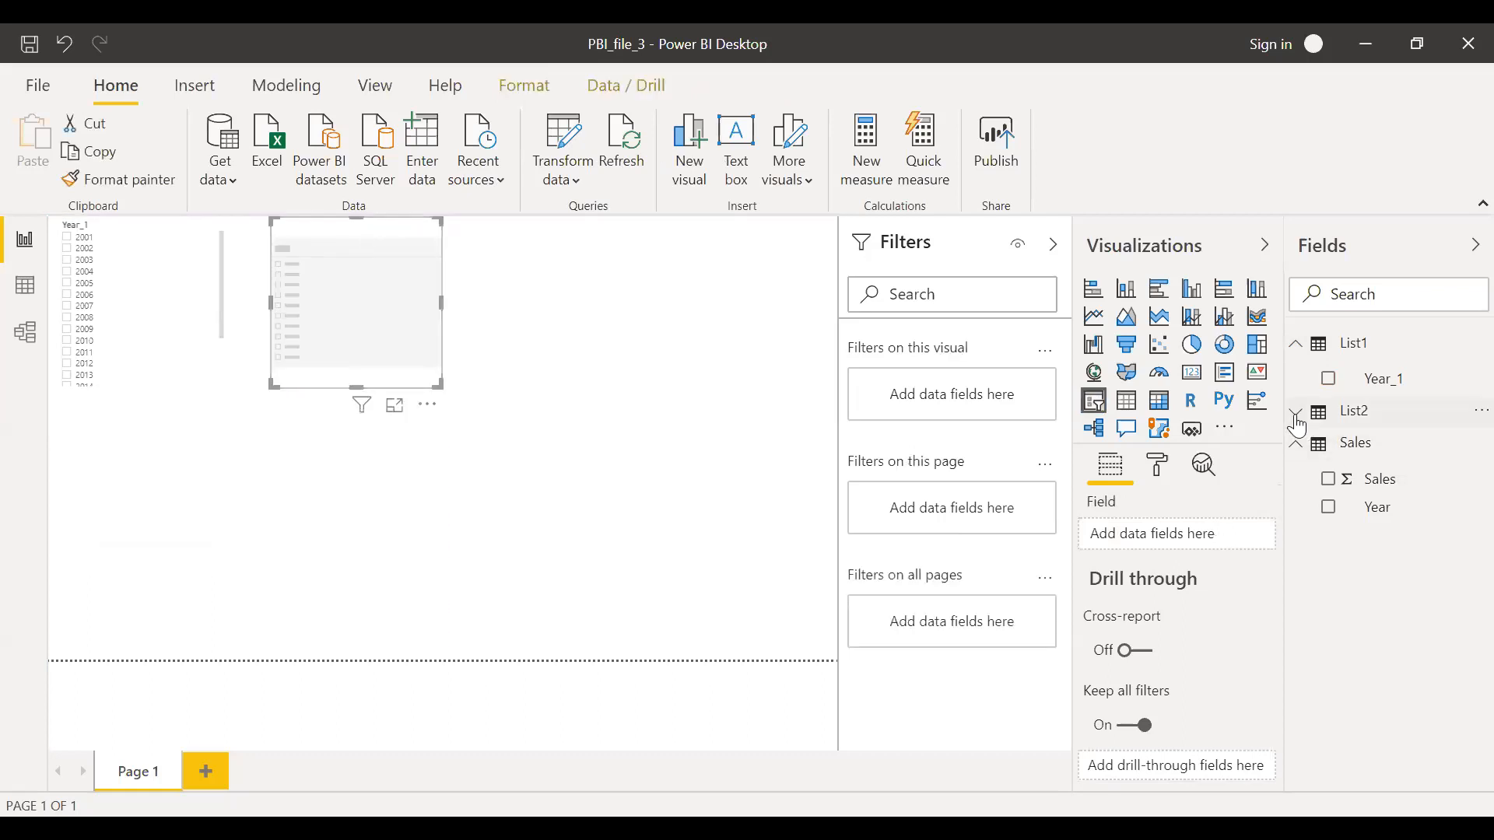
left_click(1296, 411)
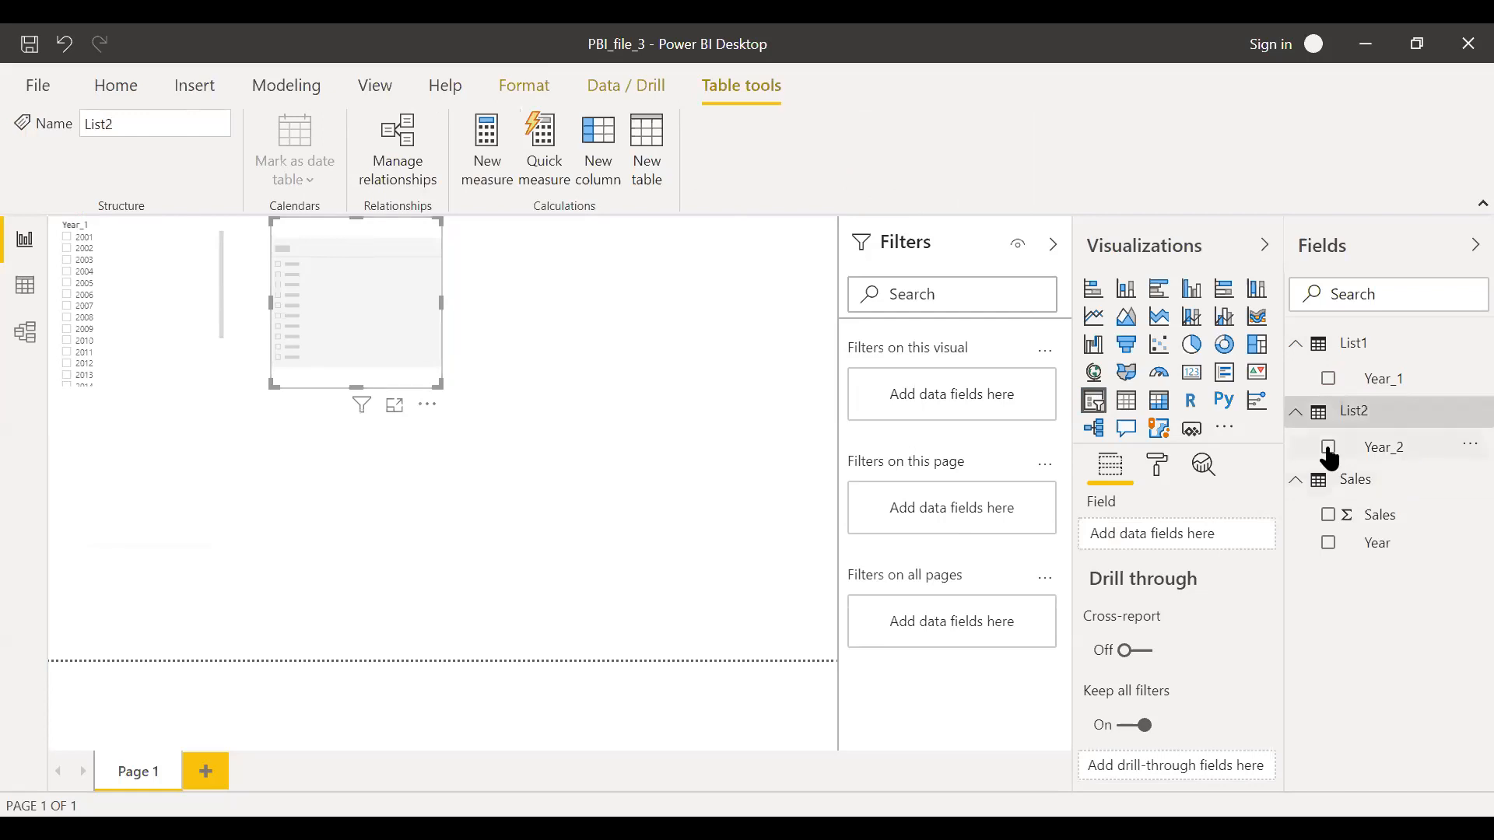
left_click(1328, 447)
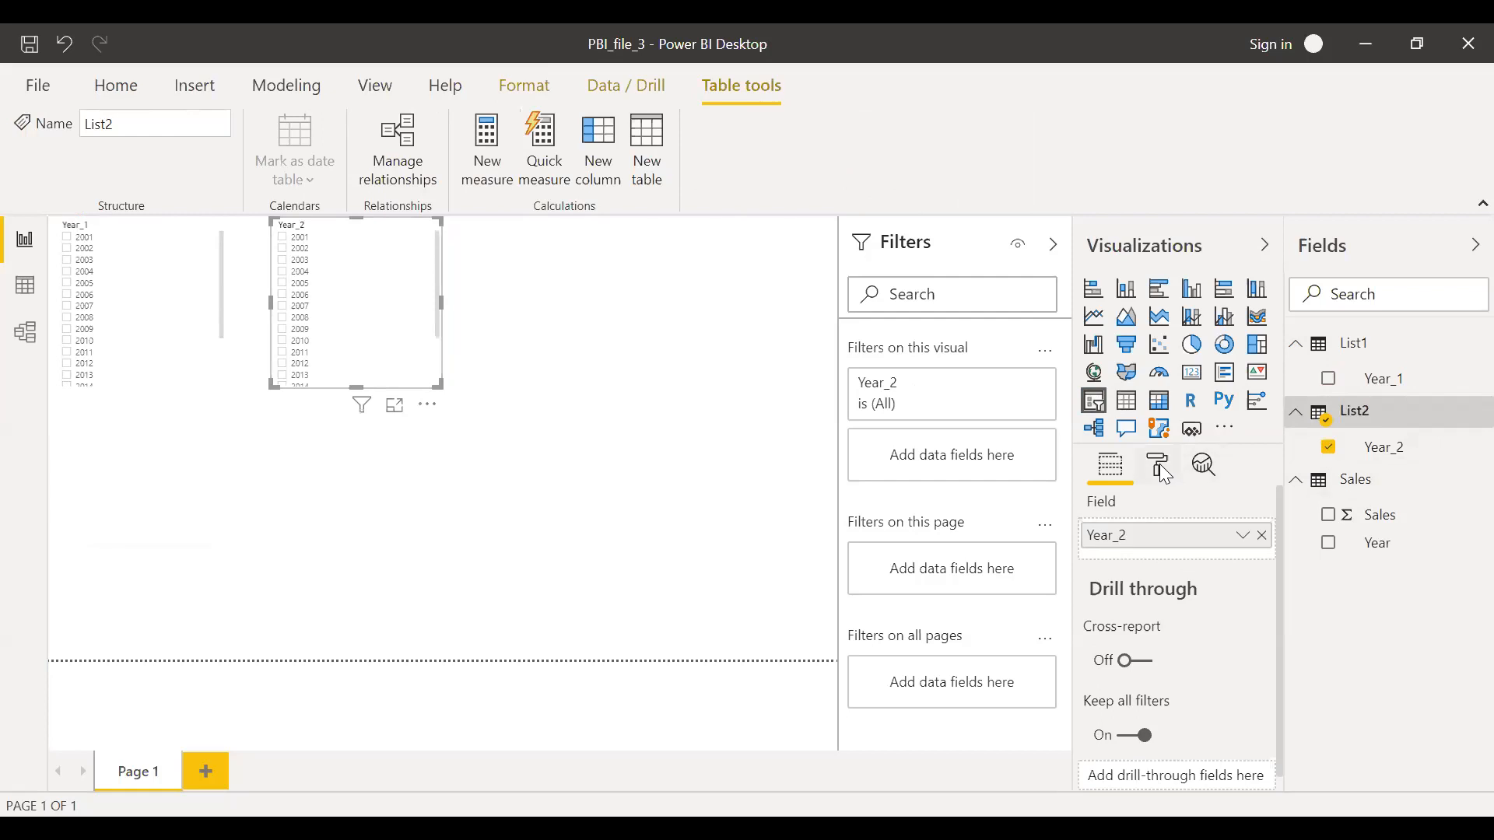
left_click(1156, 465)
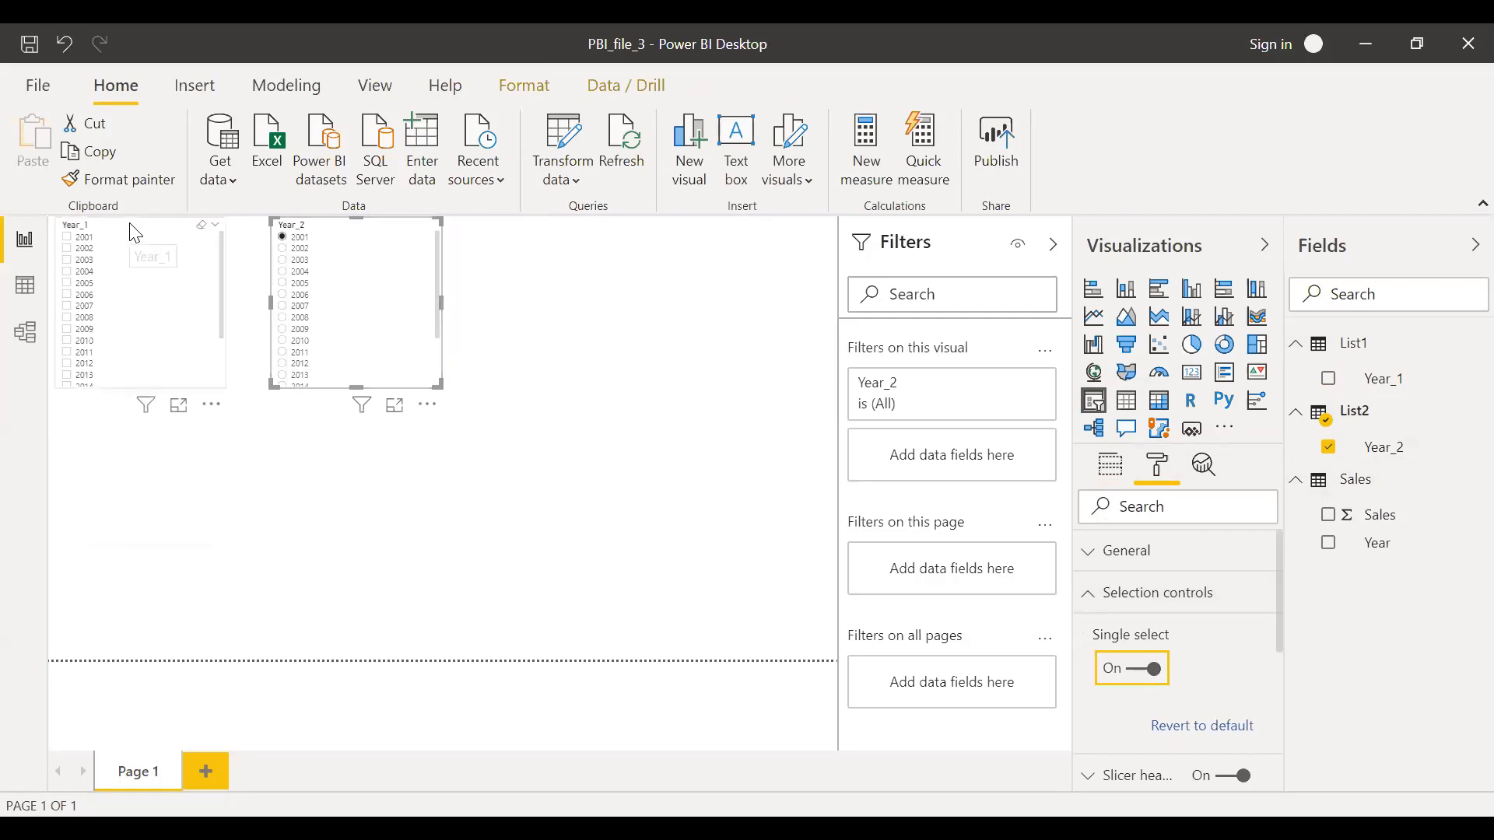
Turn Single select on for the Year_1 slicer
left_click(1131, 667)
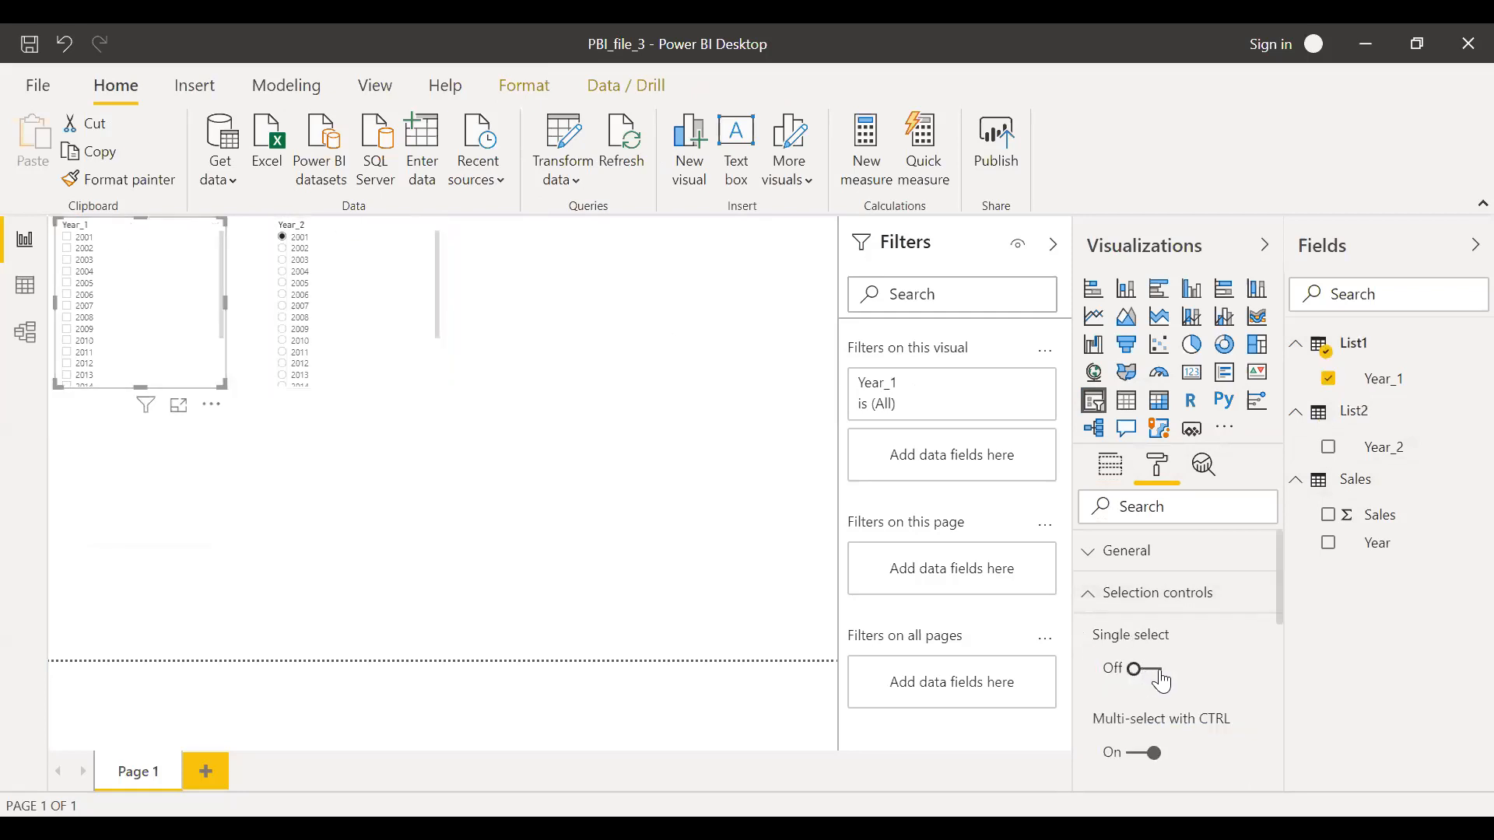
left_click(1149, 668)
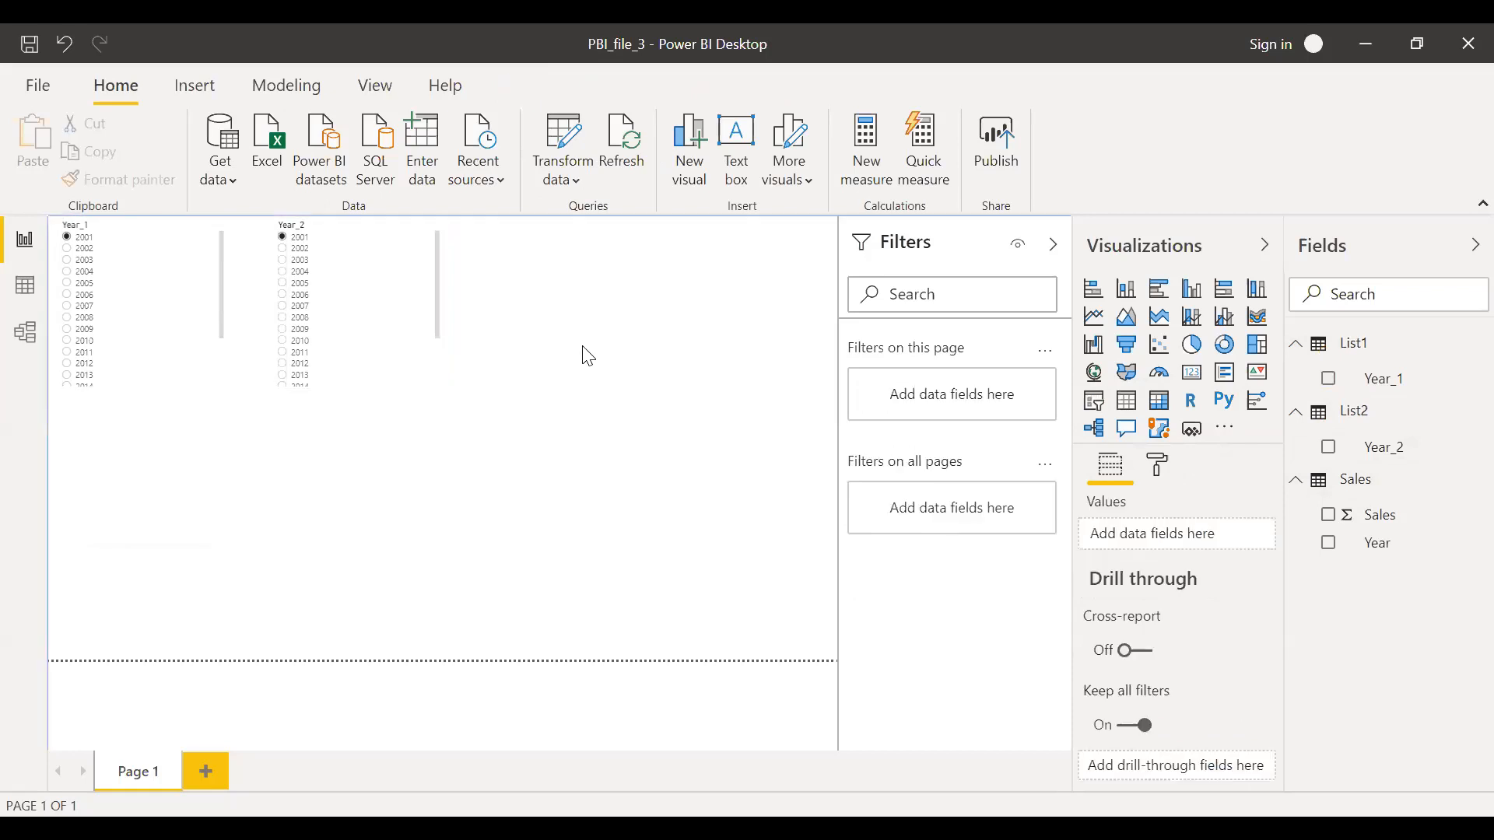
mouse_move(1298, 346)
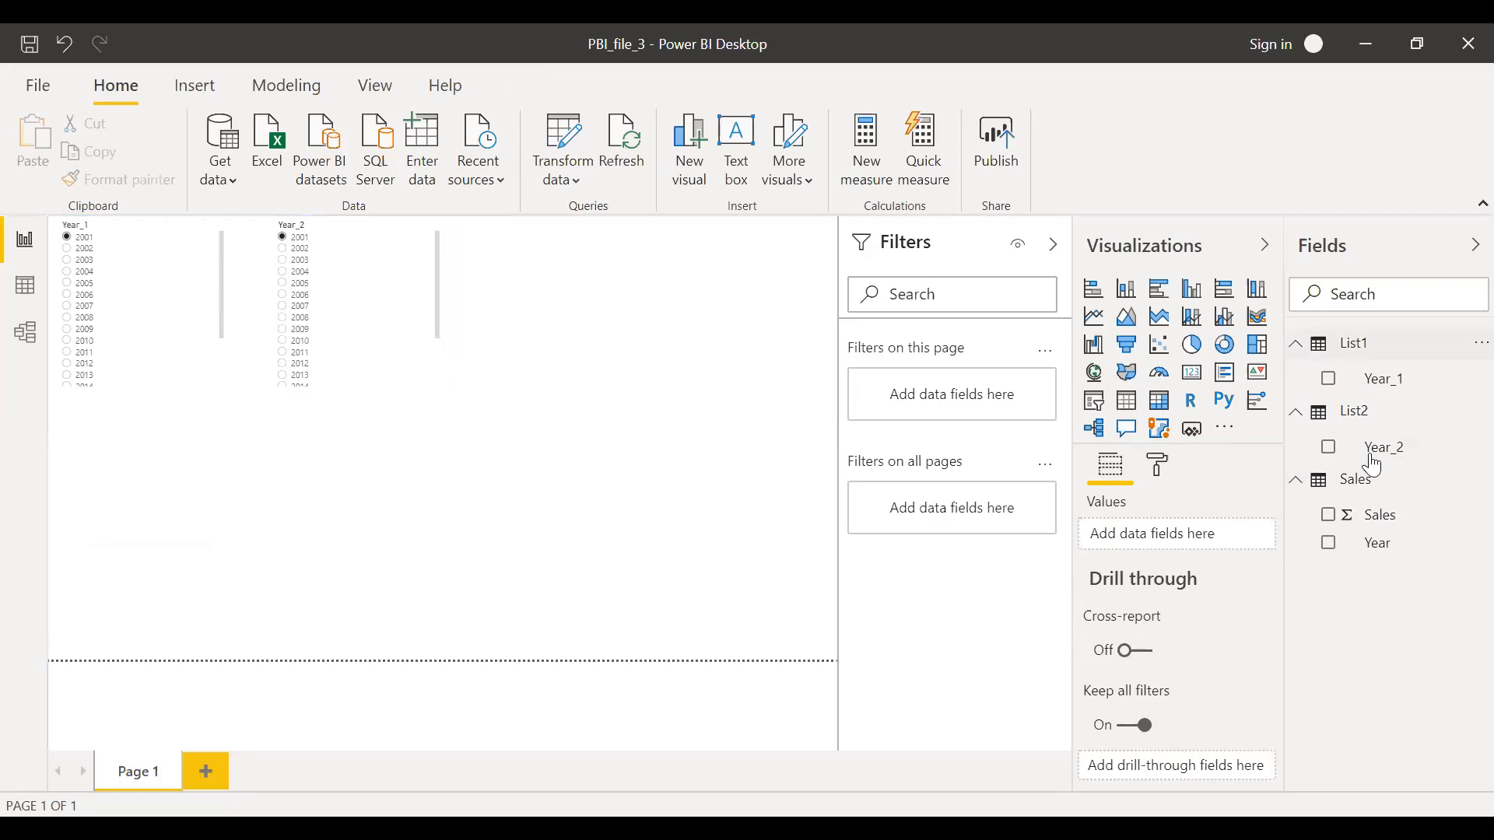
Create a new measure in the Sales table and enlarge the formula editor
left_click(1354, 406)
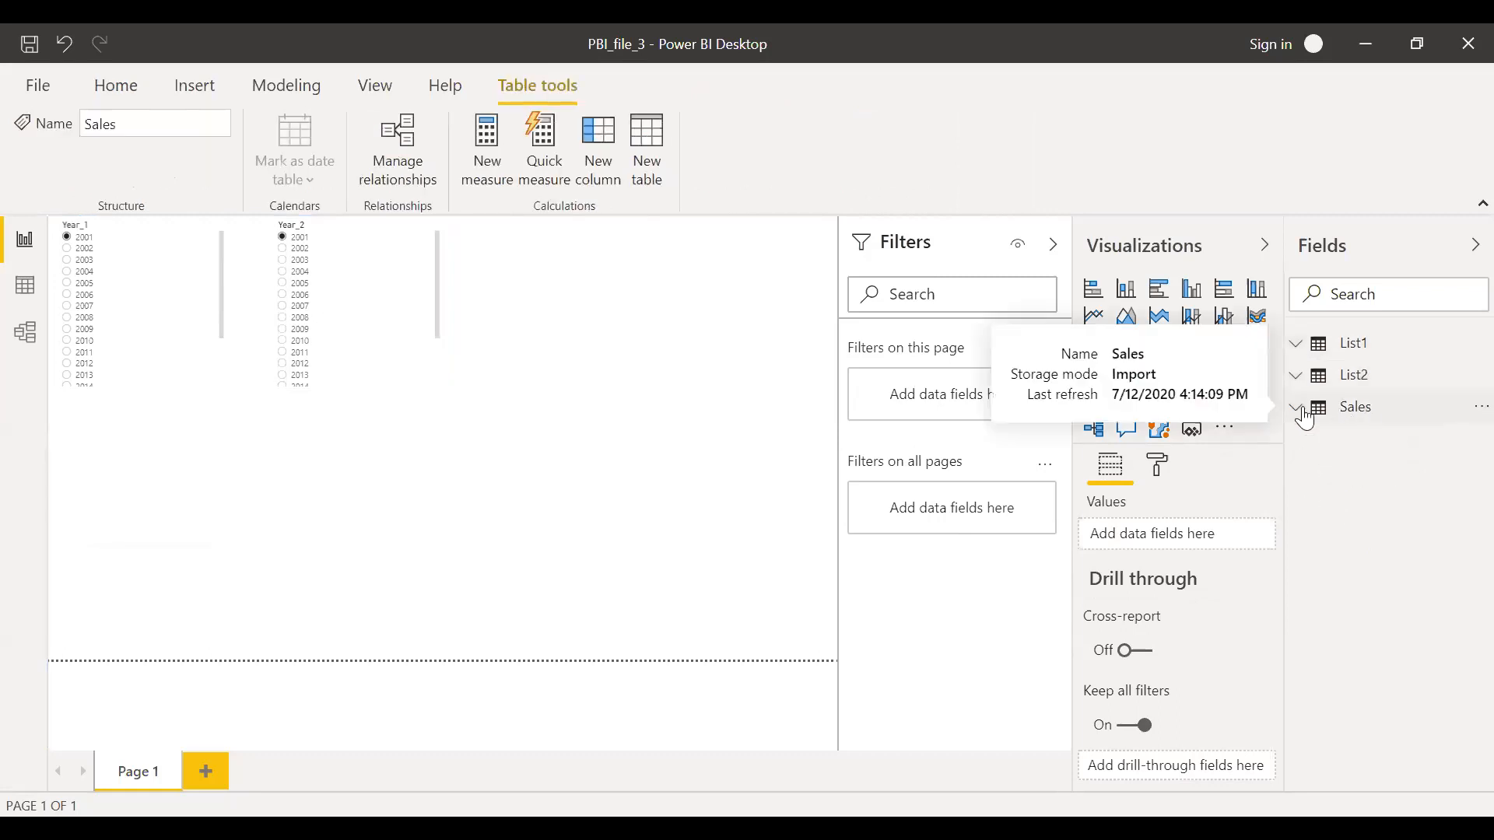
left_click(1296, 406)
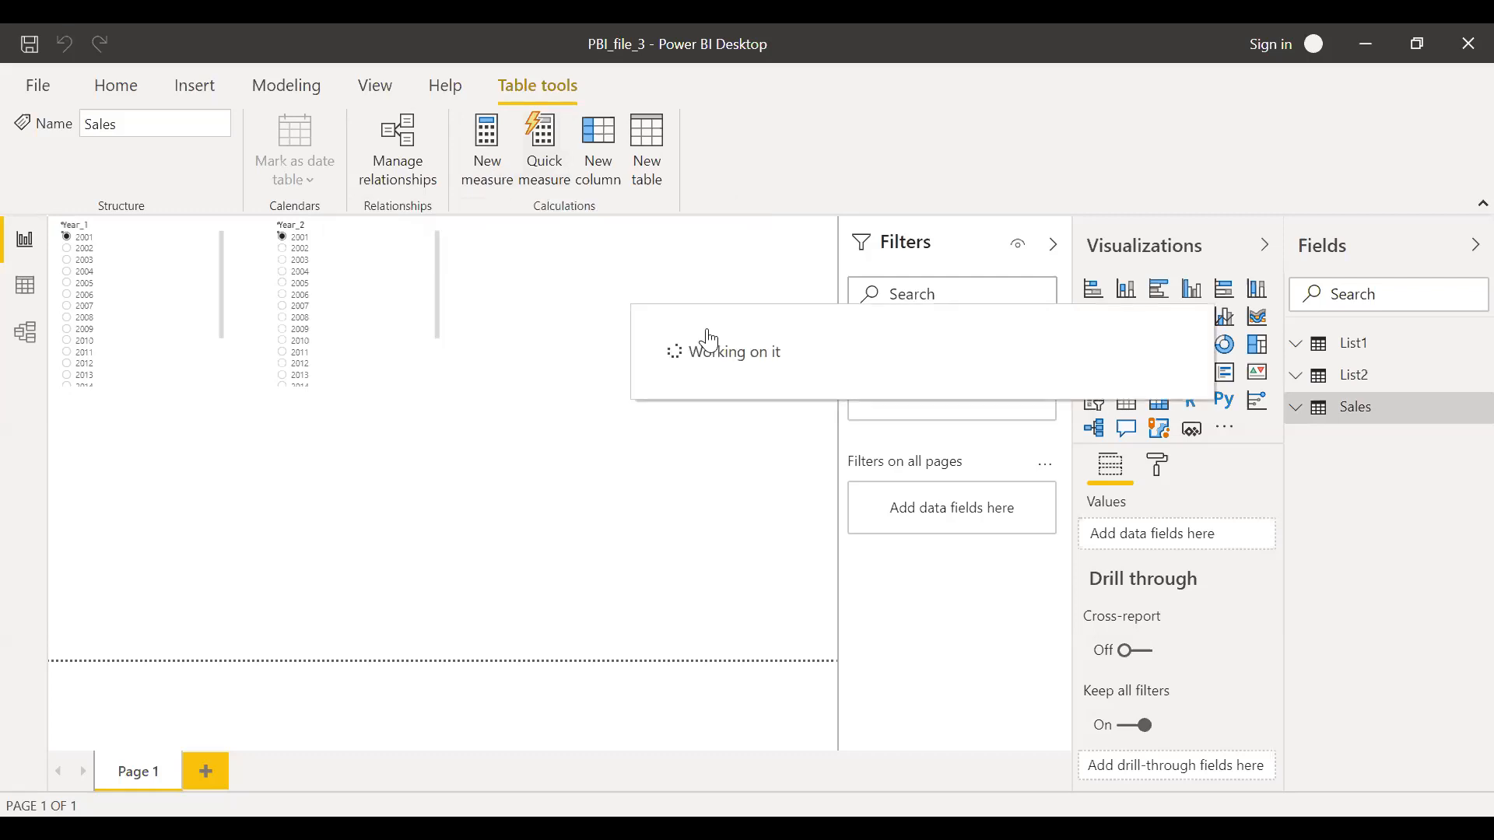
left_click(486, 148)
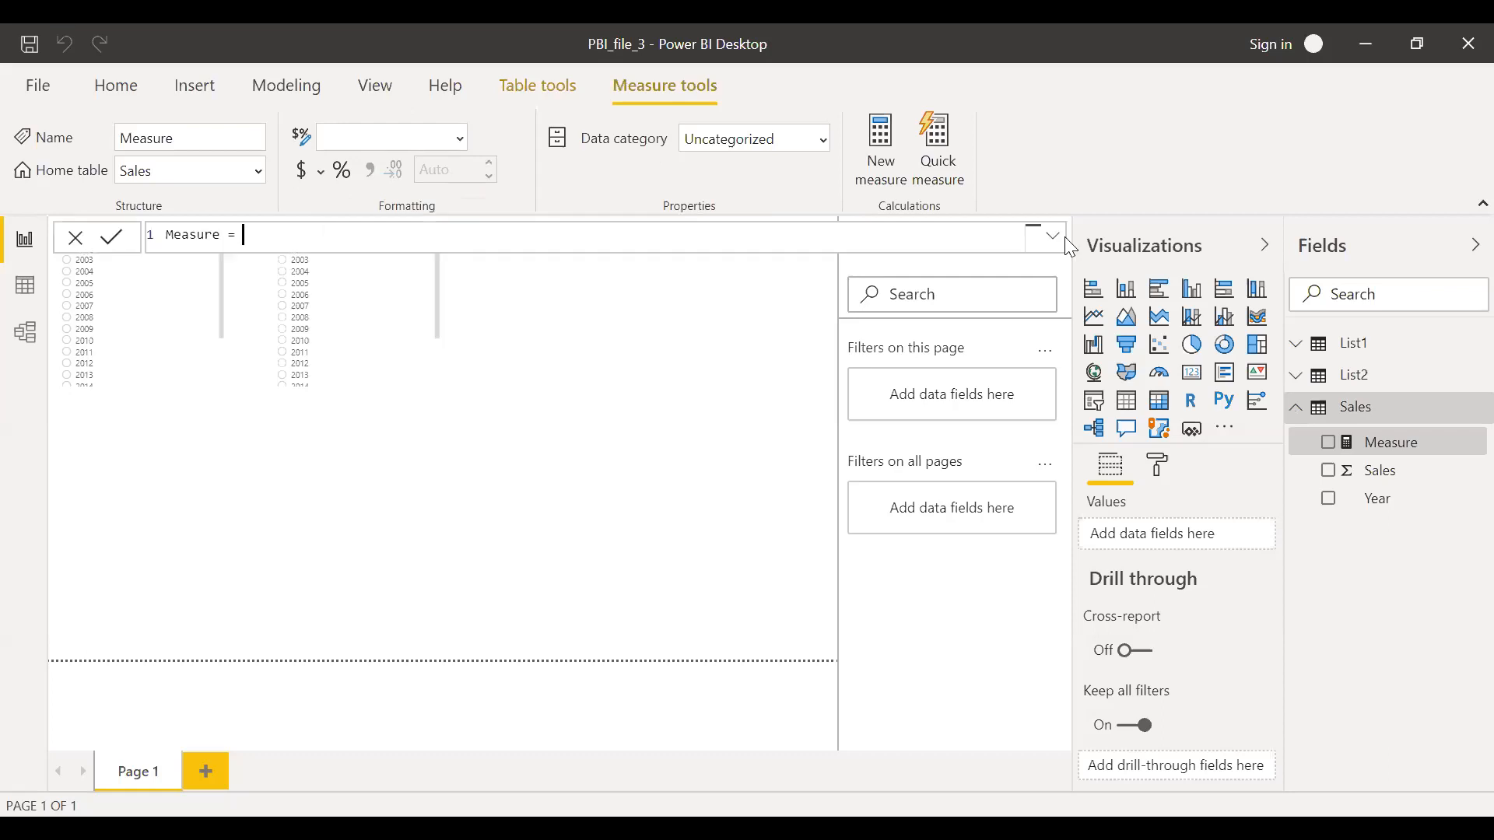
left_click(1049, 235)
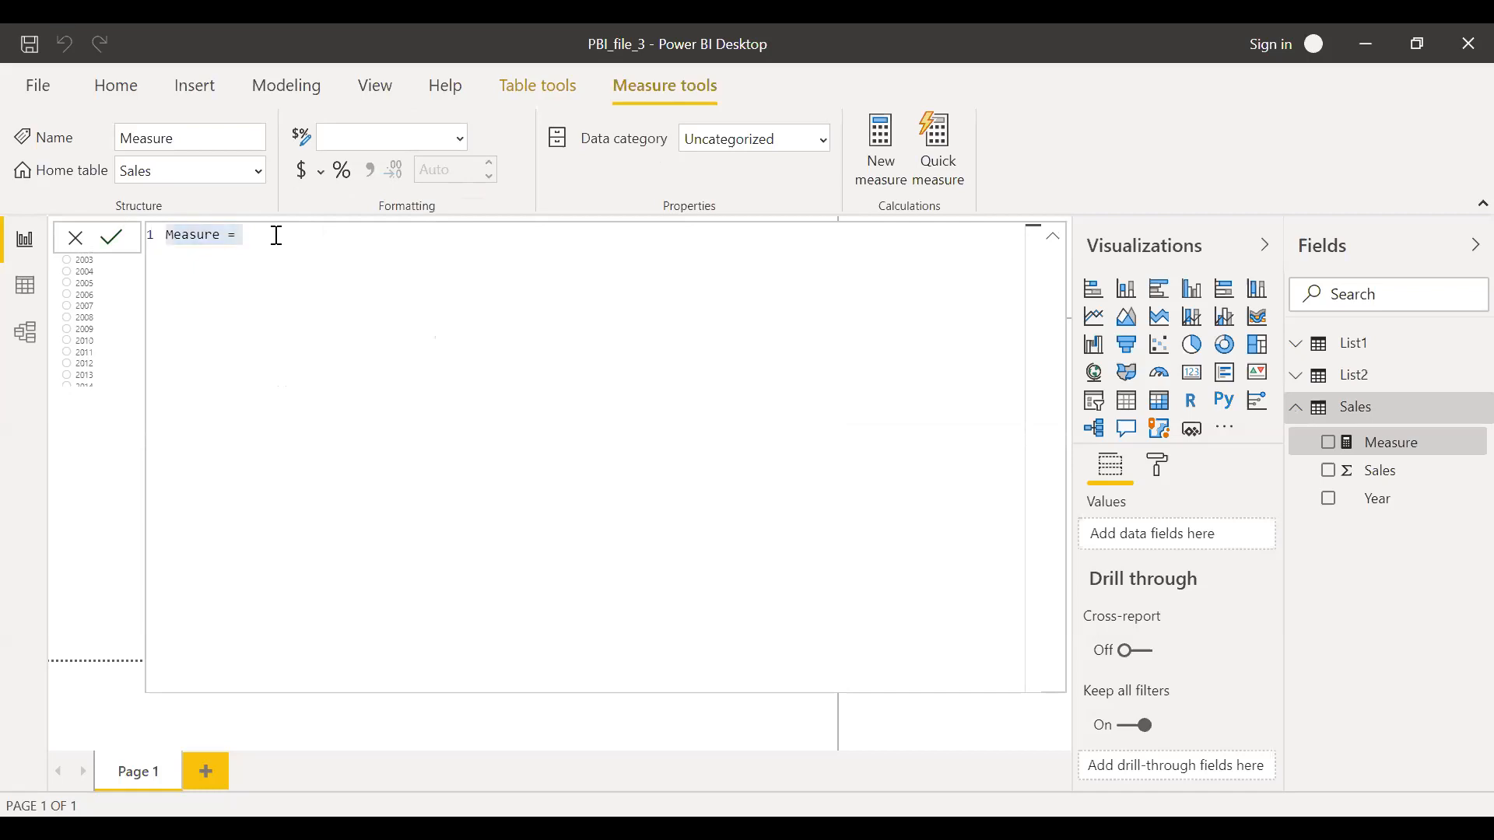
Enter Period1 = with variable v_p1 = SELECTEDVALUE(List1[Year_1])
type("Peri")
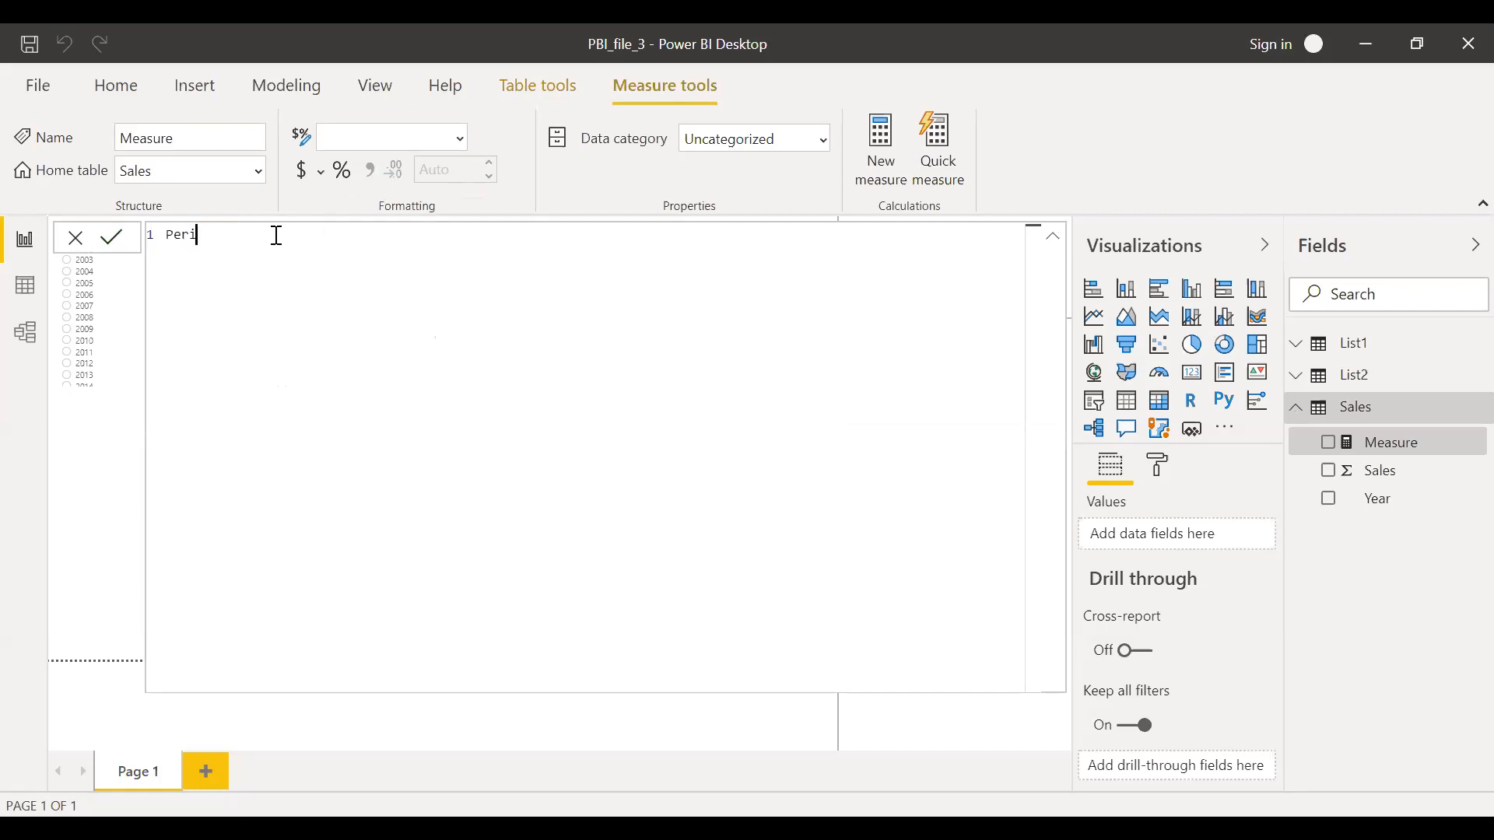
type("od1")
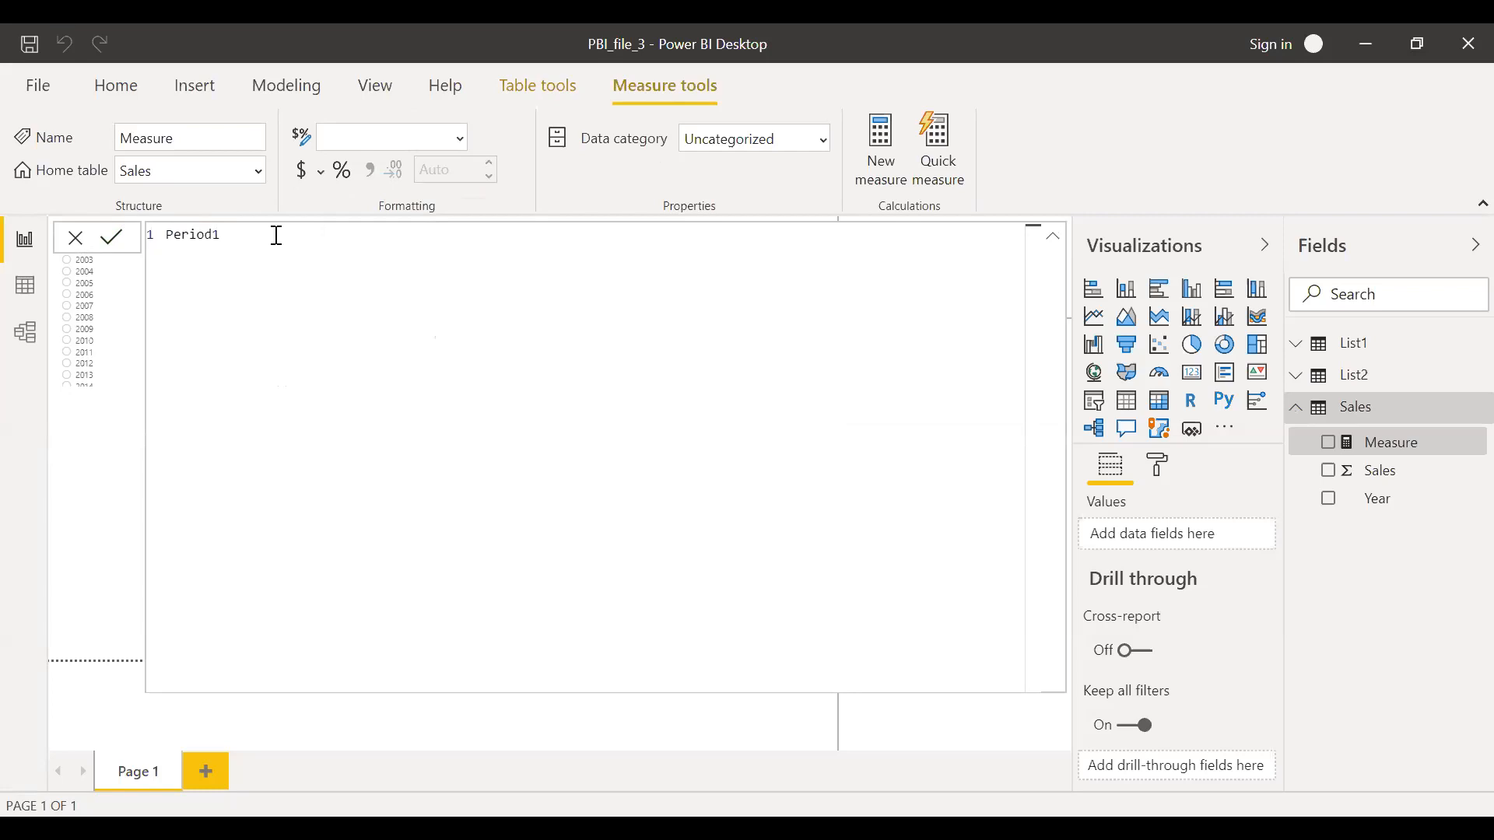
type("=")
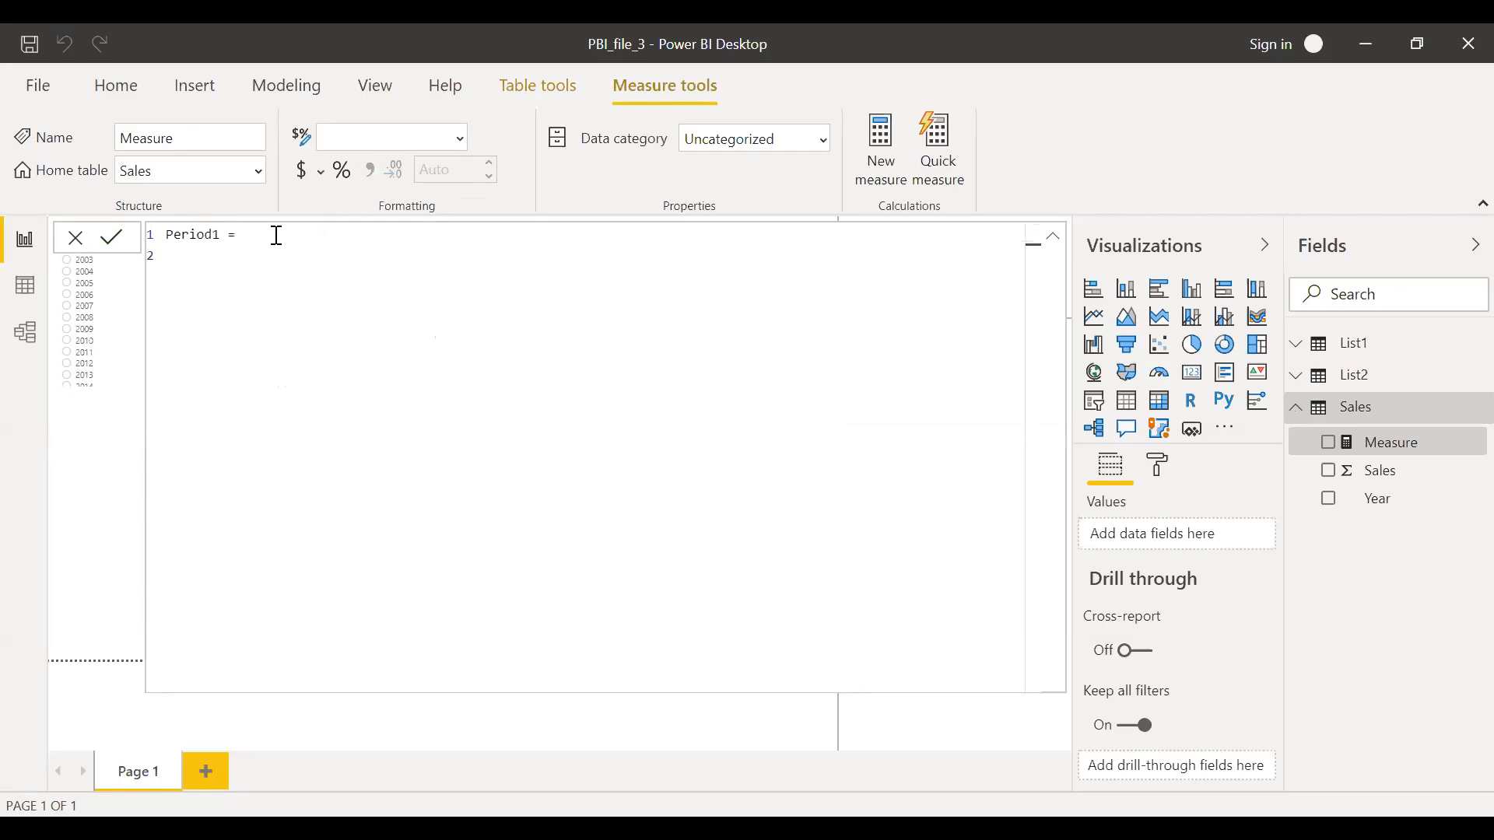
type("var")
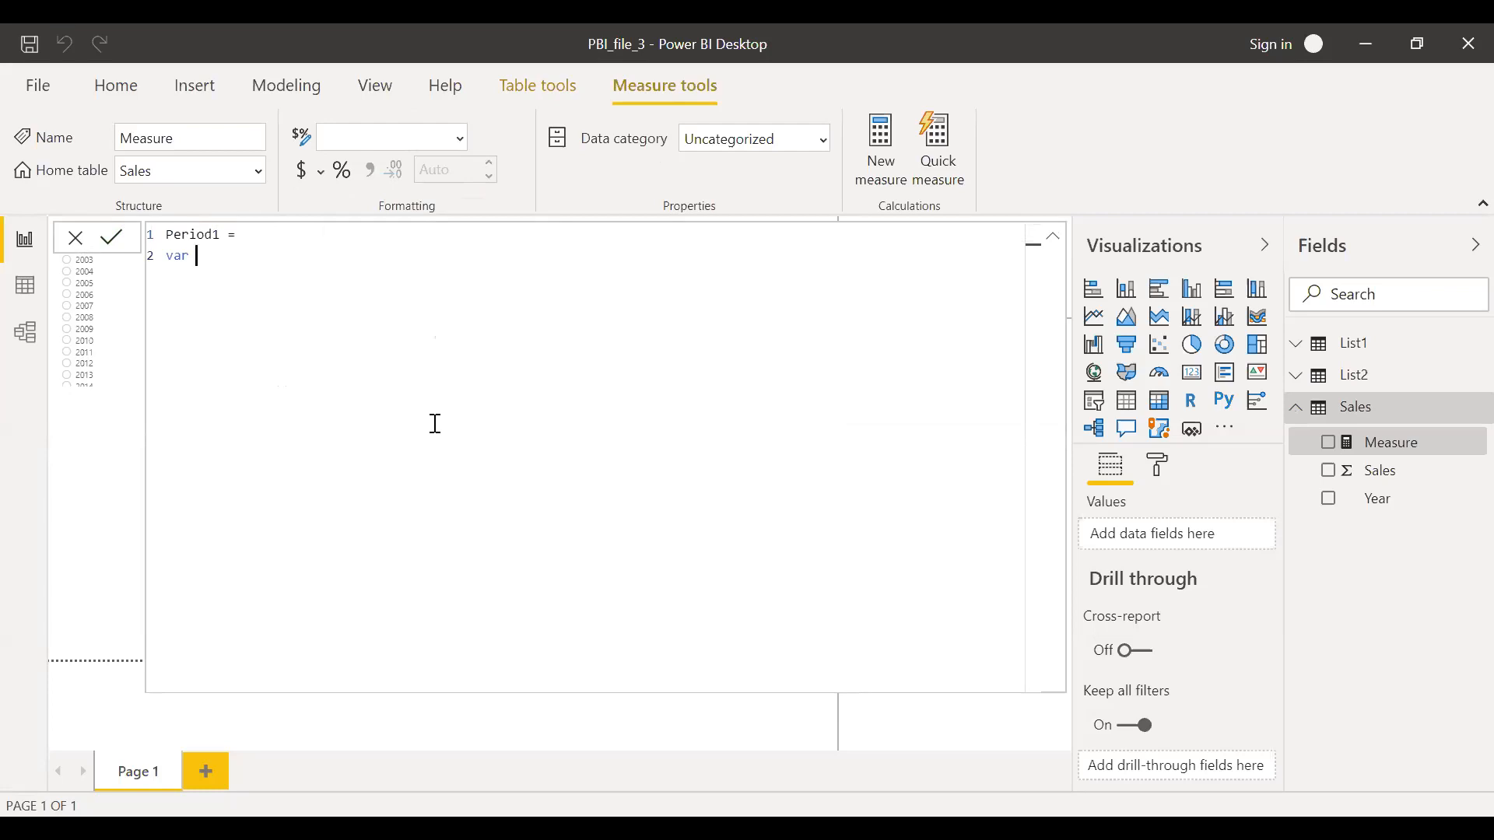
type("v")
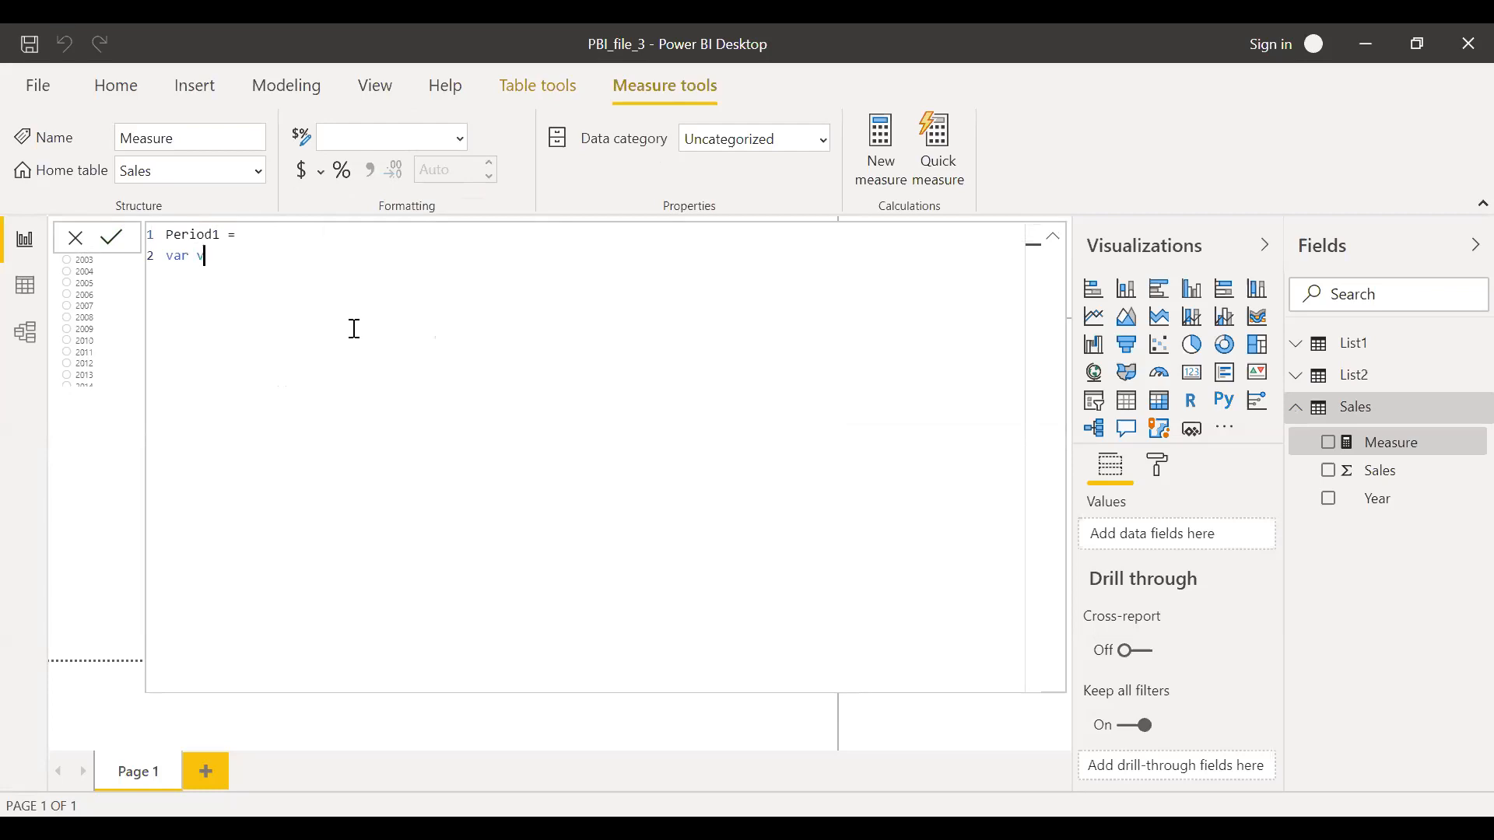
type("_p2")
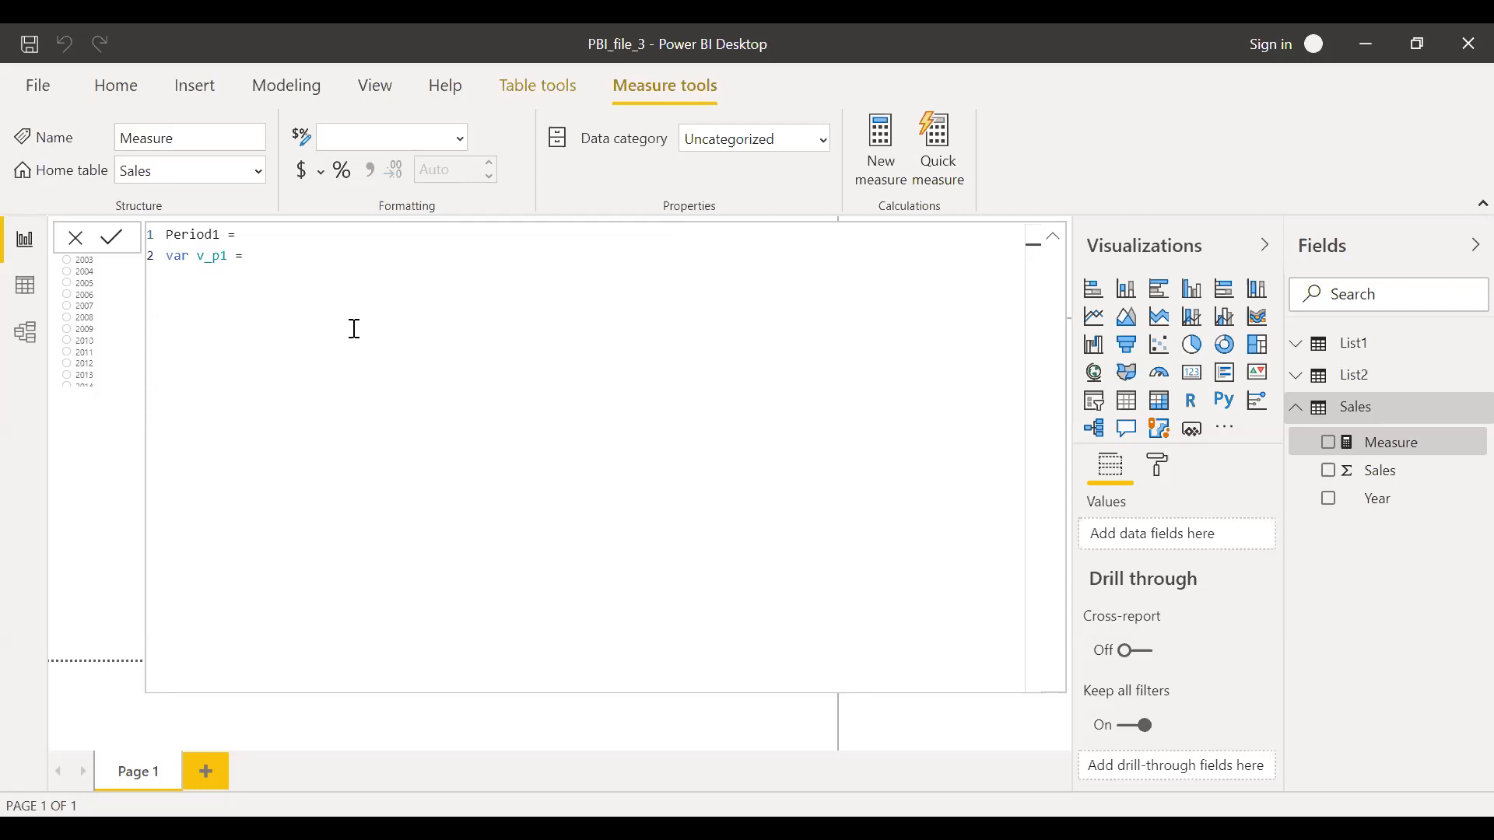
mouse_move(358, 336)
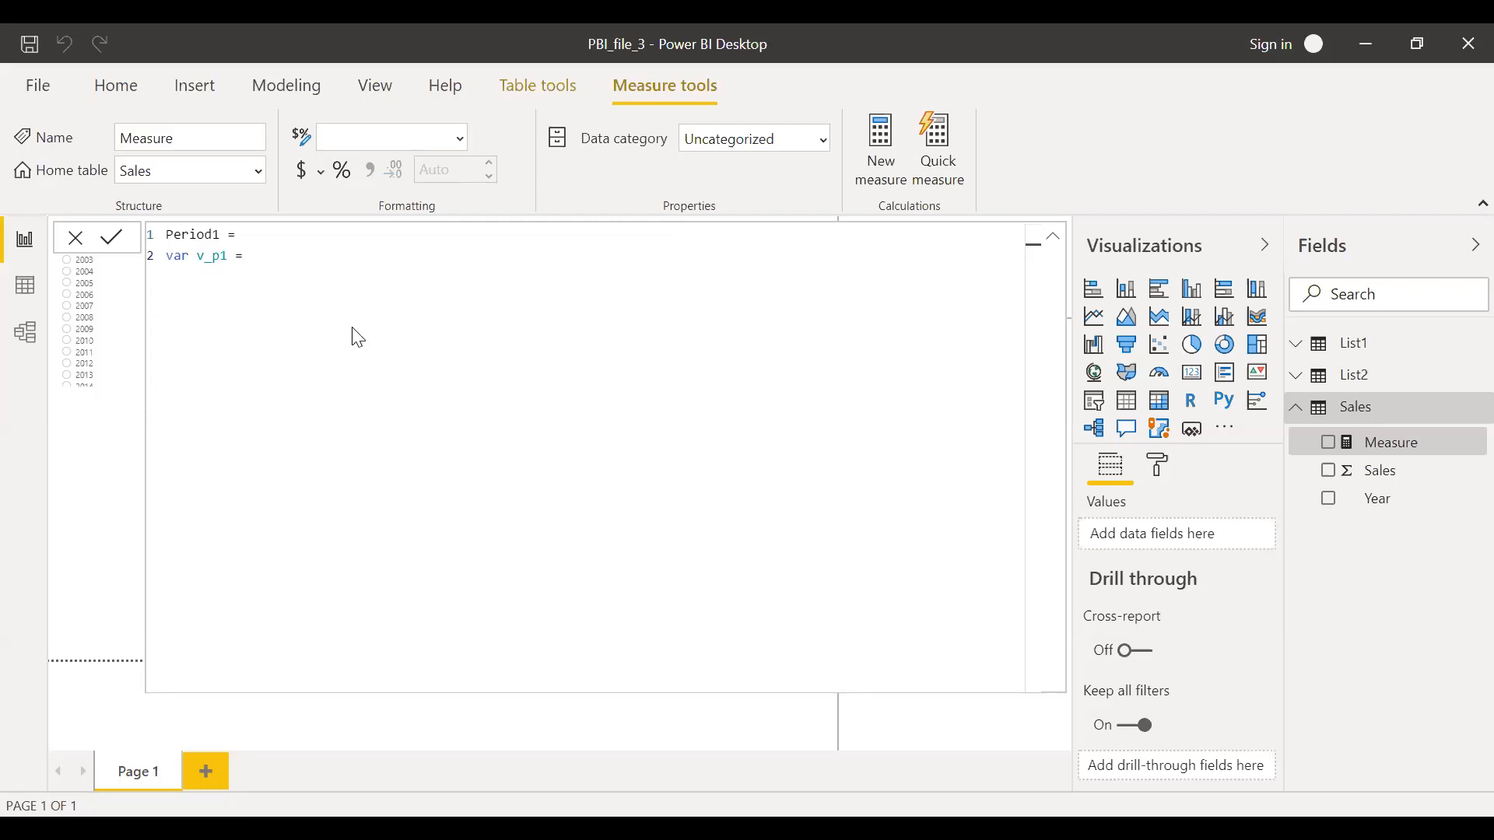
type("sele")
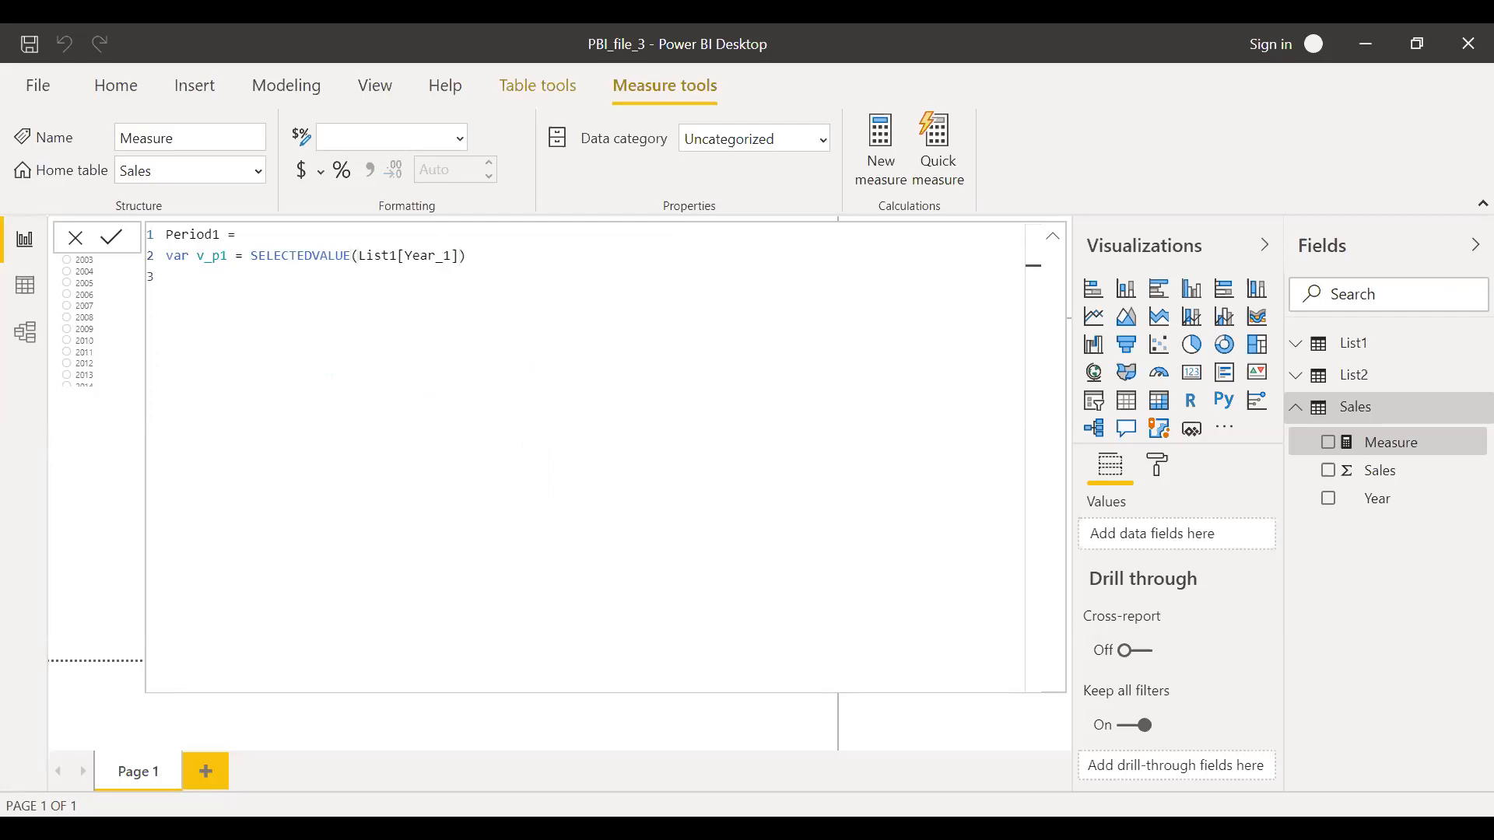
Return CALCULATE(SUM(Sales[Sales]), Sales[Year] = v_p1) and commit Period1
type("retr")
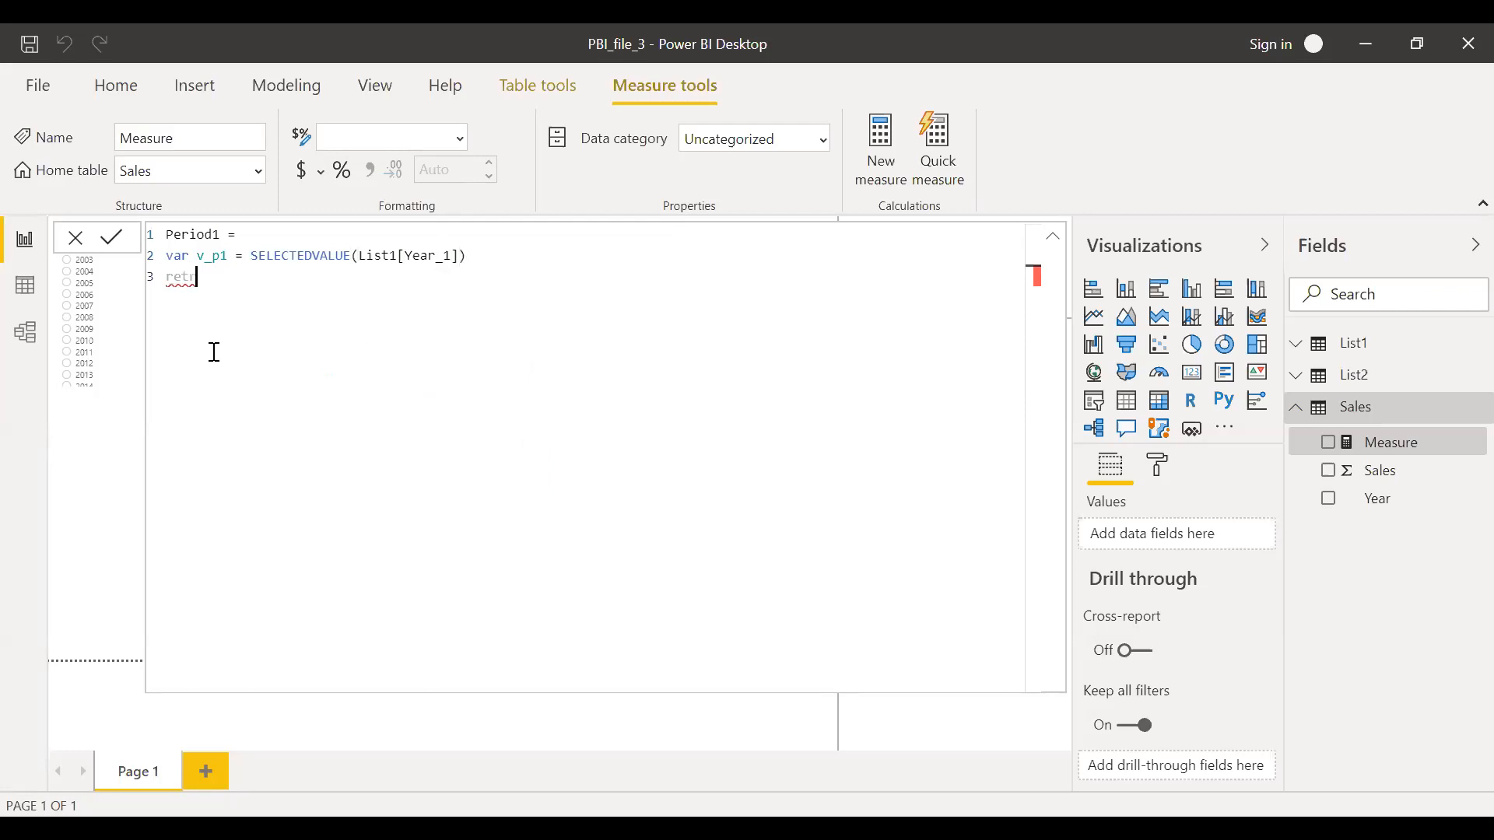
type("rn")
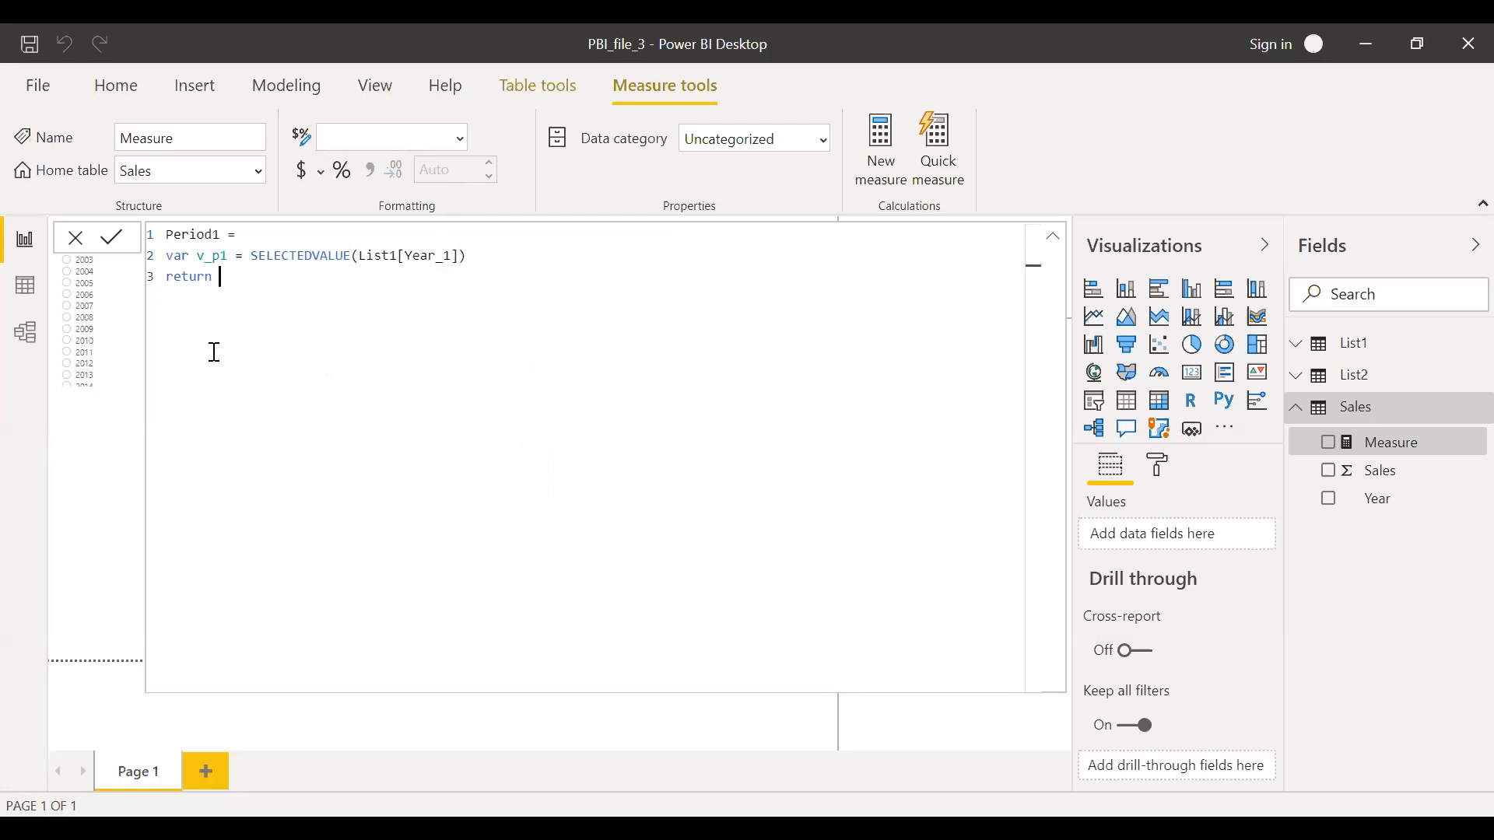
type("cal")
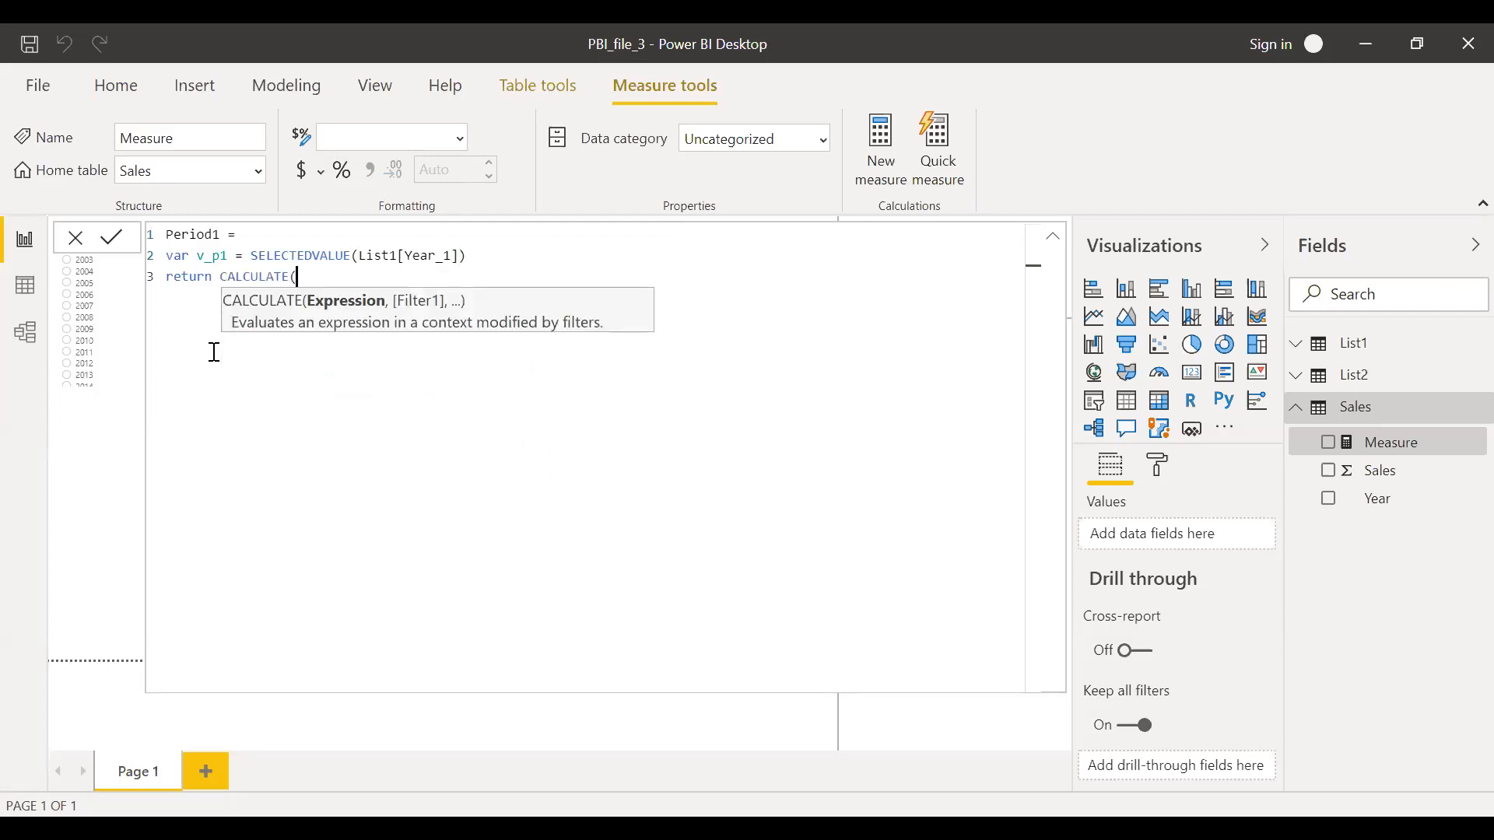
type("sum")
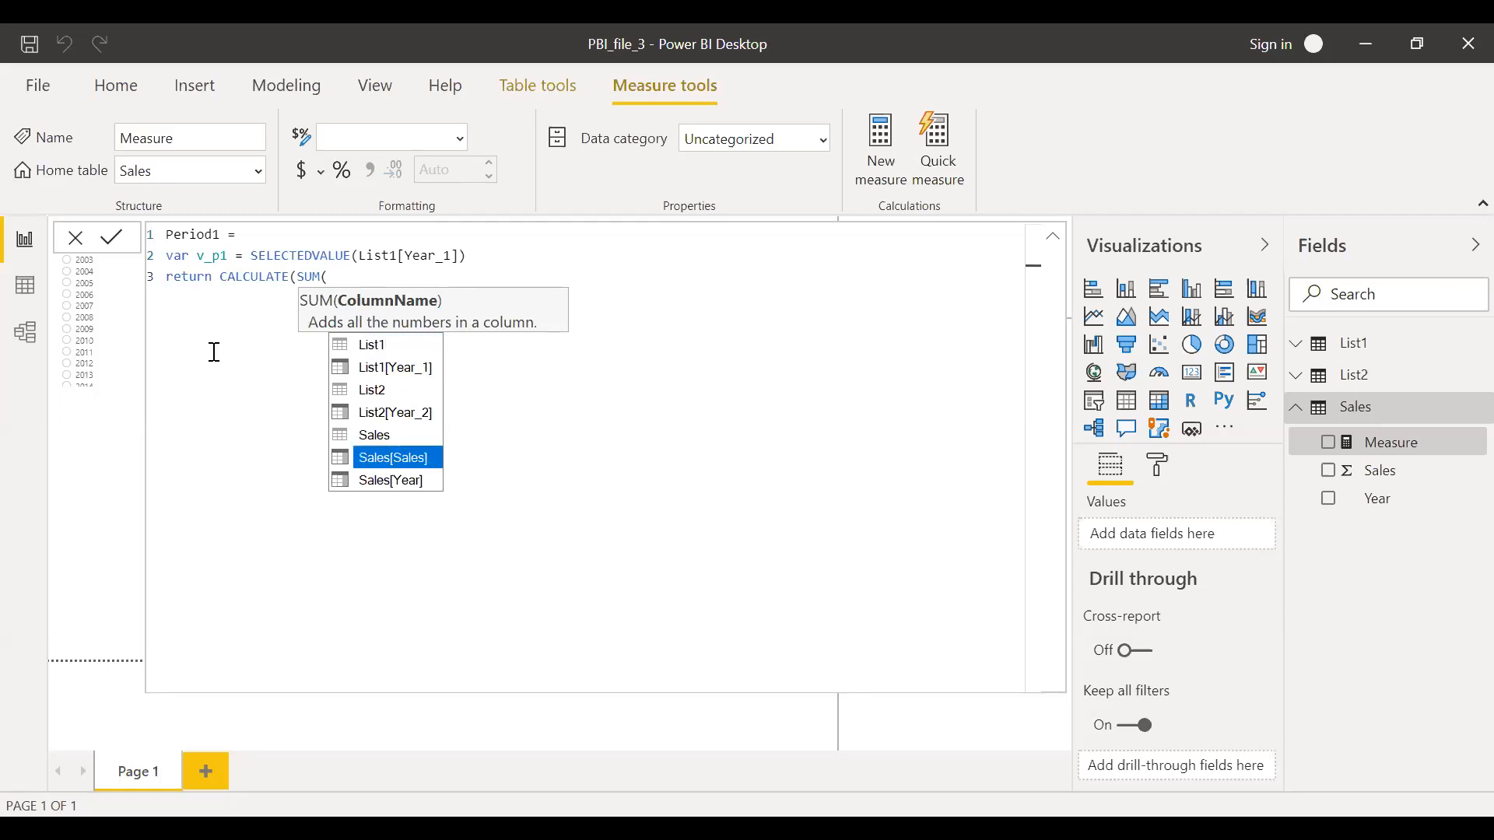
left_click(395, 457)
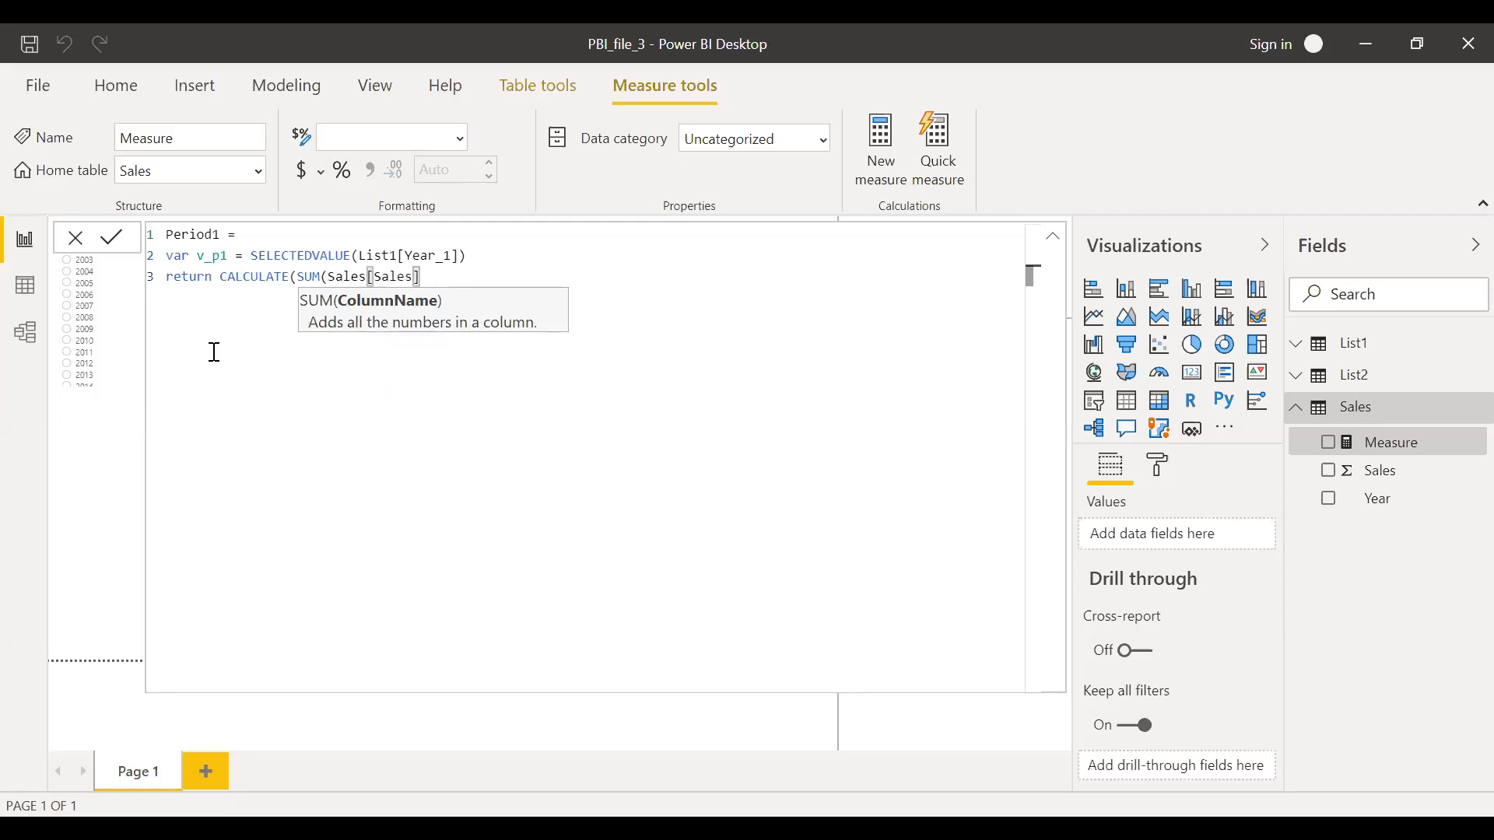
type(")")
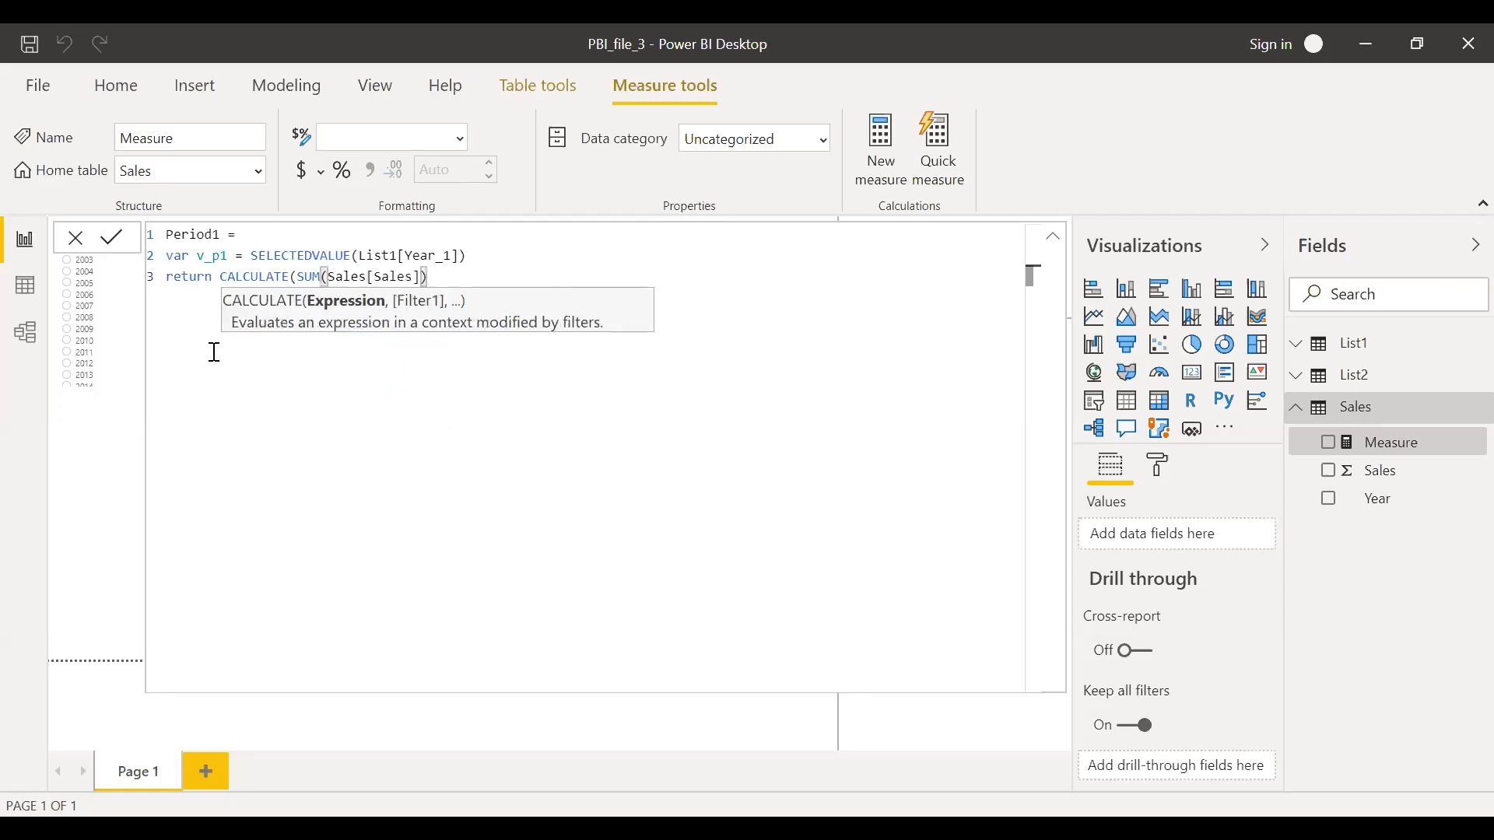
type(",")
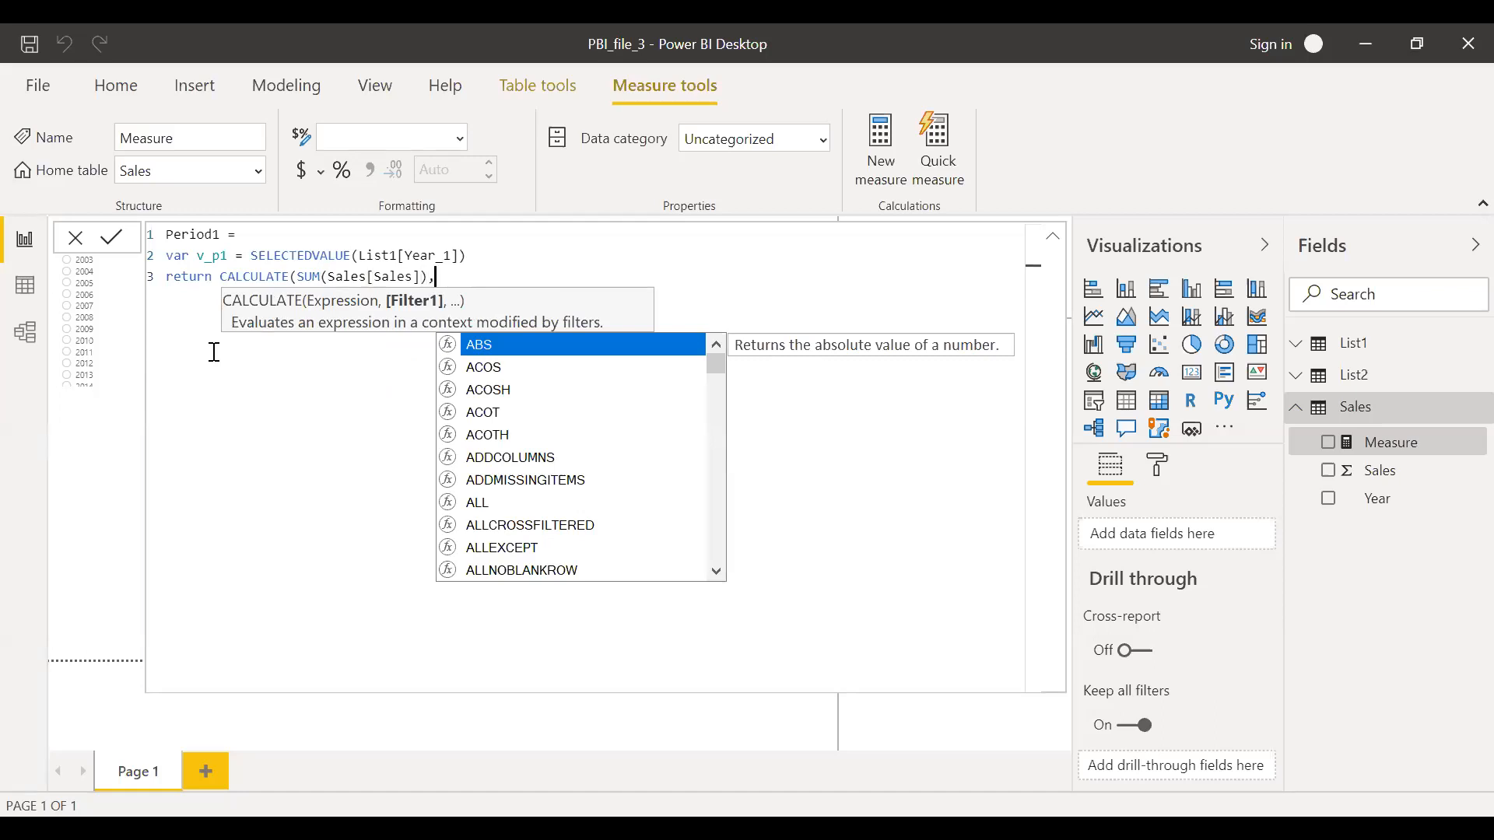
type("s[Year] =")
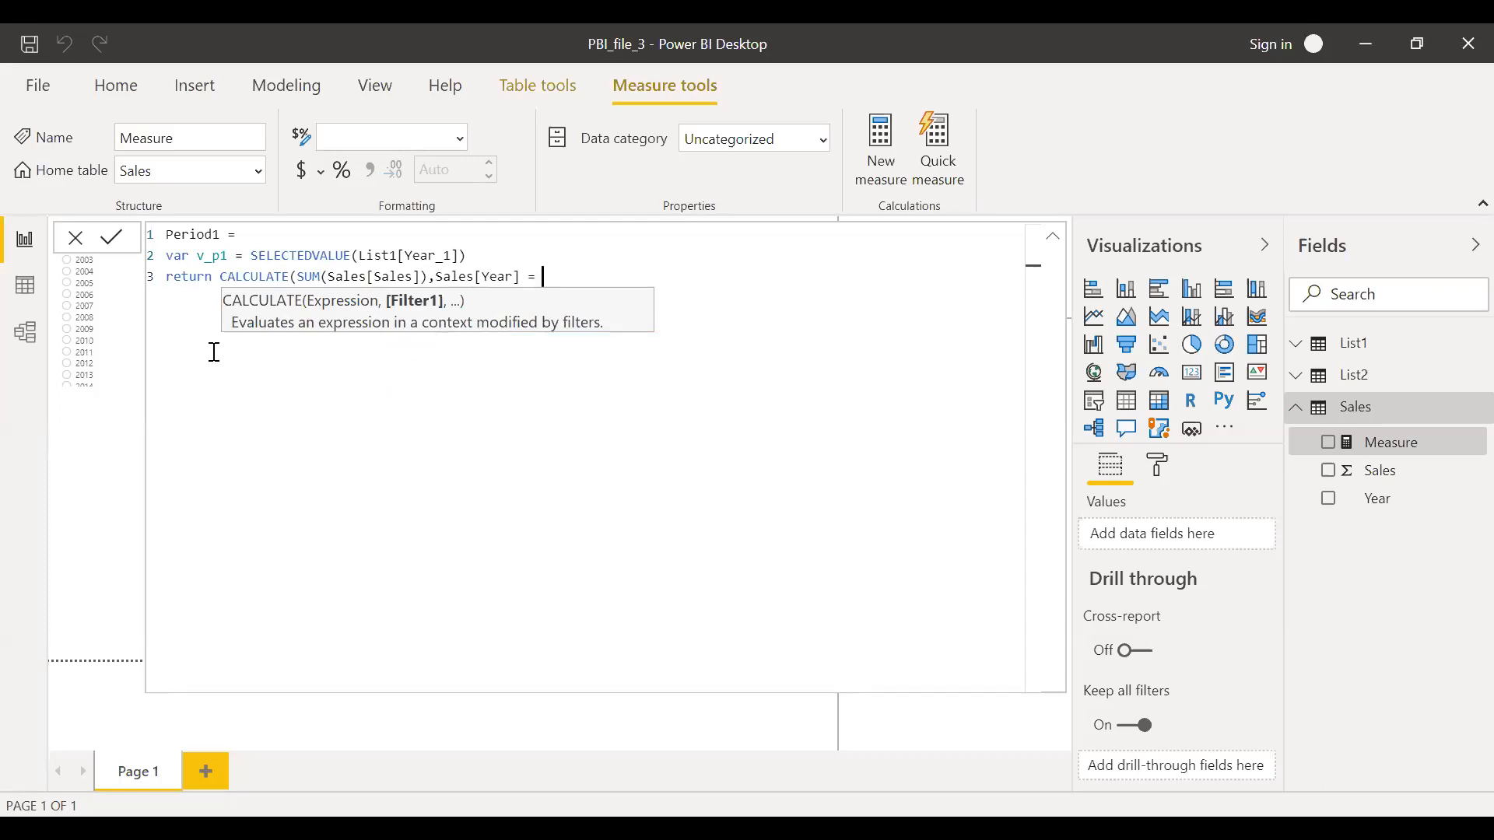
type("v")
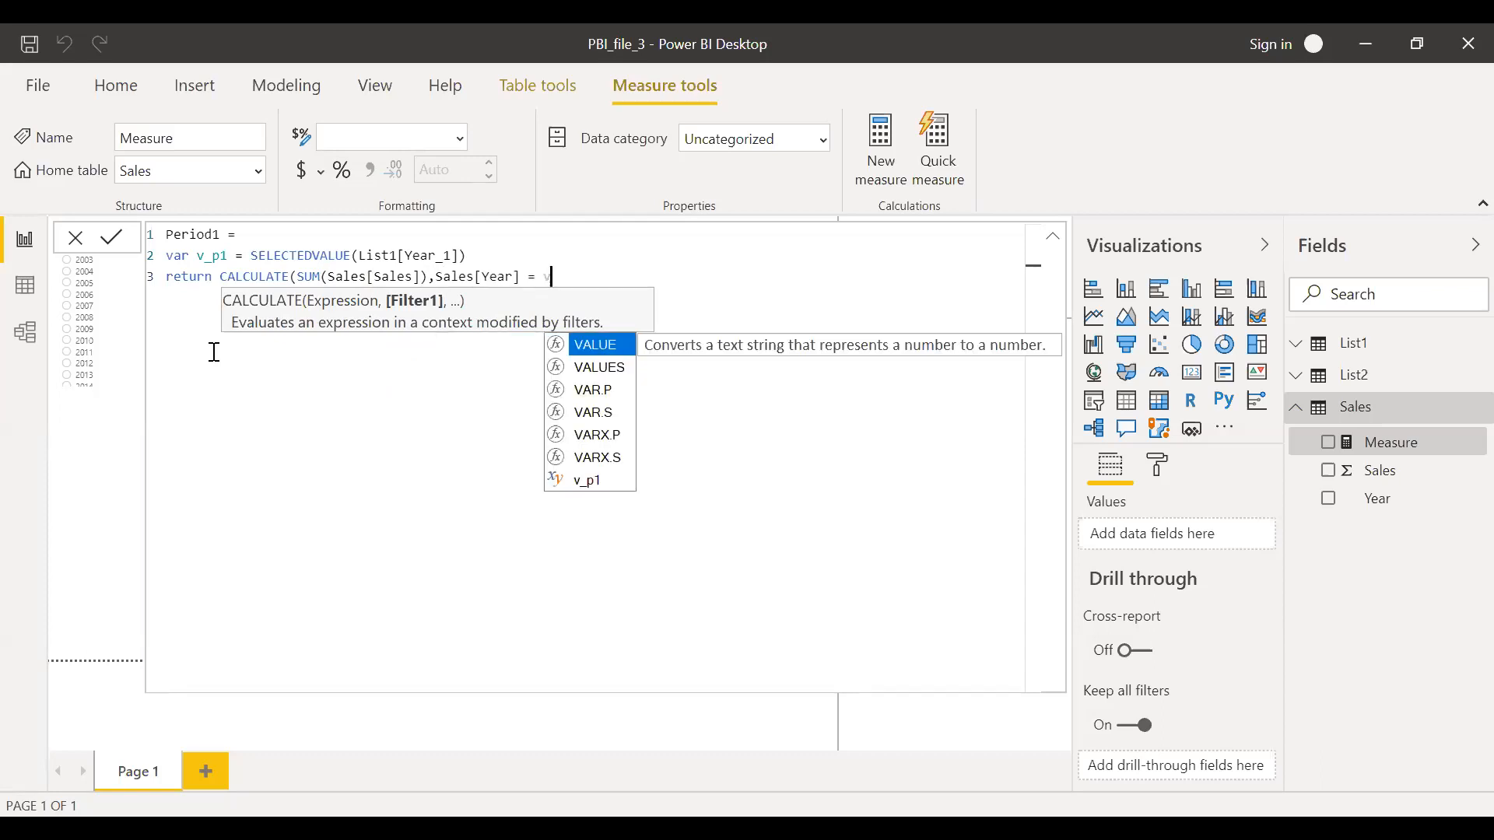
type("_p1)")
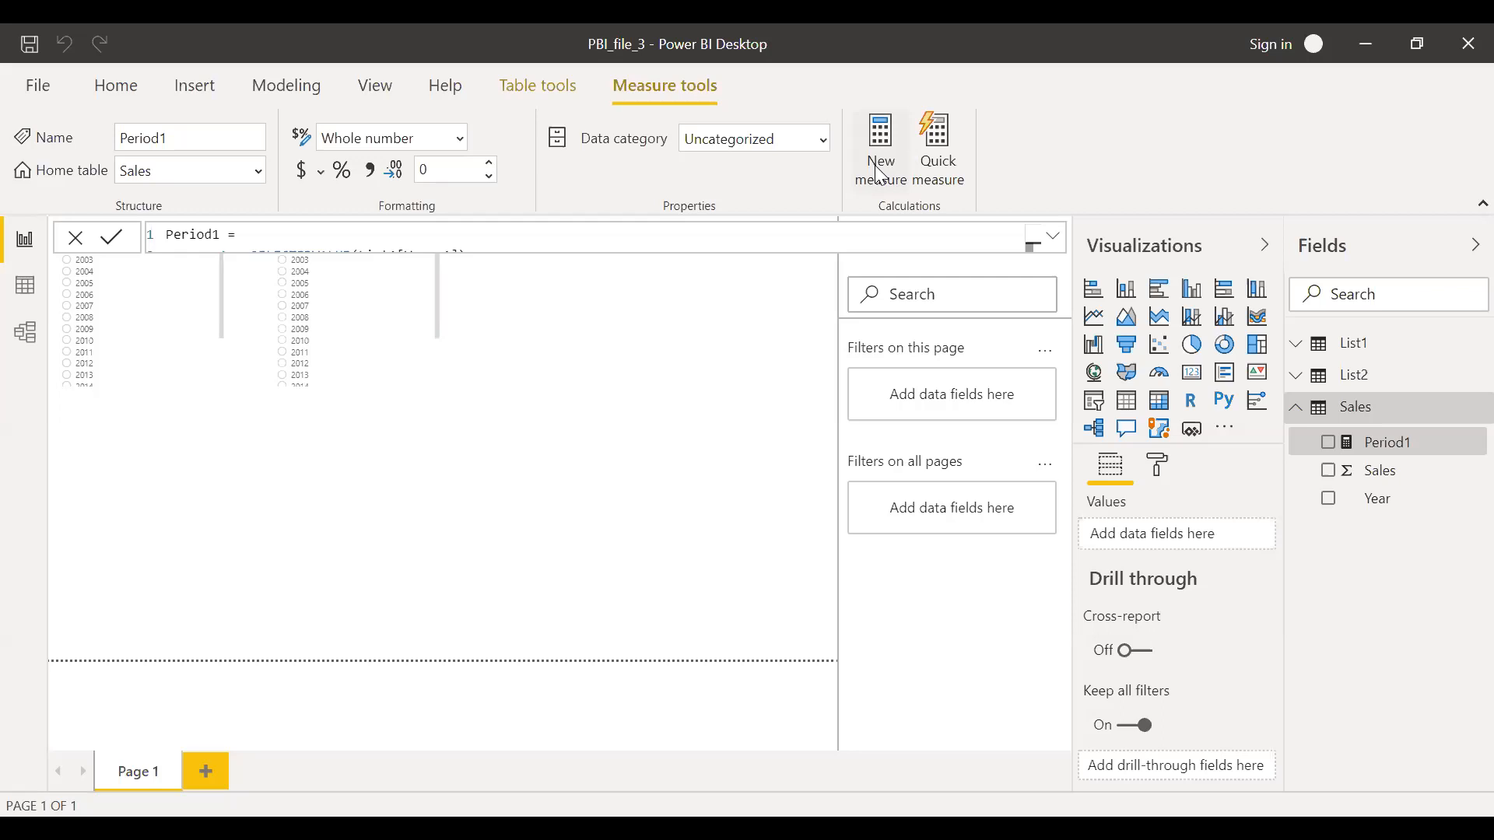
mouse_move(1063, 249)
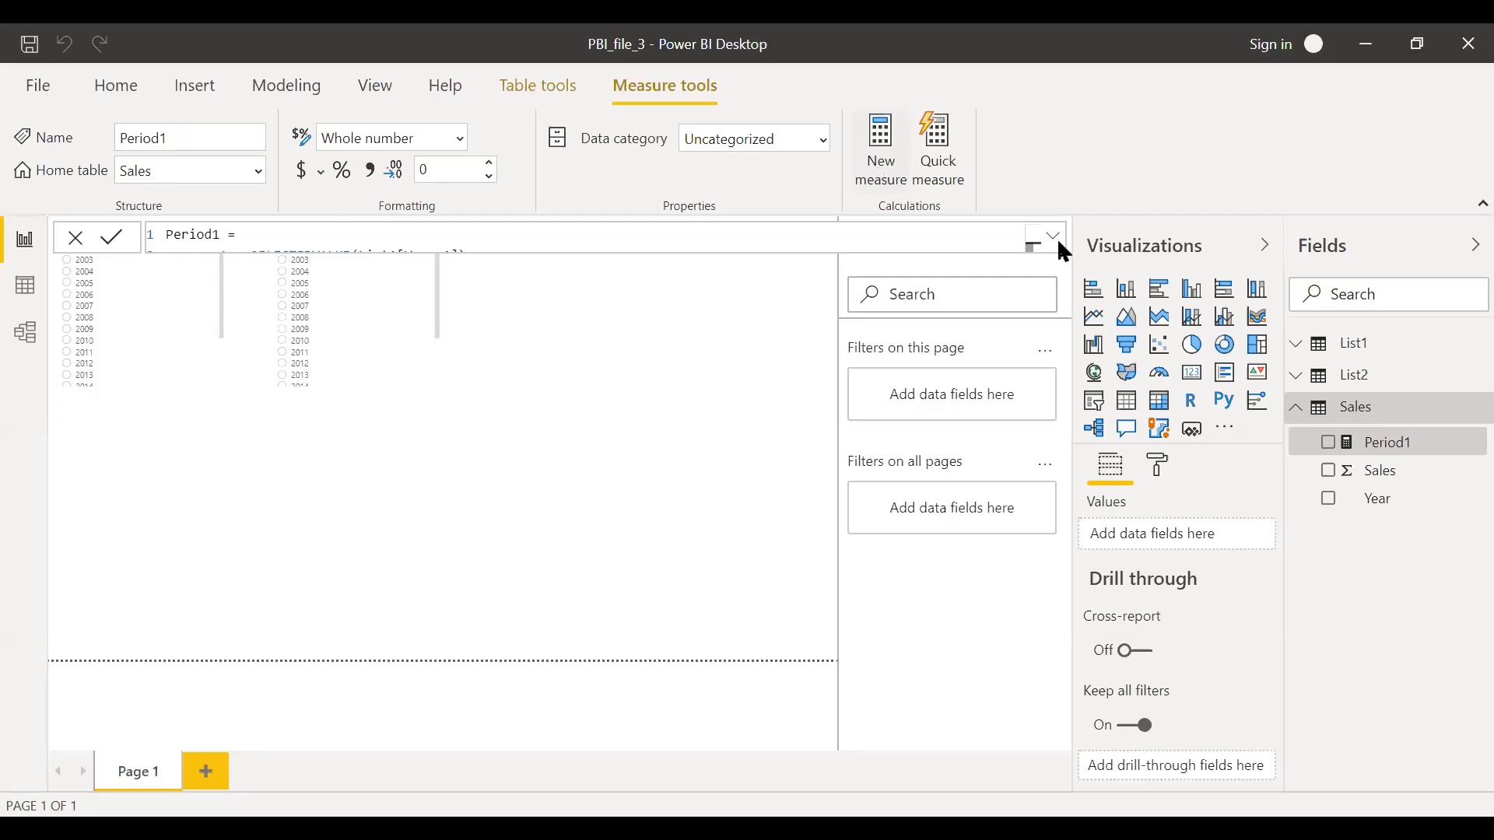
Start Period2 = with variable v_p2 = SELECTEDVALUE(List2[Year_2])
left_click(878, 148)
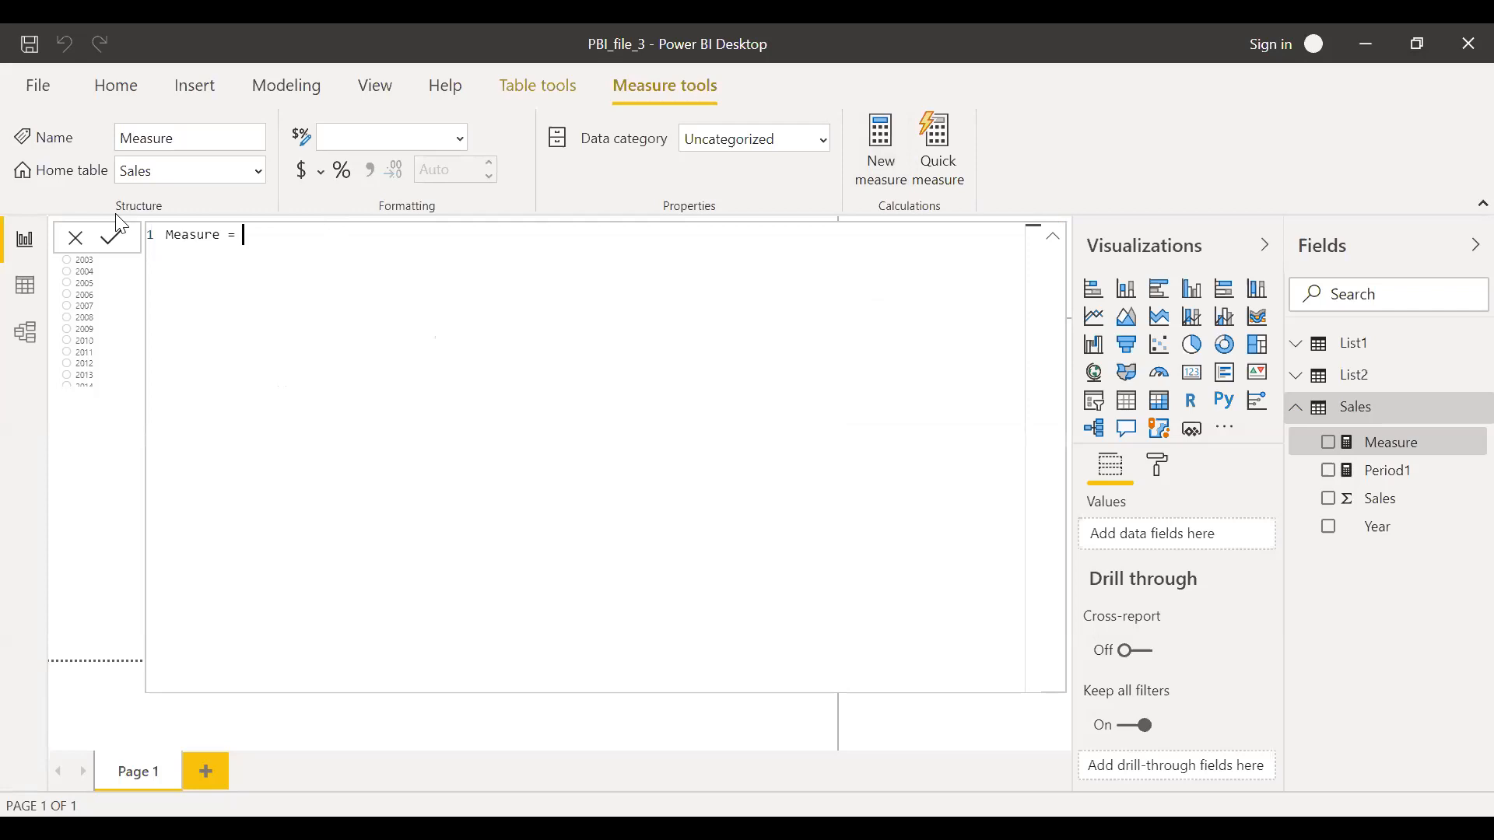
type("Period2 =")
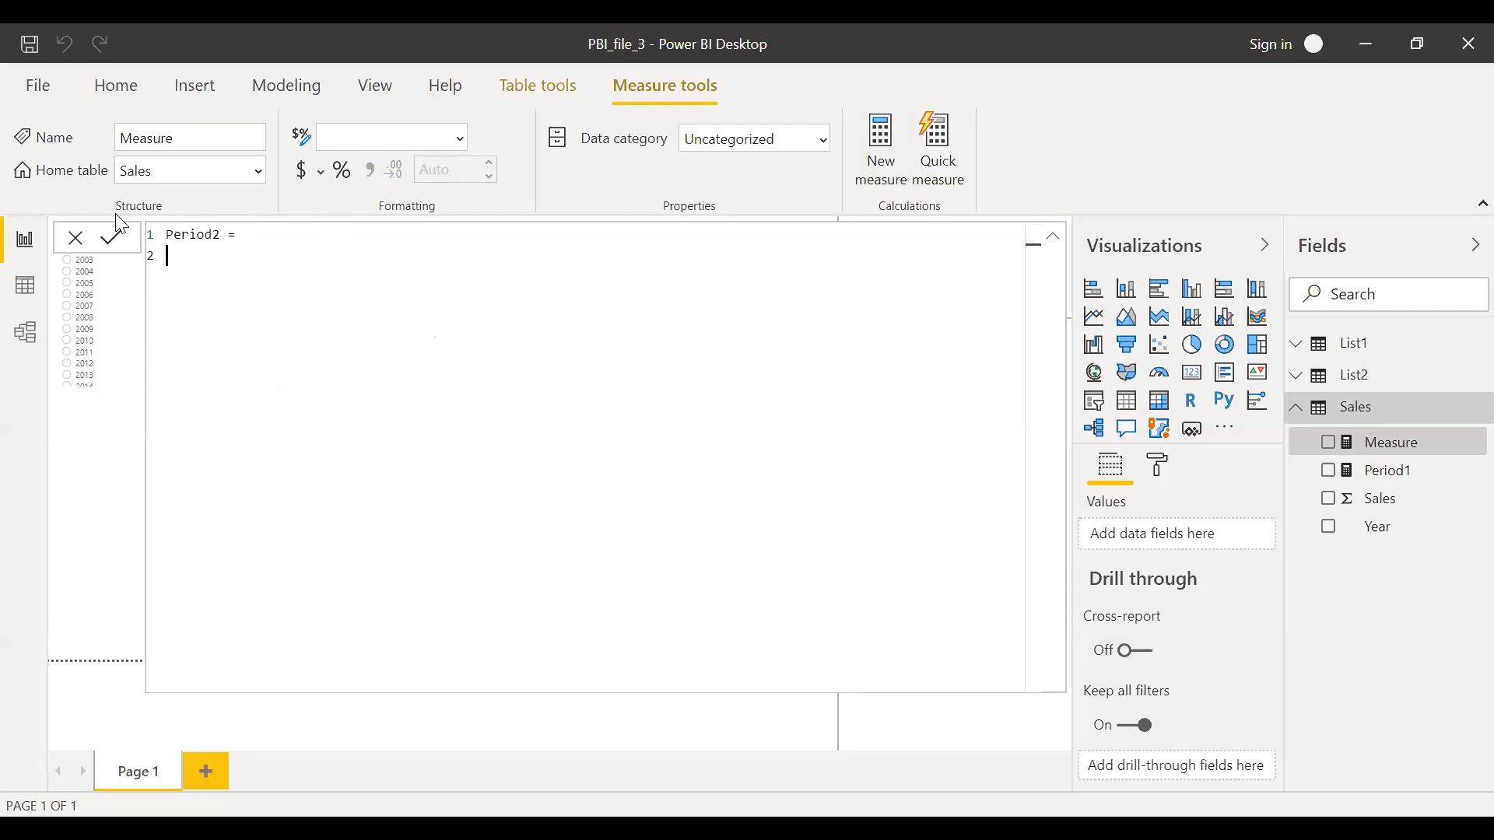
type("var")
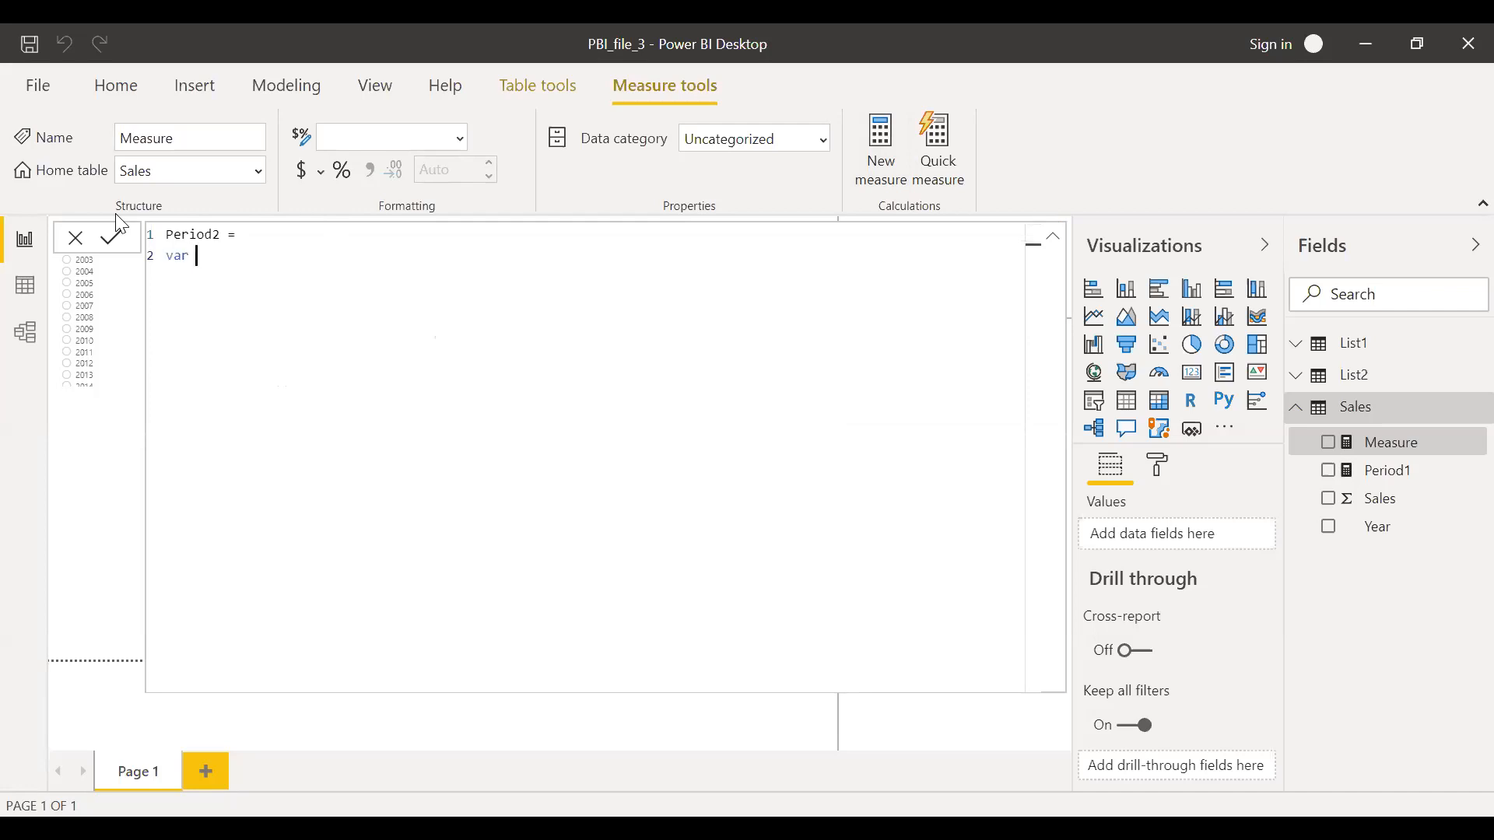
type("v_p2")
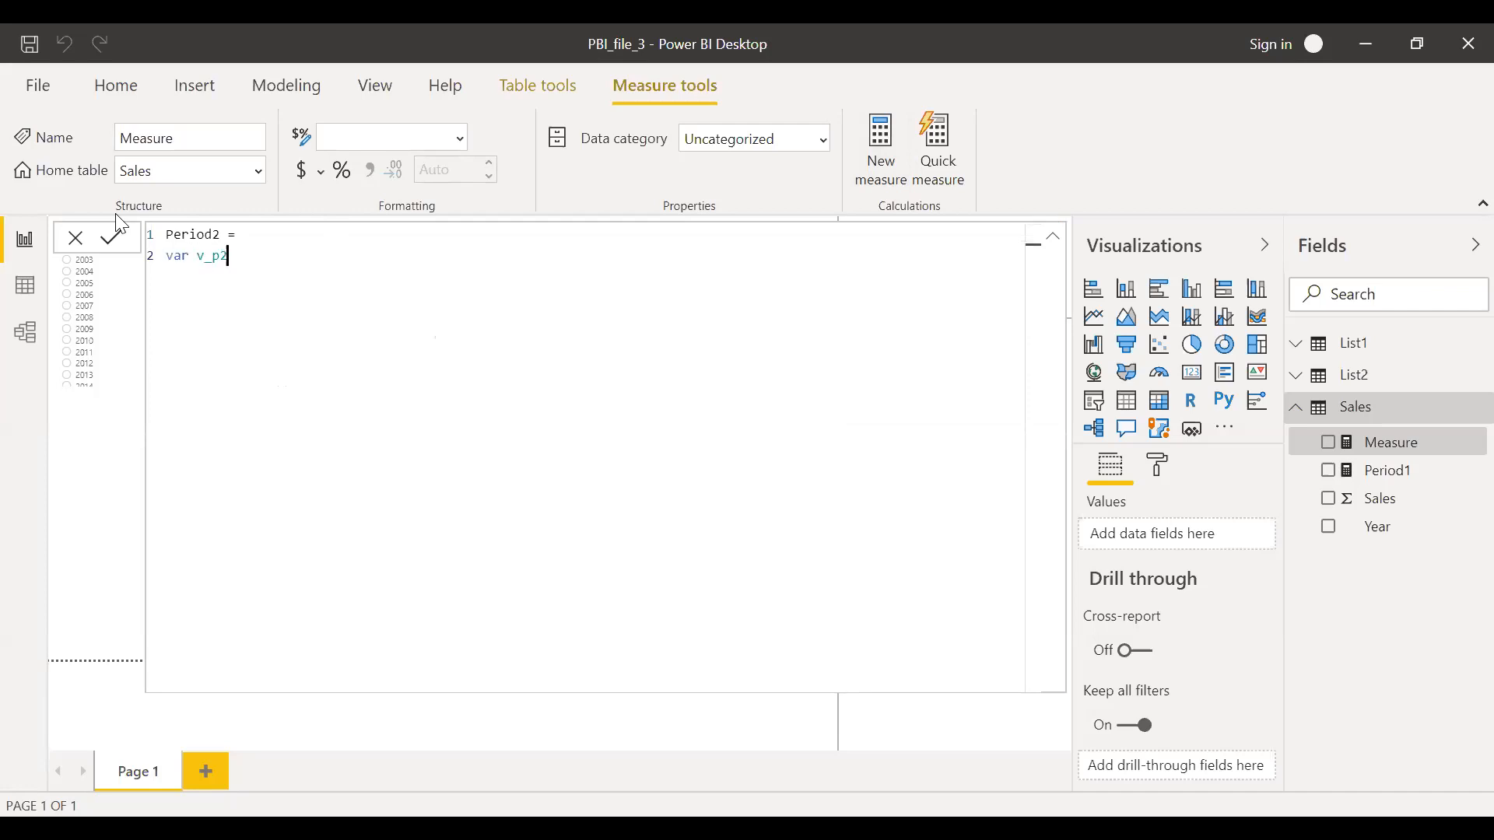
type("=")
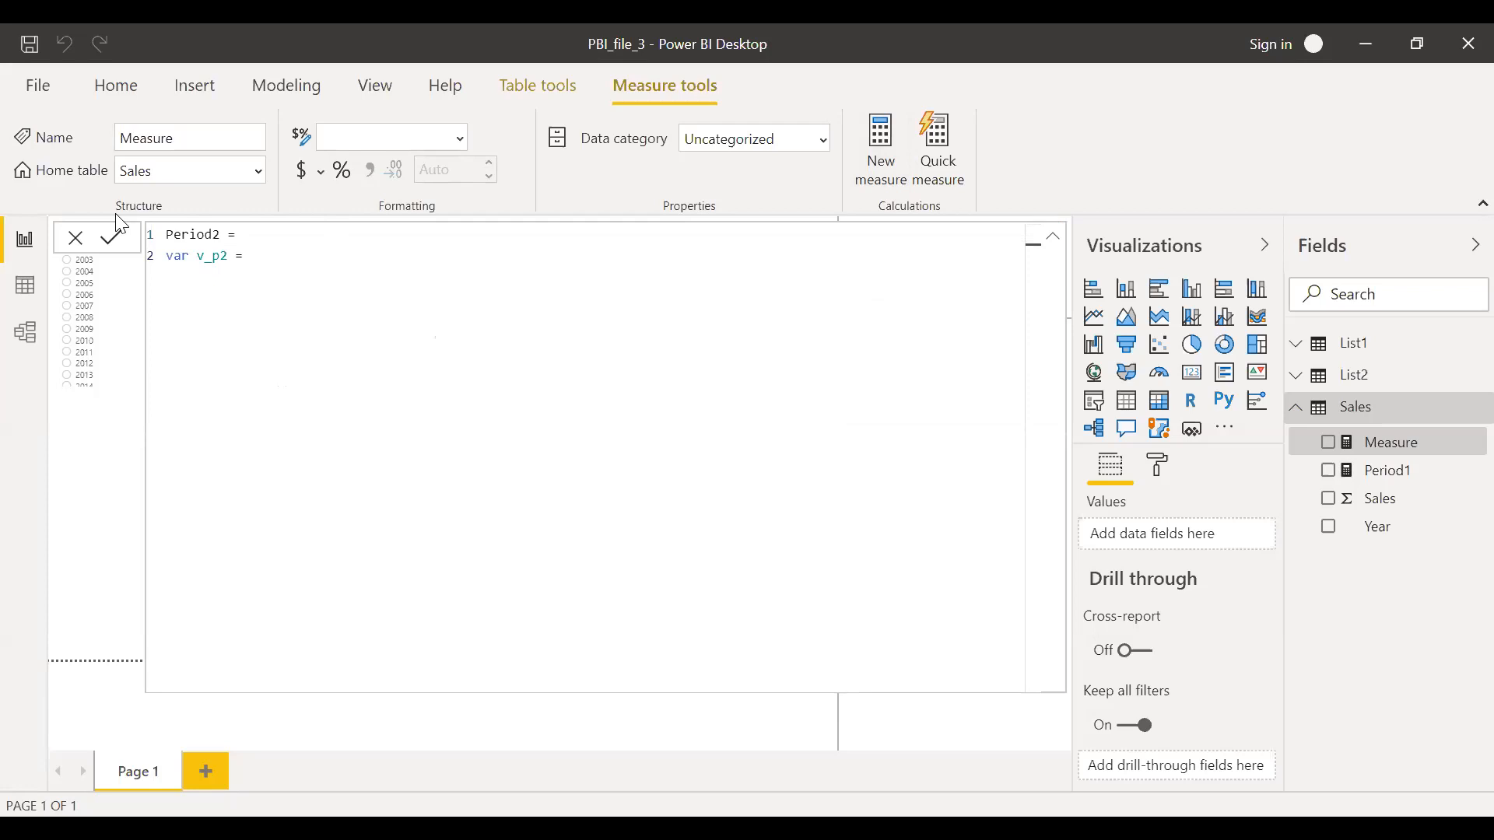
type("s")
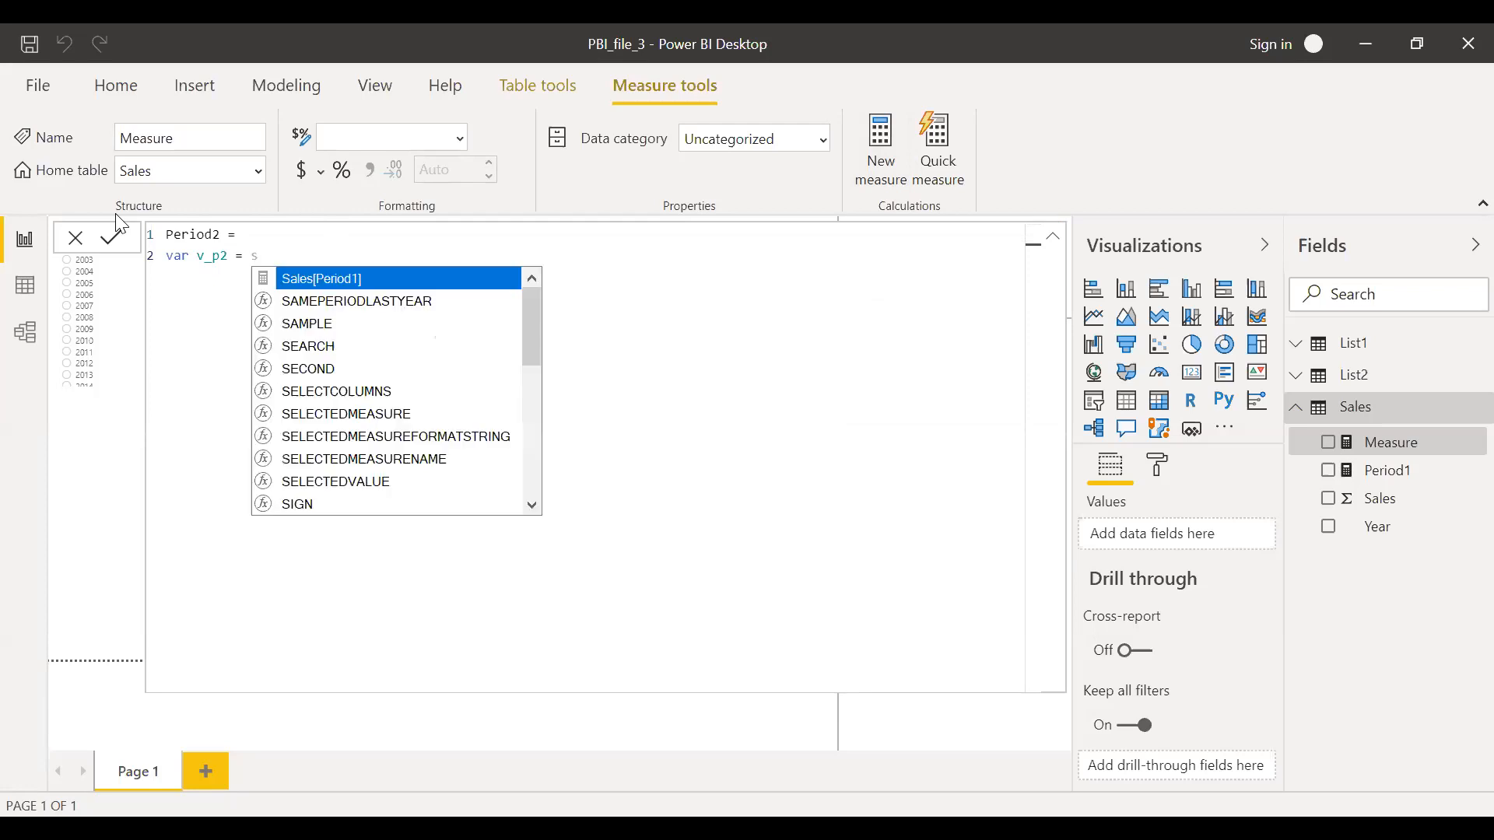
type("e")
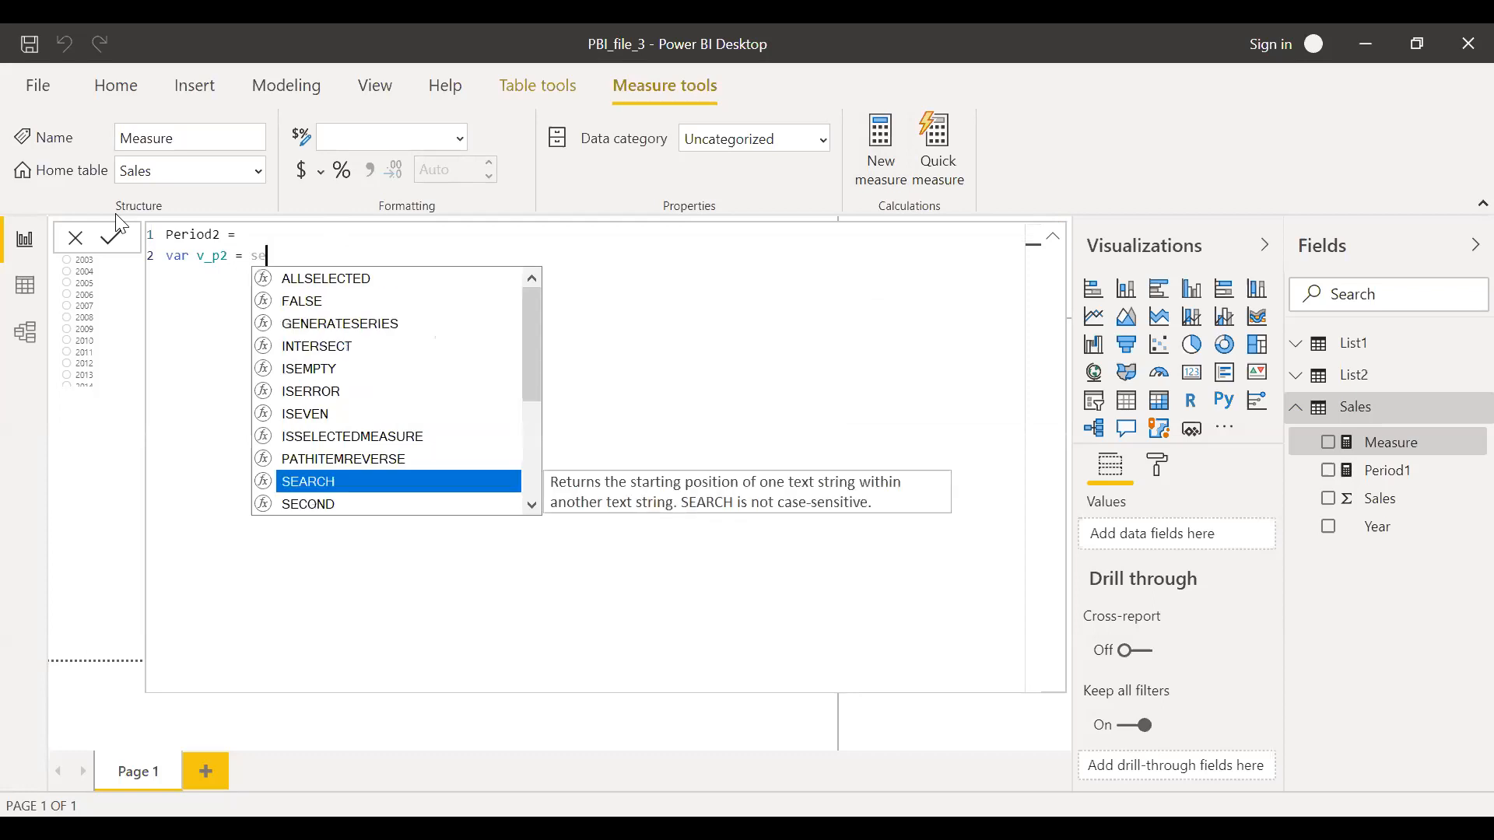
type("l")
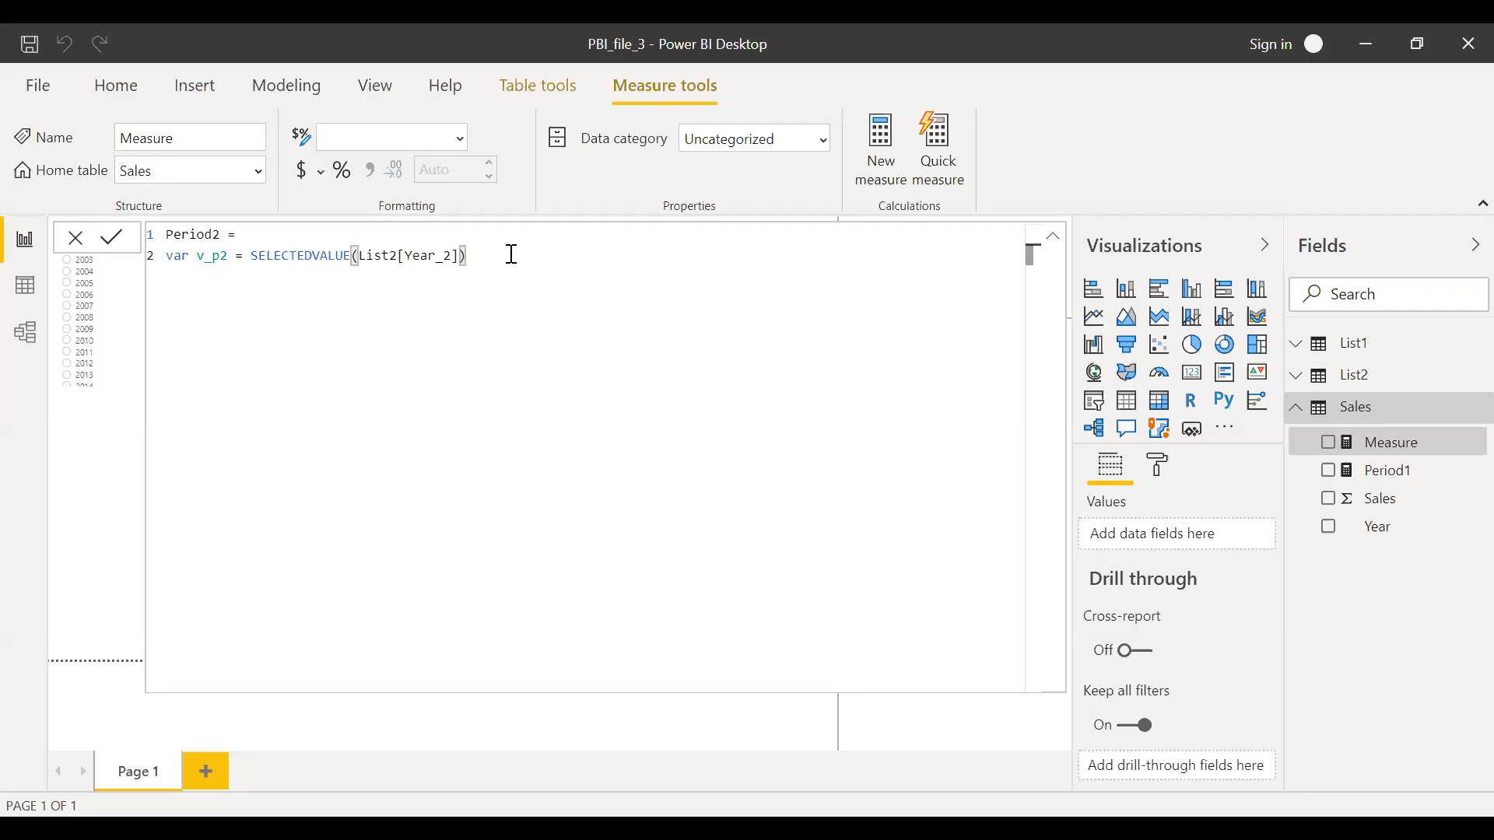
key("Enter")
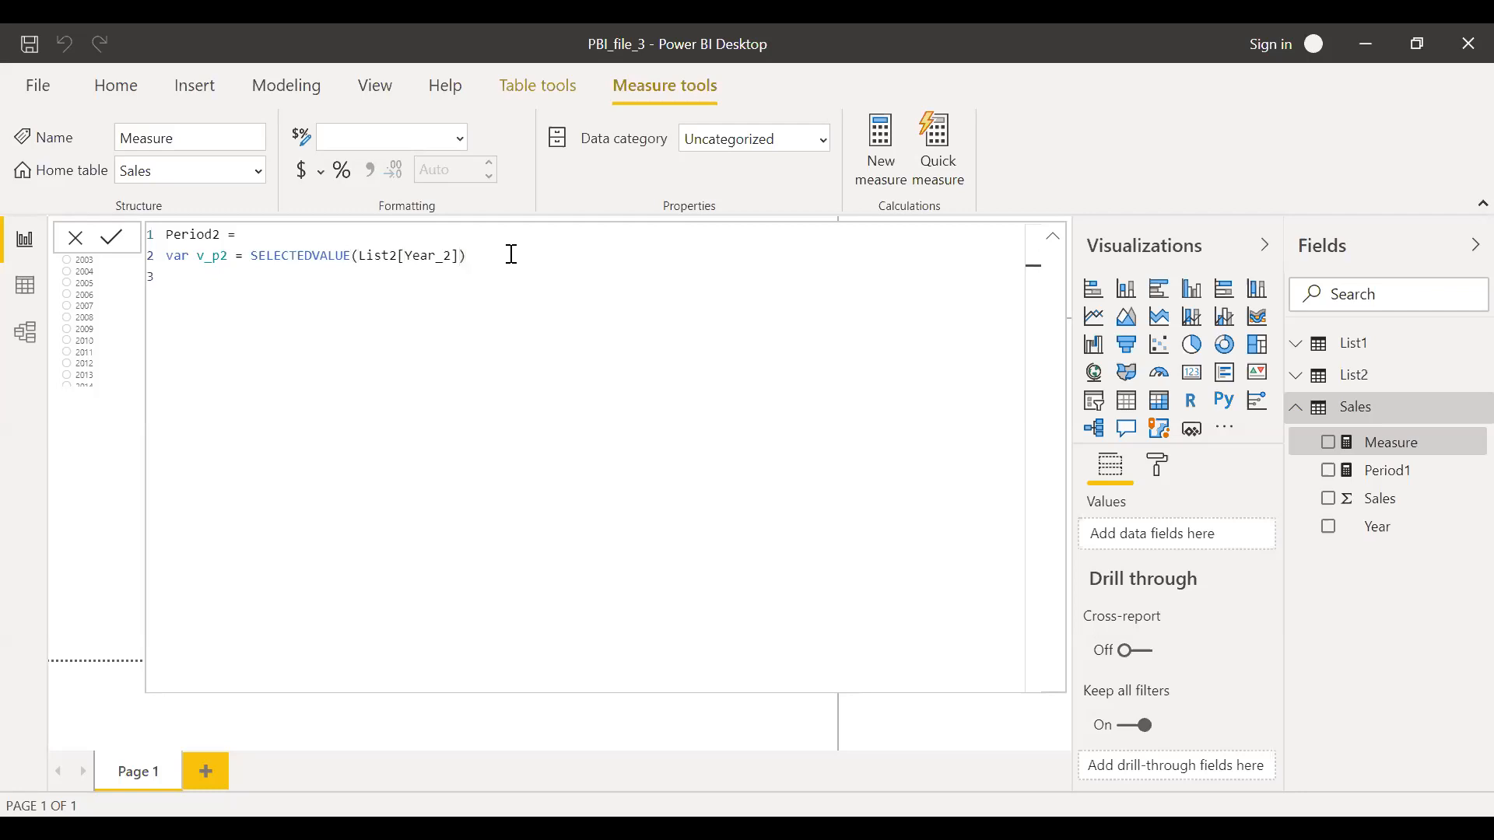
Return CALCULATE(SUM(Sales[Sales]), Sales[Year] = v_p2) and commit Period2
type("ret")
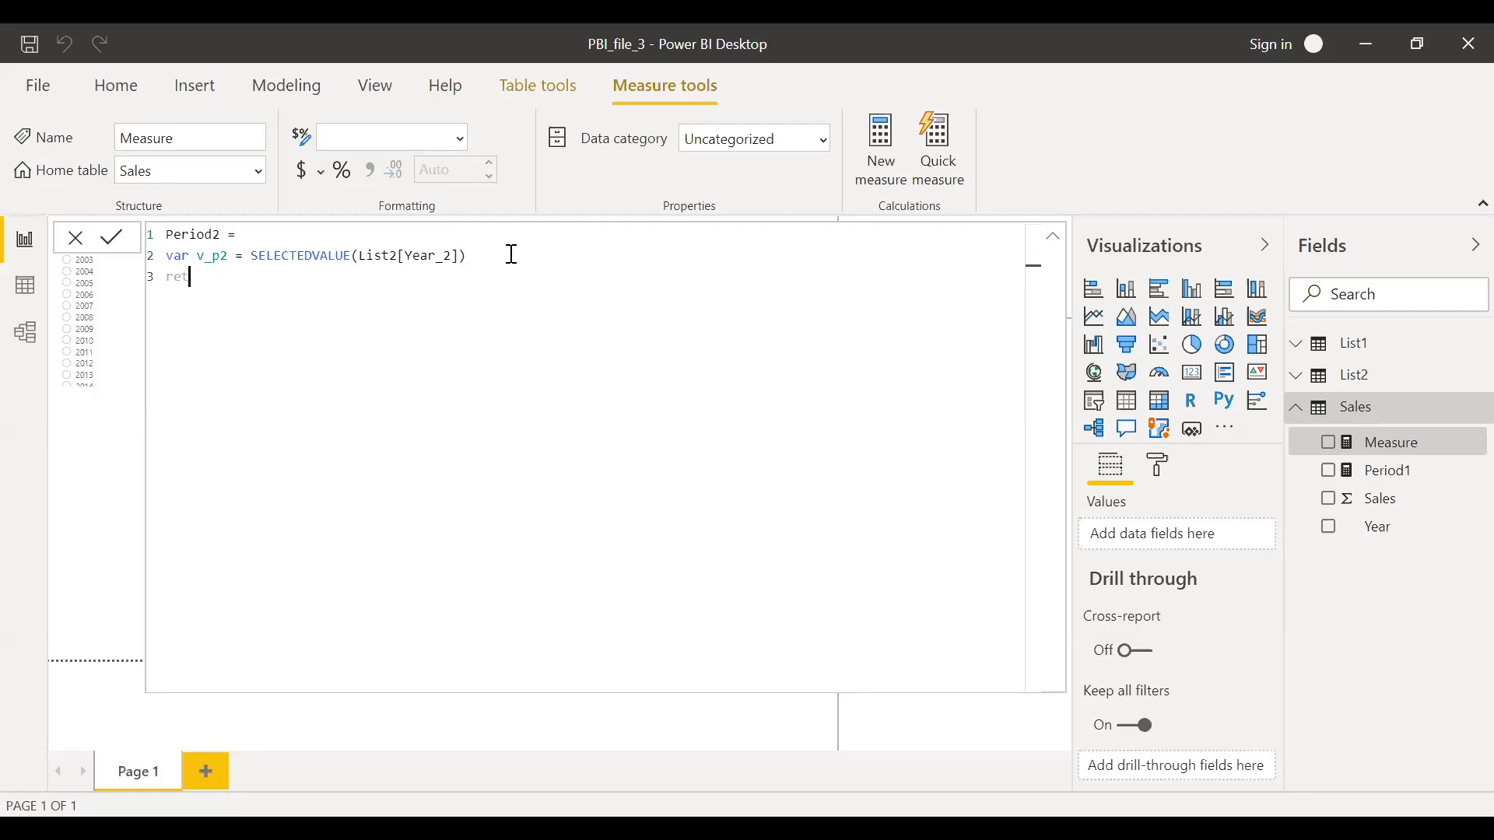
type("urn")
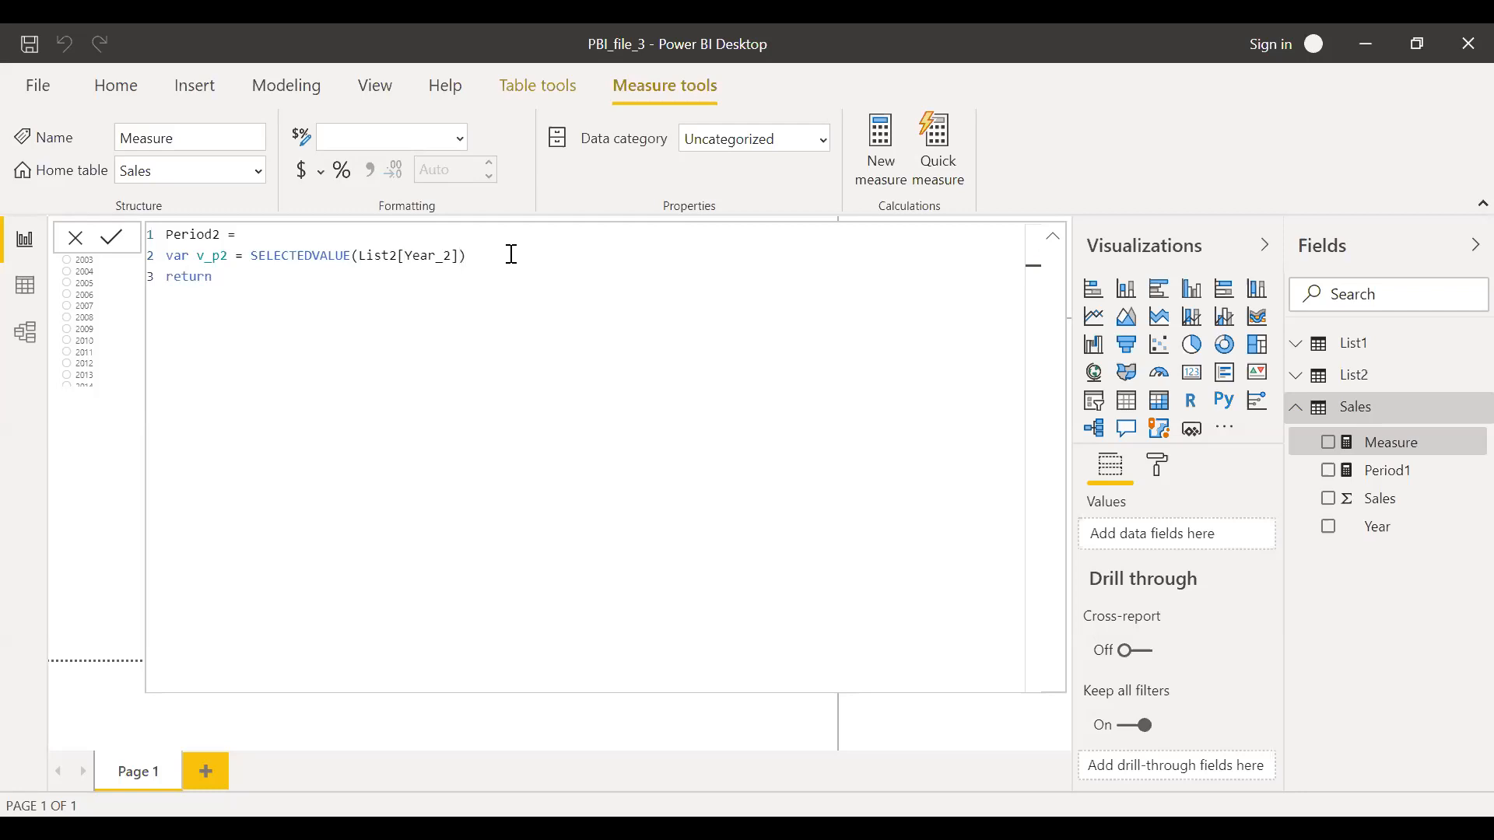
type("CALCULATE(")
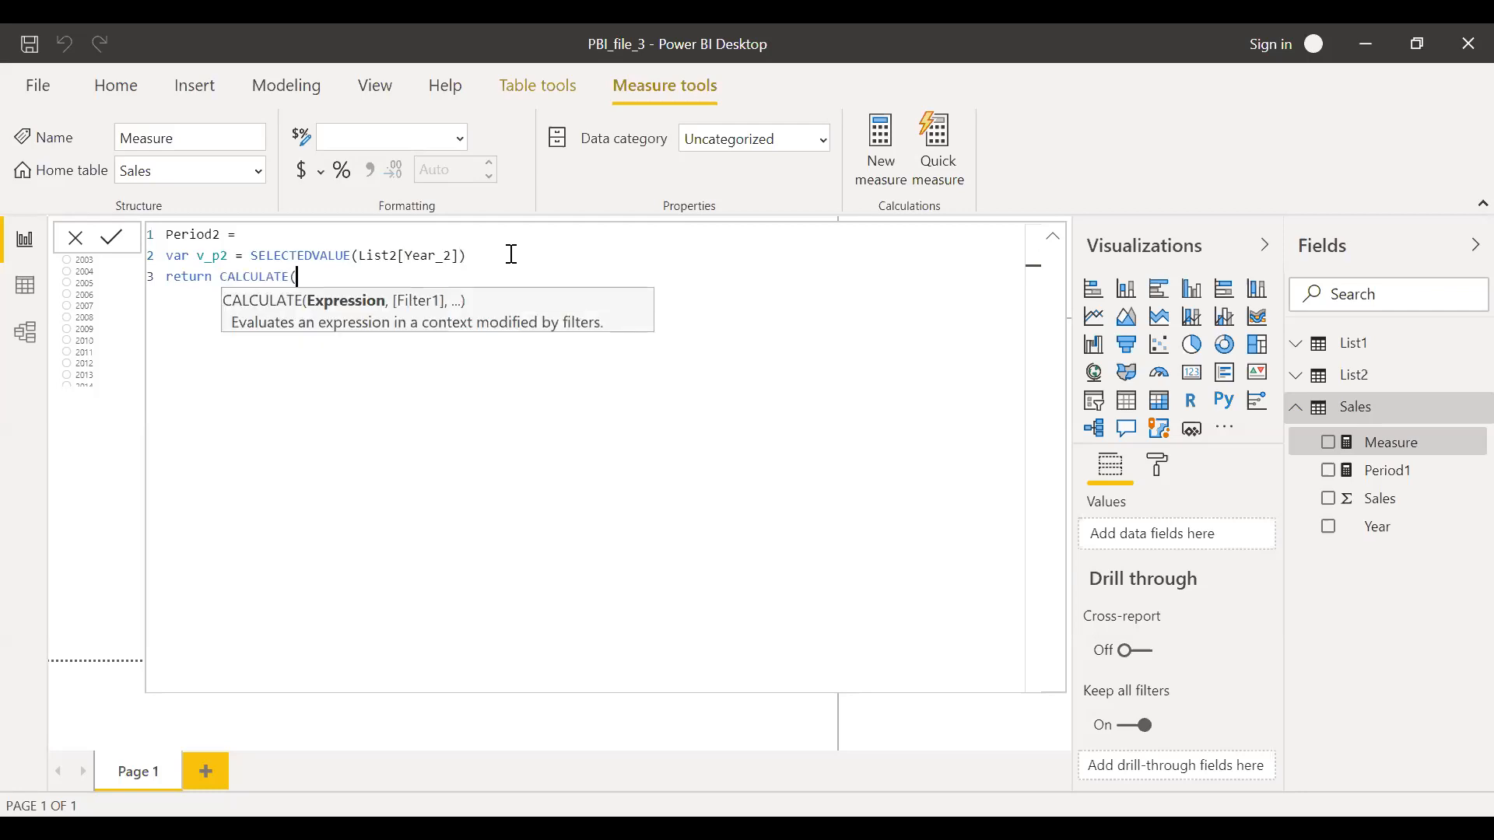
type("sum")
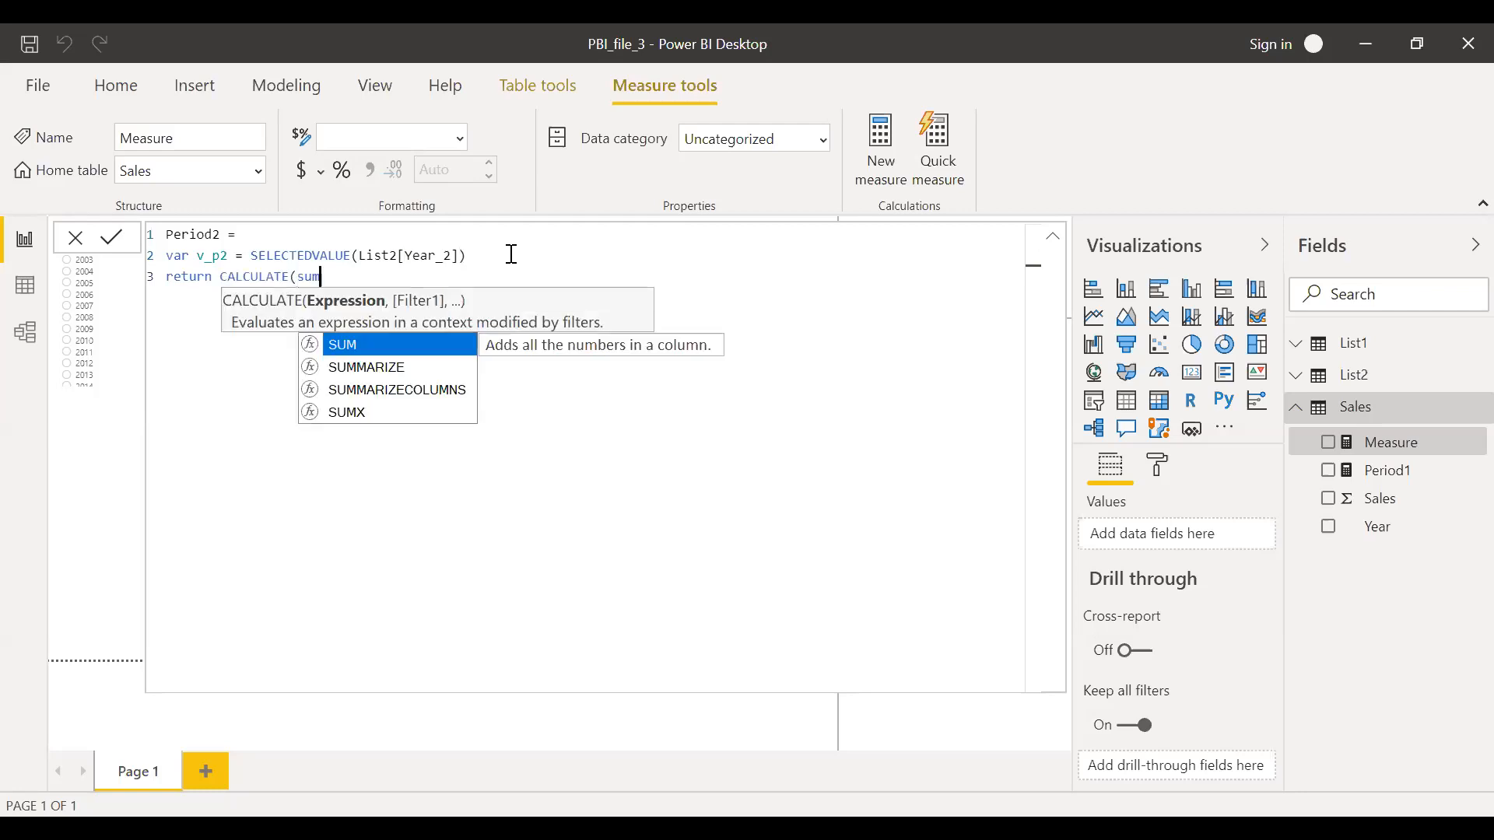
type("(sa")
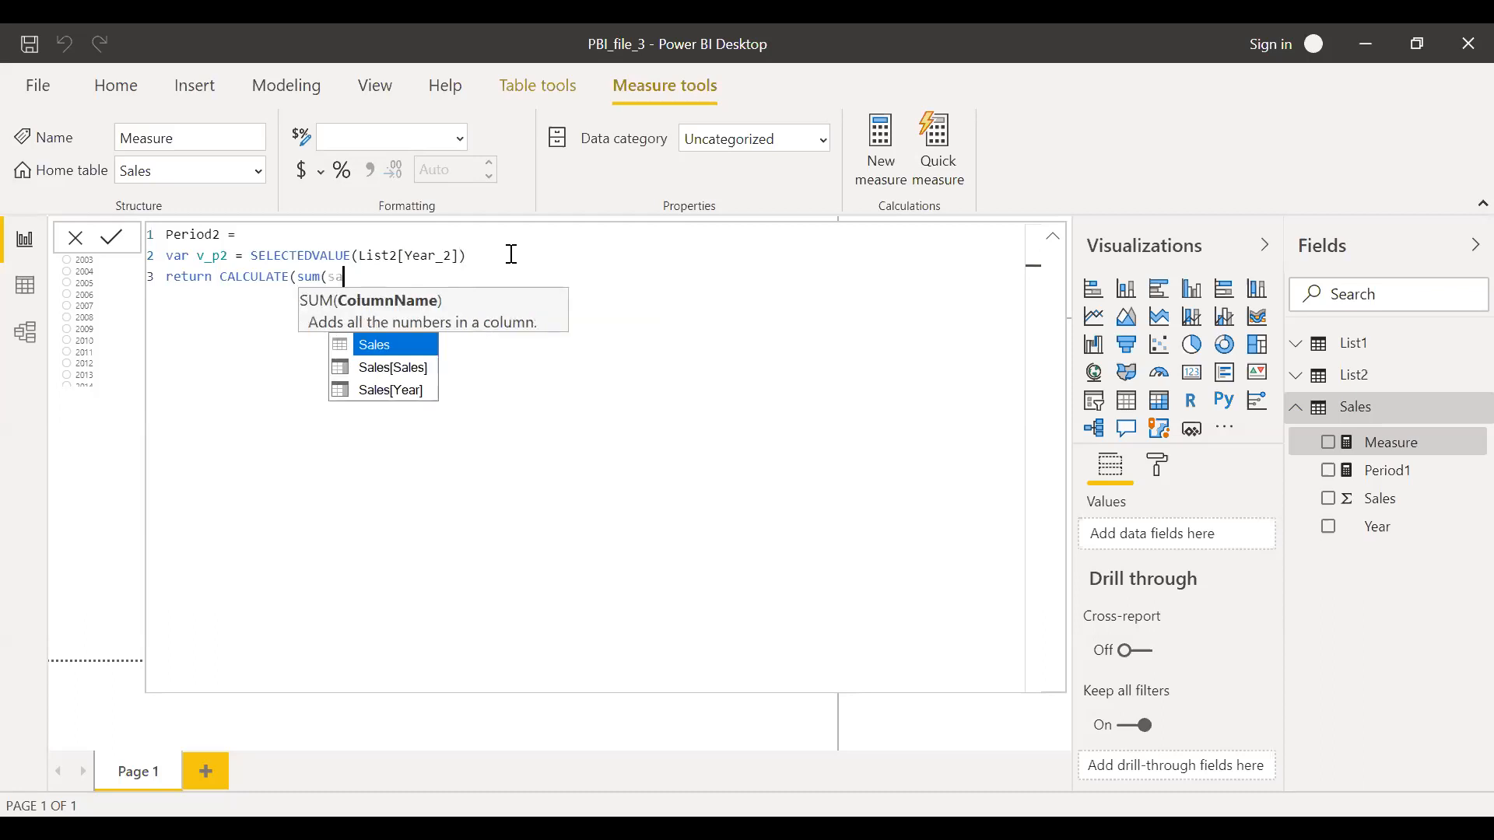
type("Sales[Sales]")
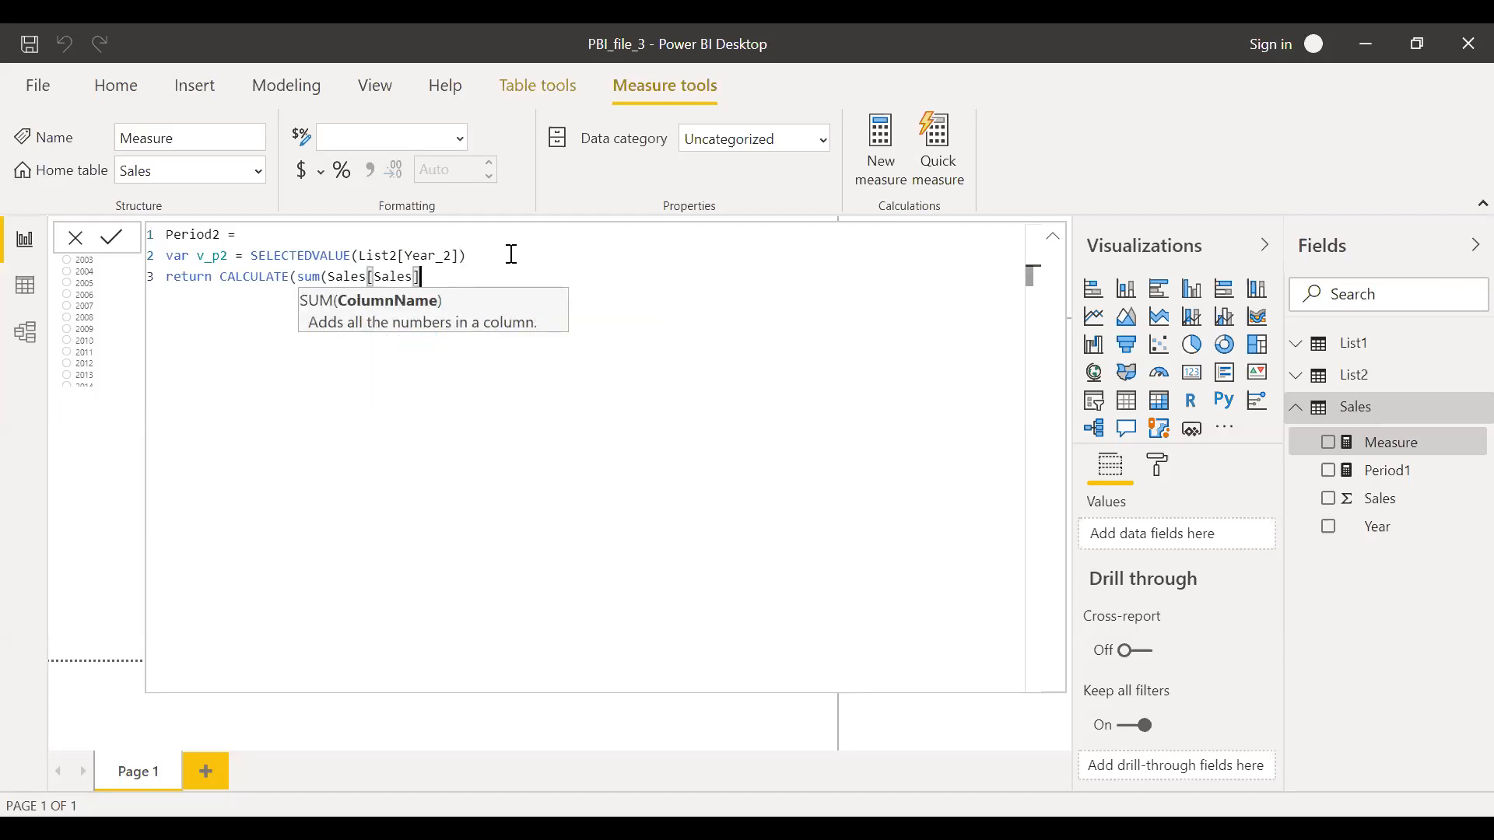
type(")")
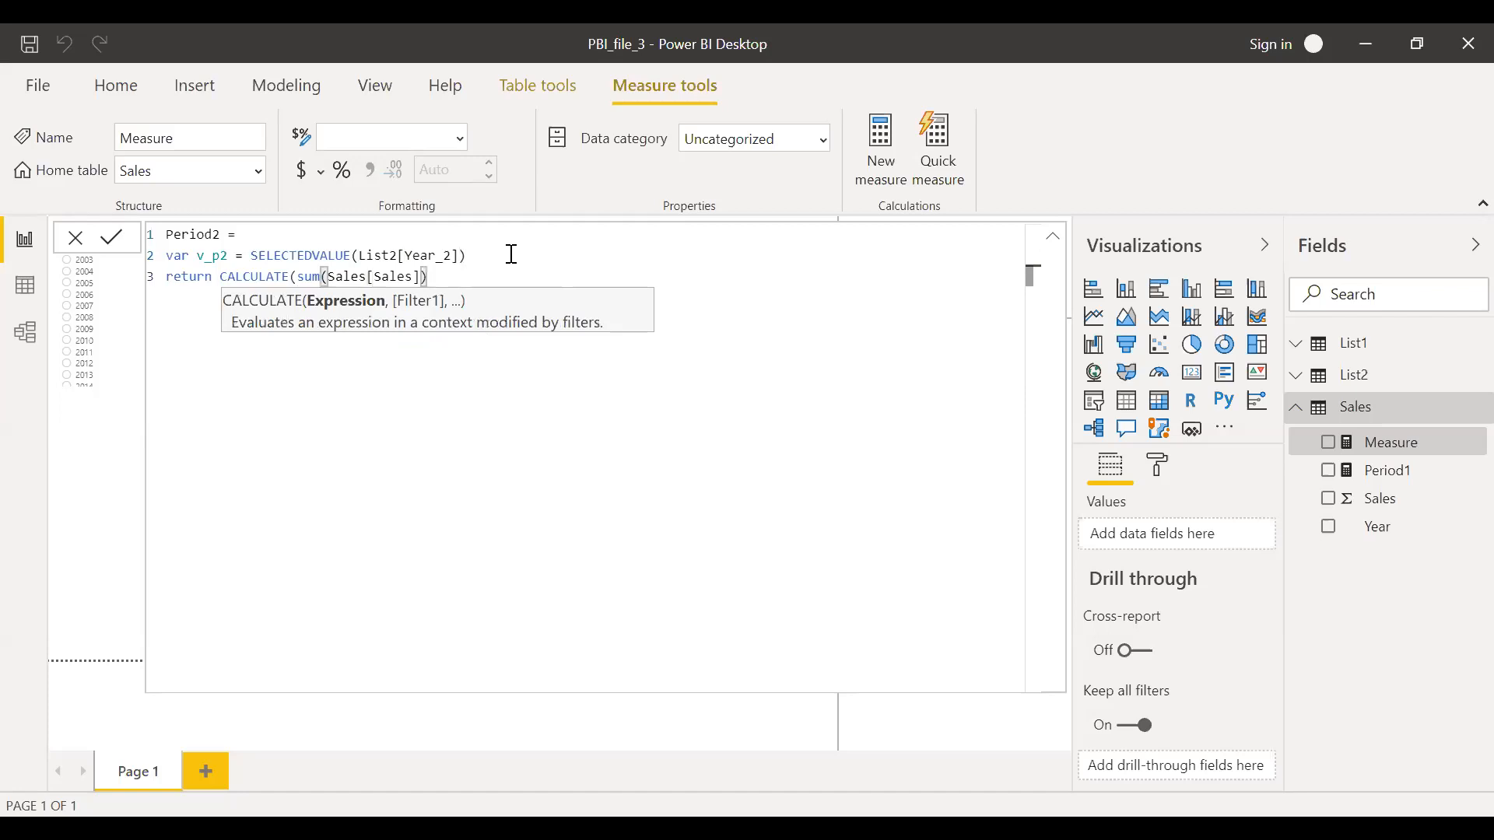
type(",")
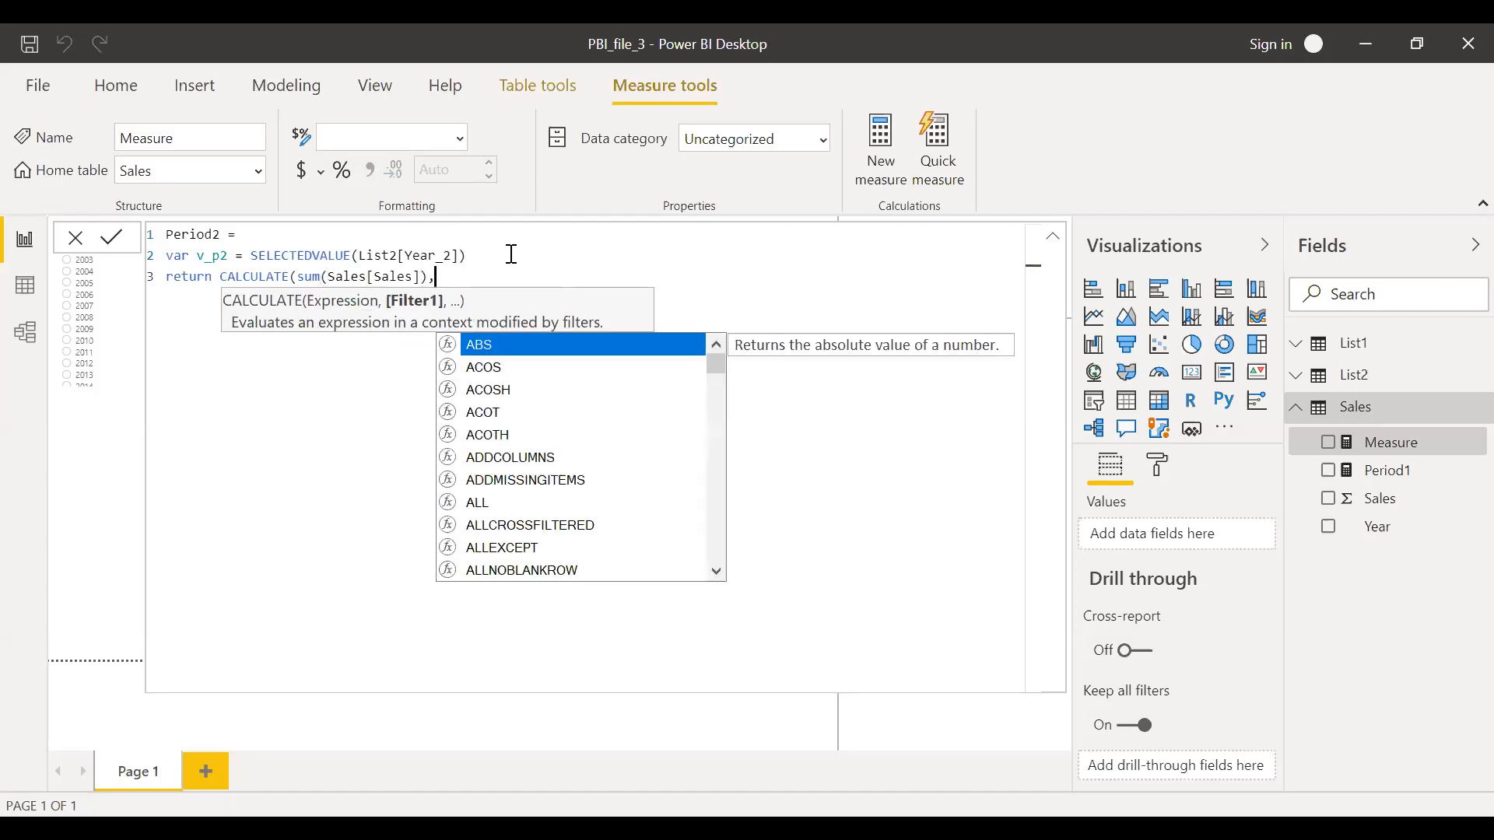
type("Sales[Year]")
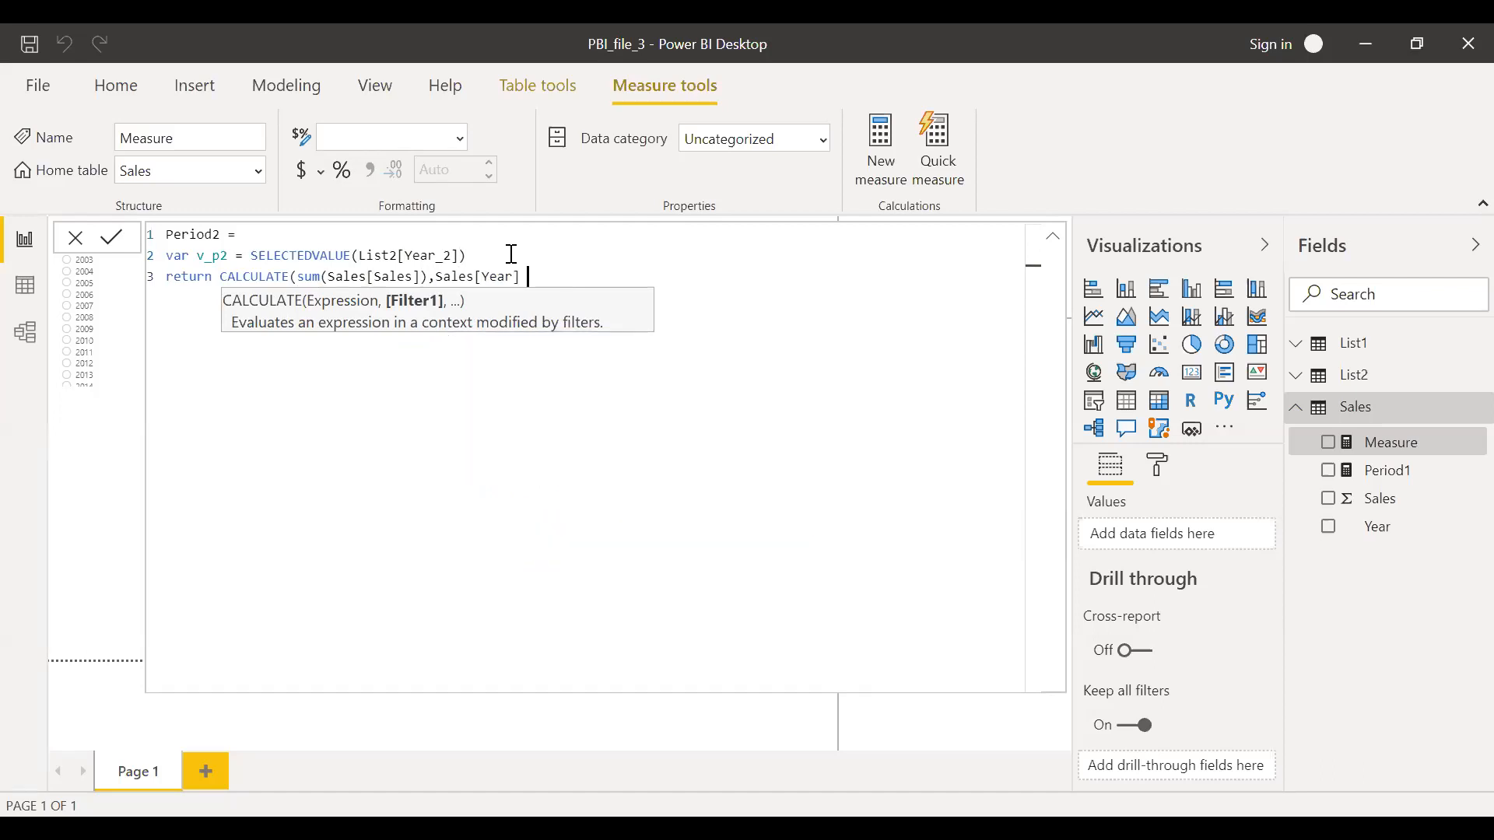
type("=")
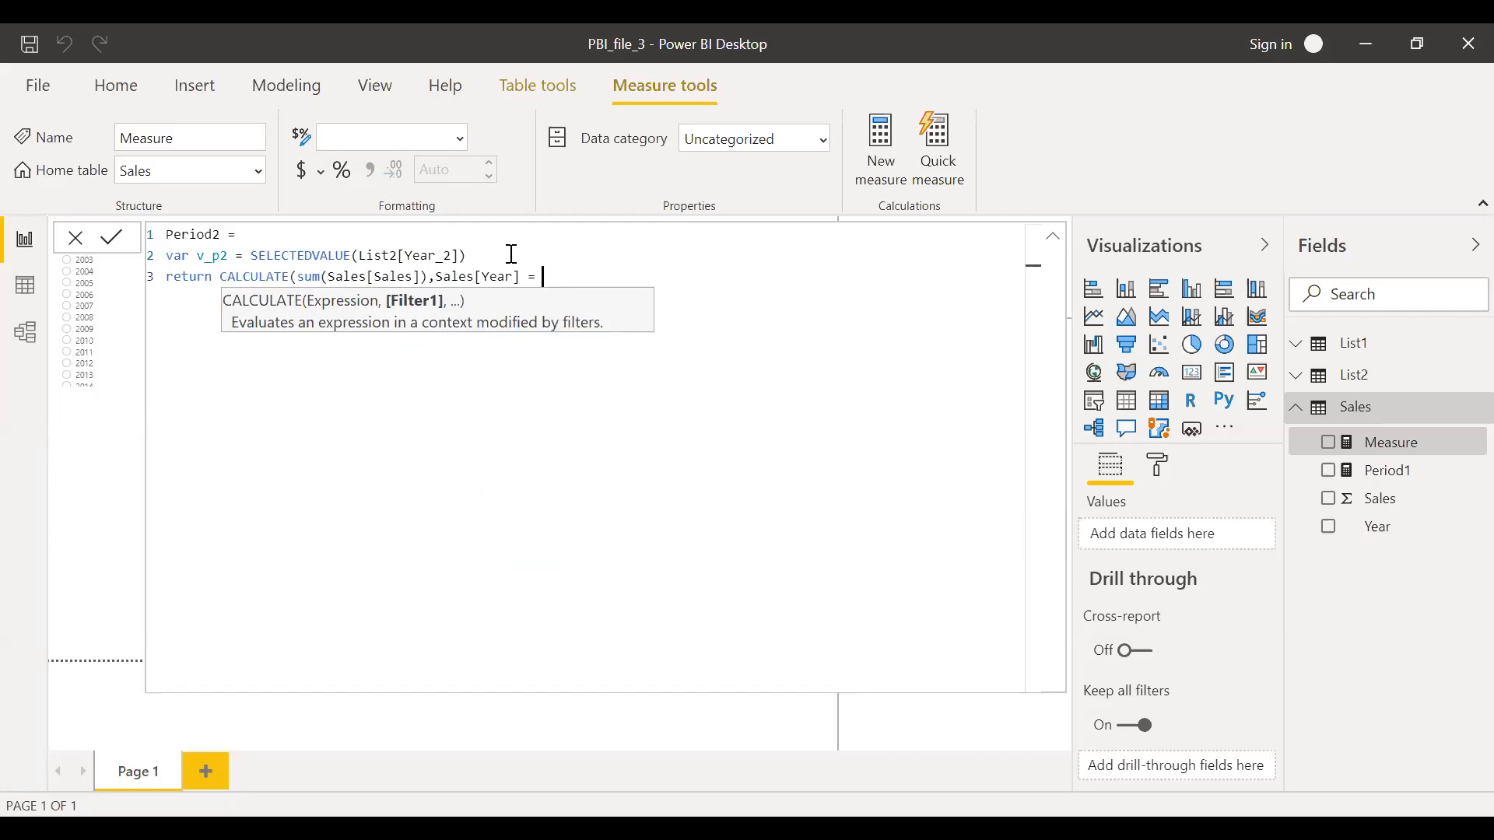
type("v_p2")
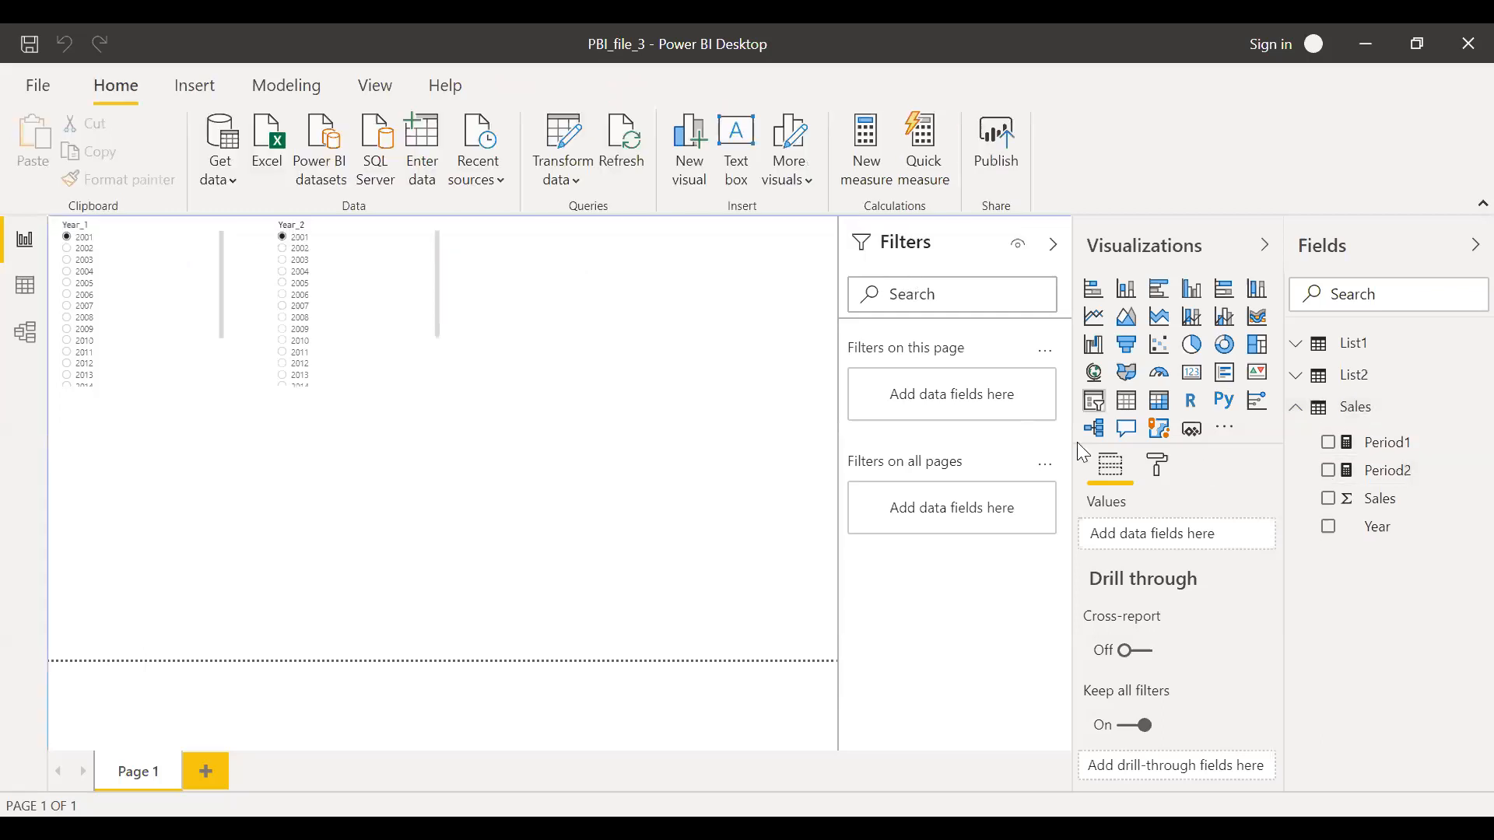
mouse_move(1203, 336)
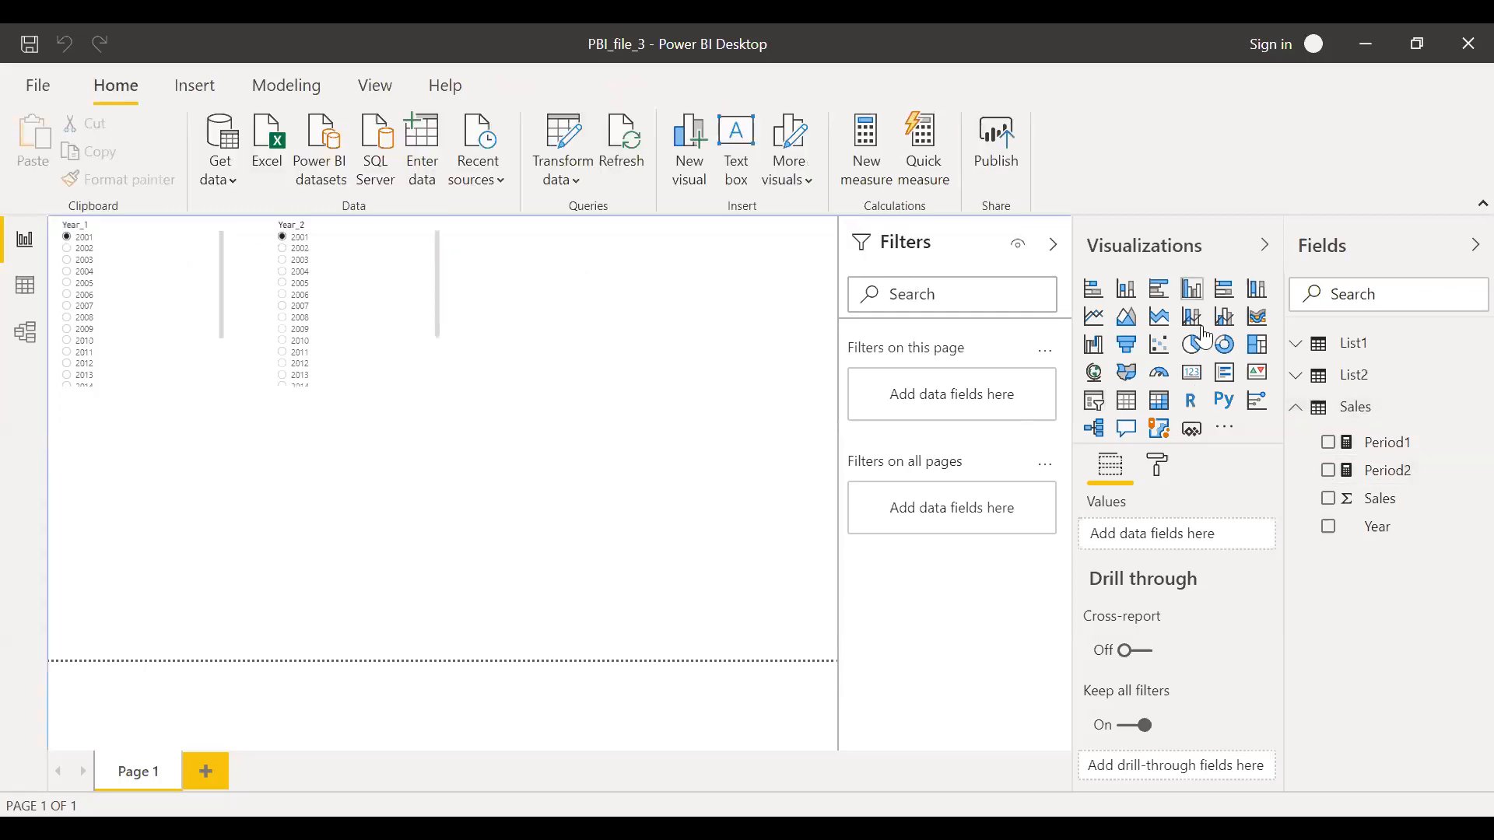
mouse_move(1192, 289)
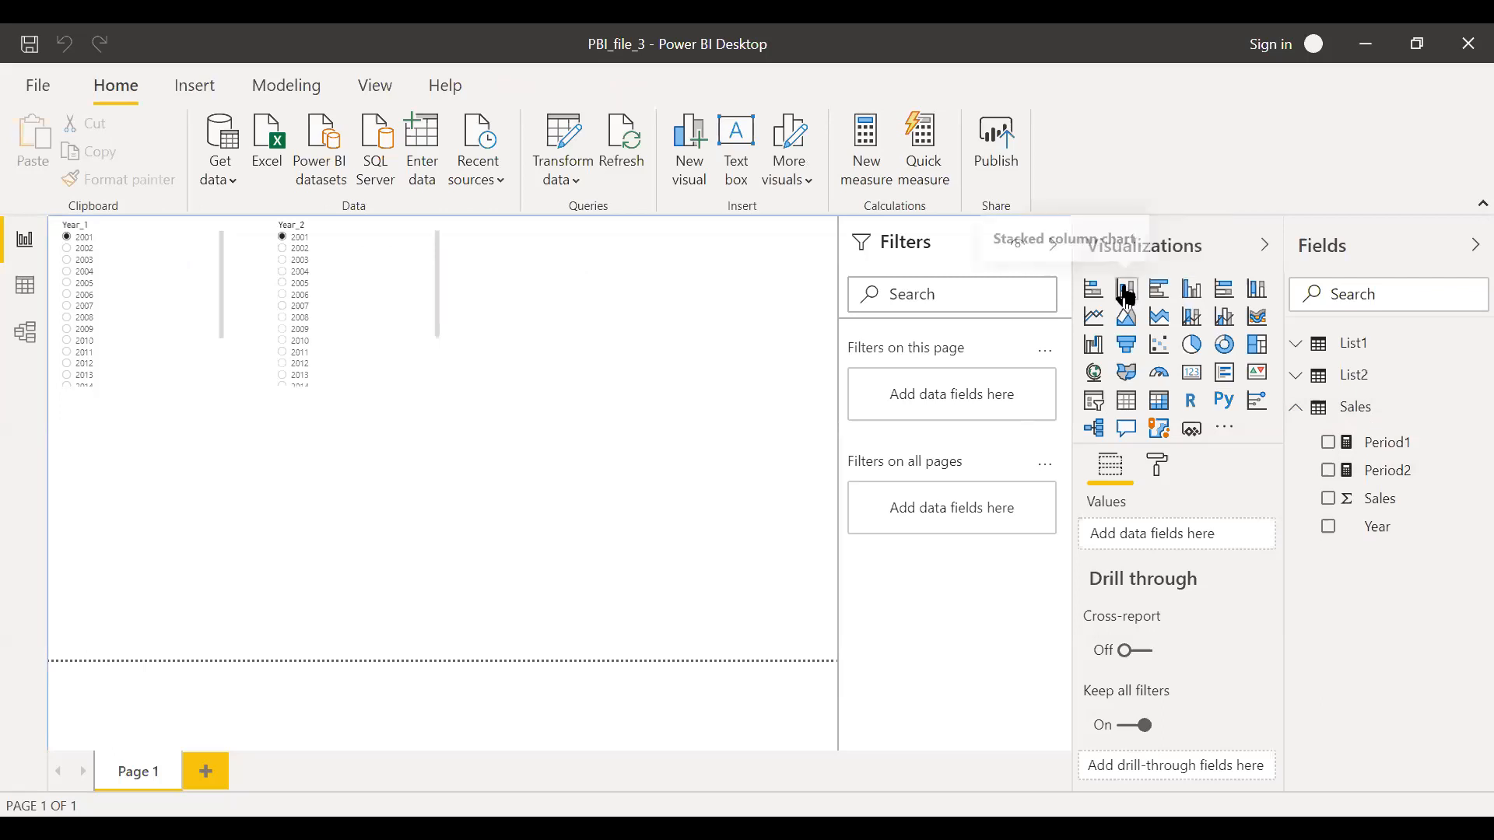
mouse_move(409, 512)
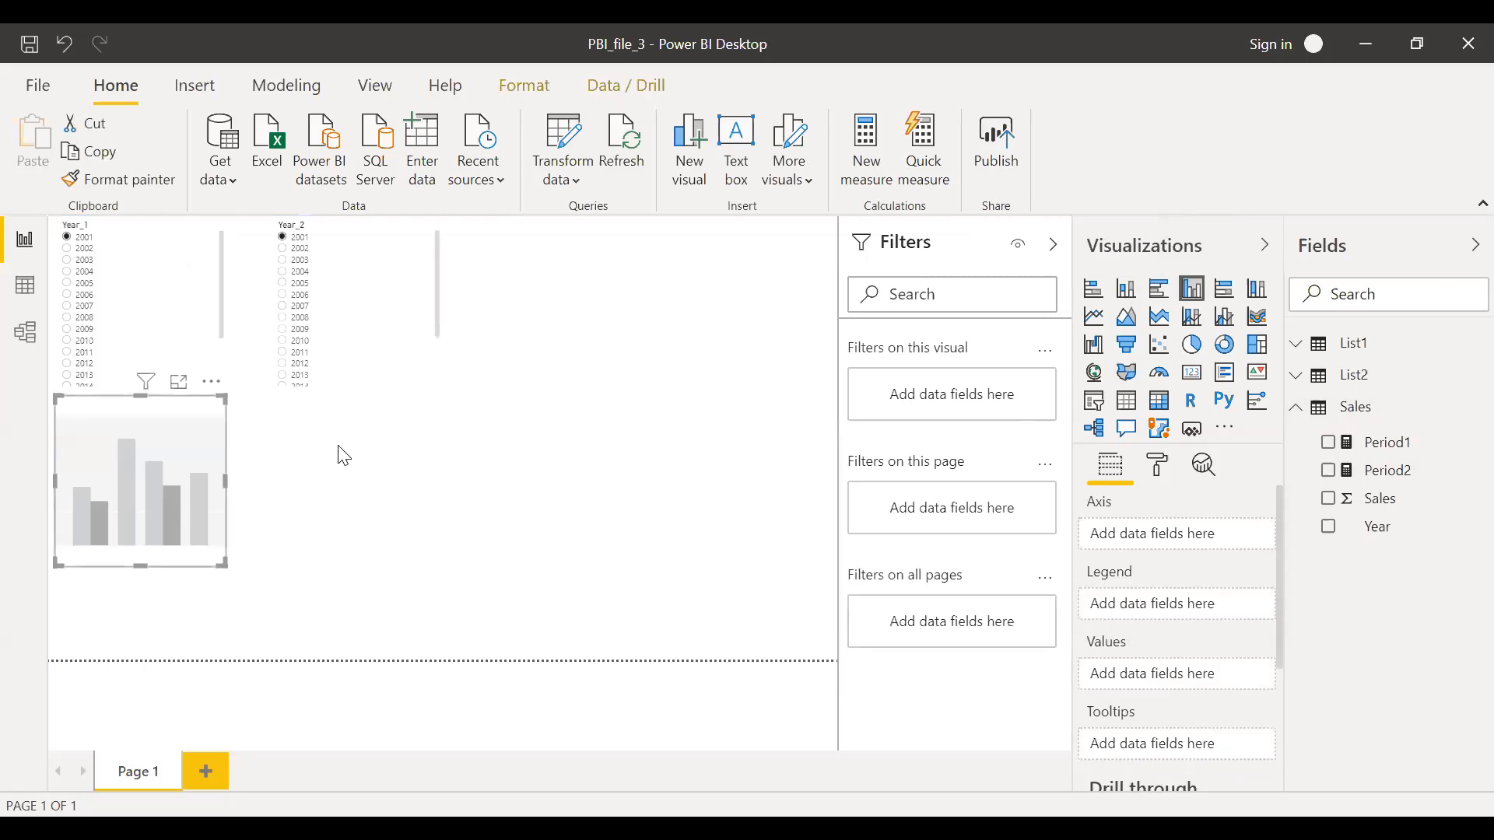
Enlarge the new column chart and plot Period1 and Period2 as its values
left_click_drag(139, 481, 301, 493)
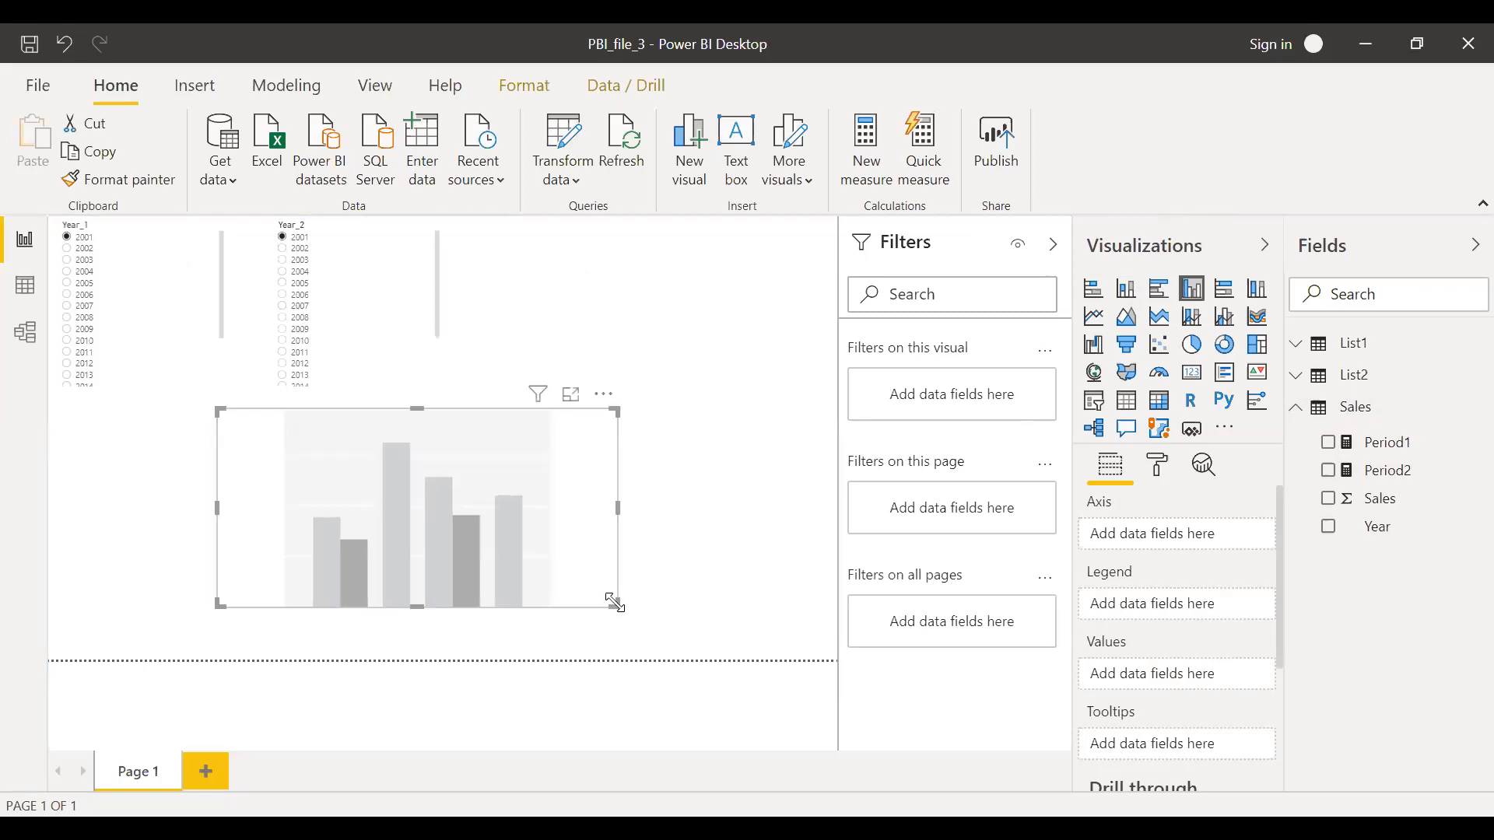
mouse_move(1380, 461)
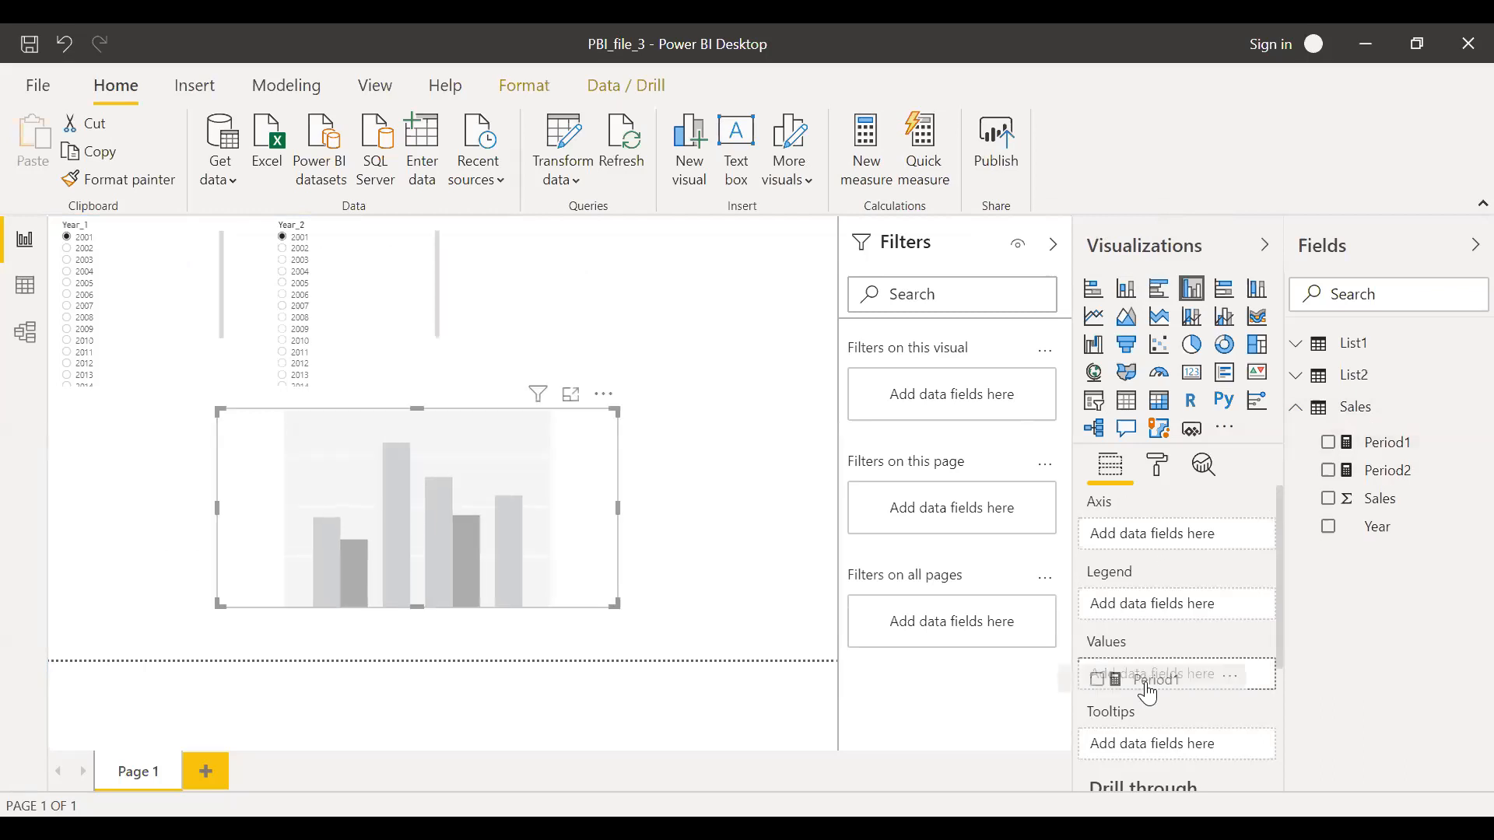
left_click(1328, 442)
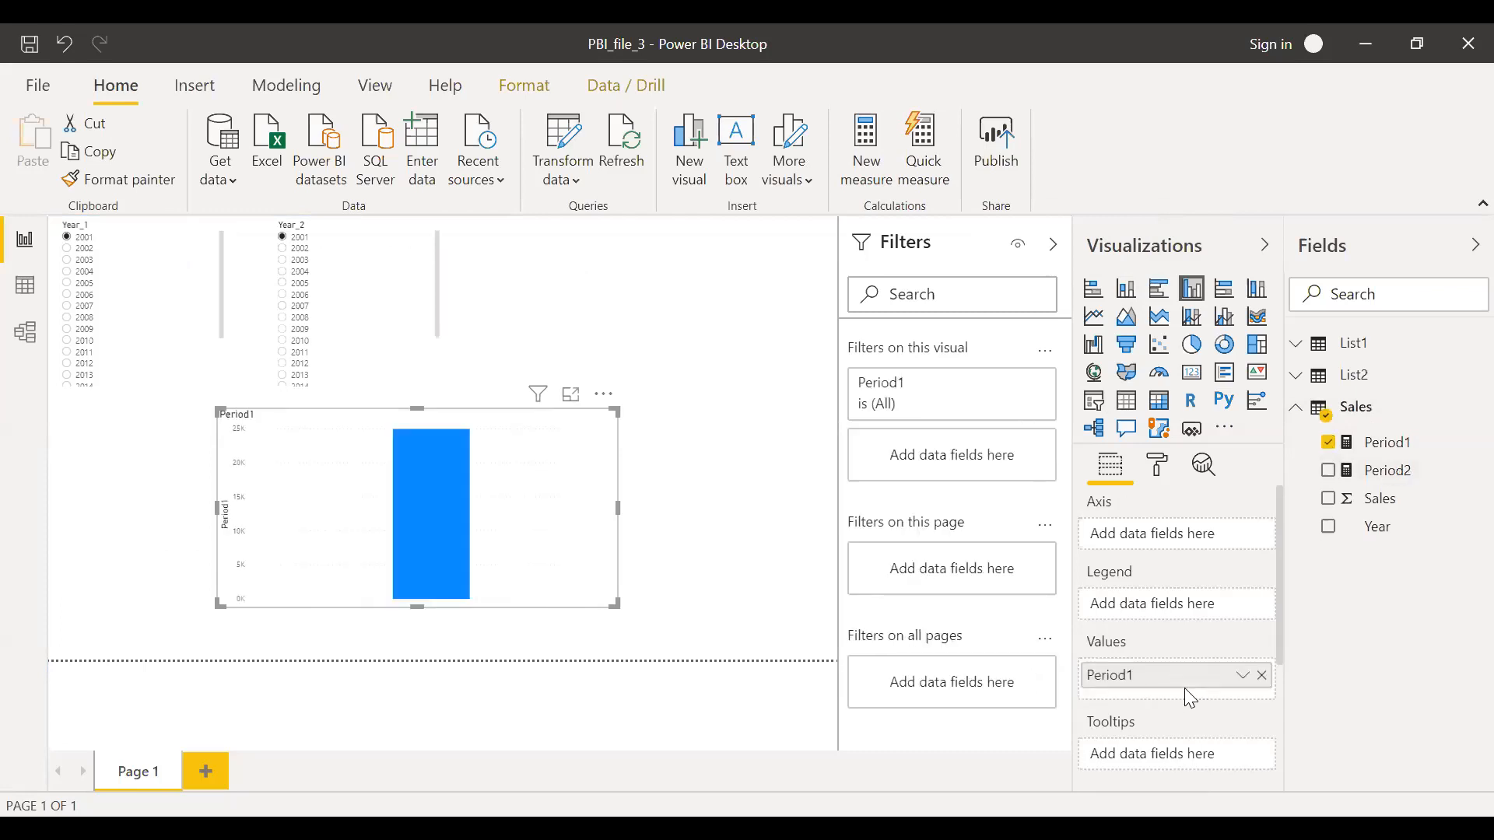
left_click(1330, 470)
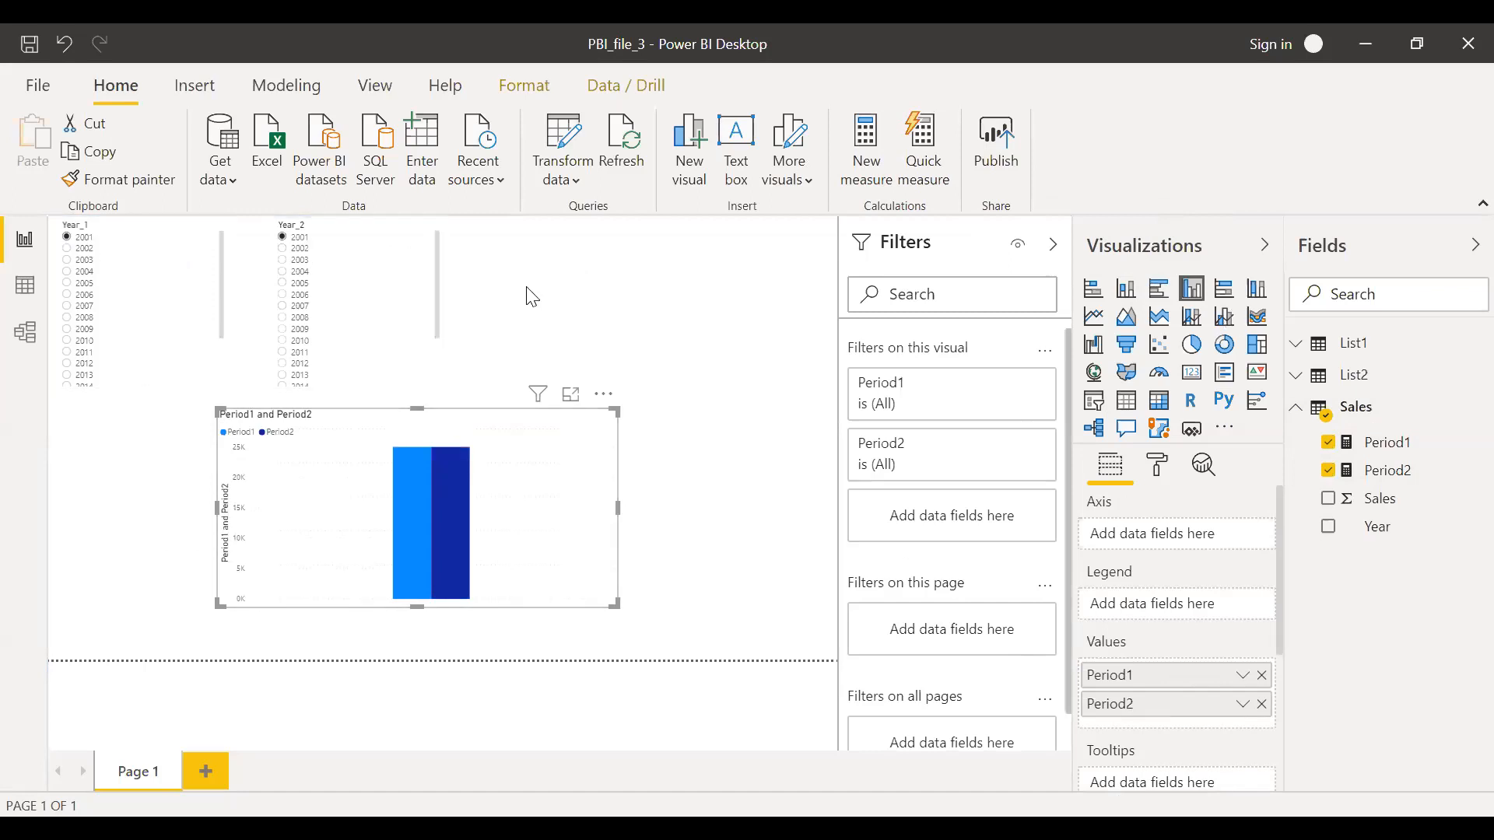
mouse_move(1467, 256)
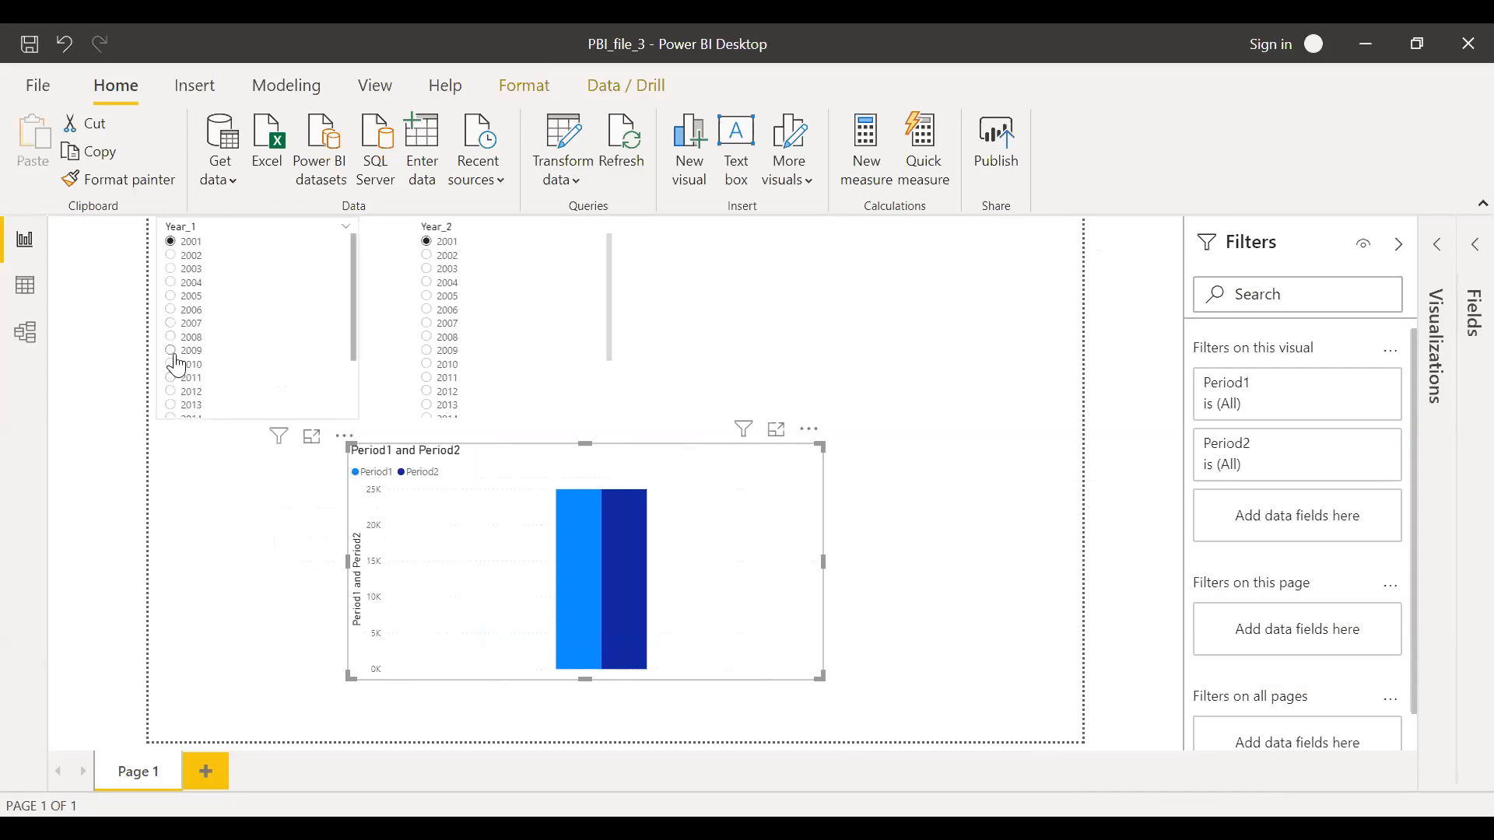
Pick 2010 then 2011 in the Year_1 slicer and 2015 in Year_2 to compare periods
left_click(171, 364)
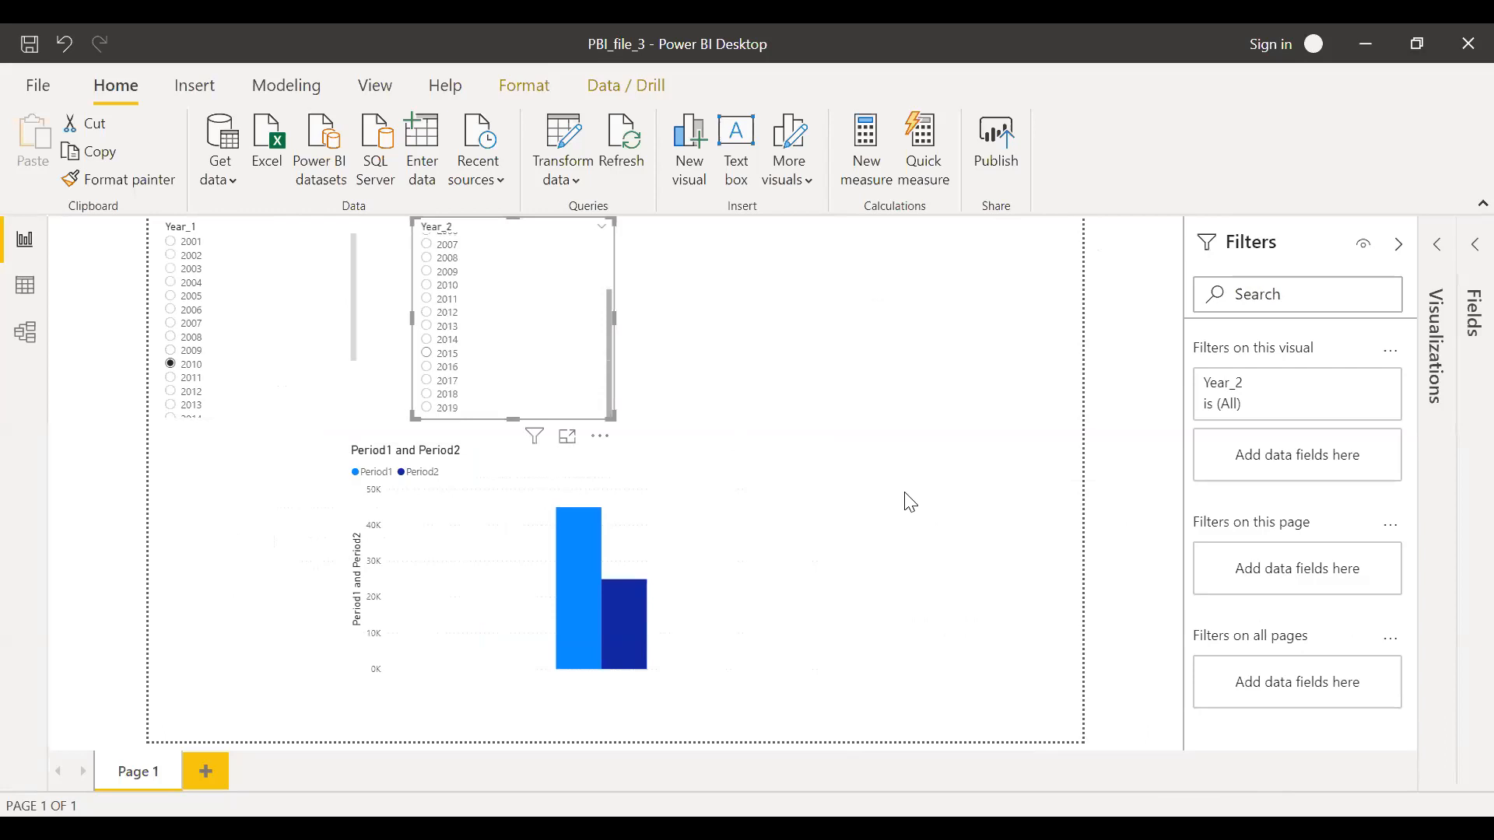
left_click(426, 354)
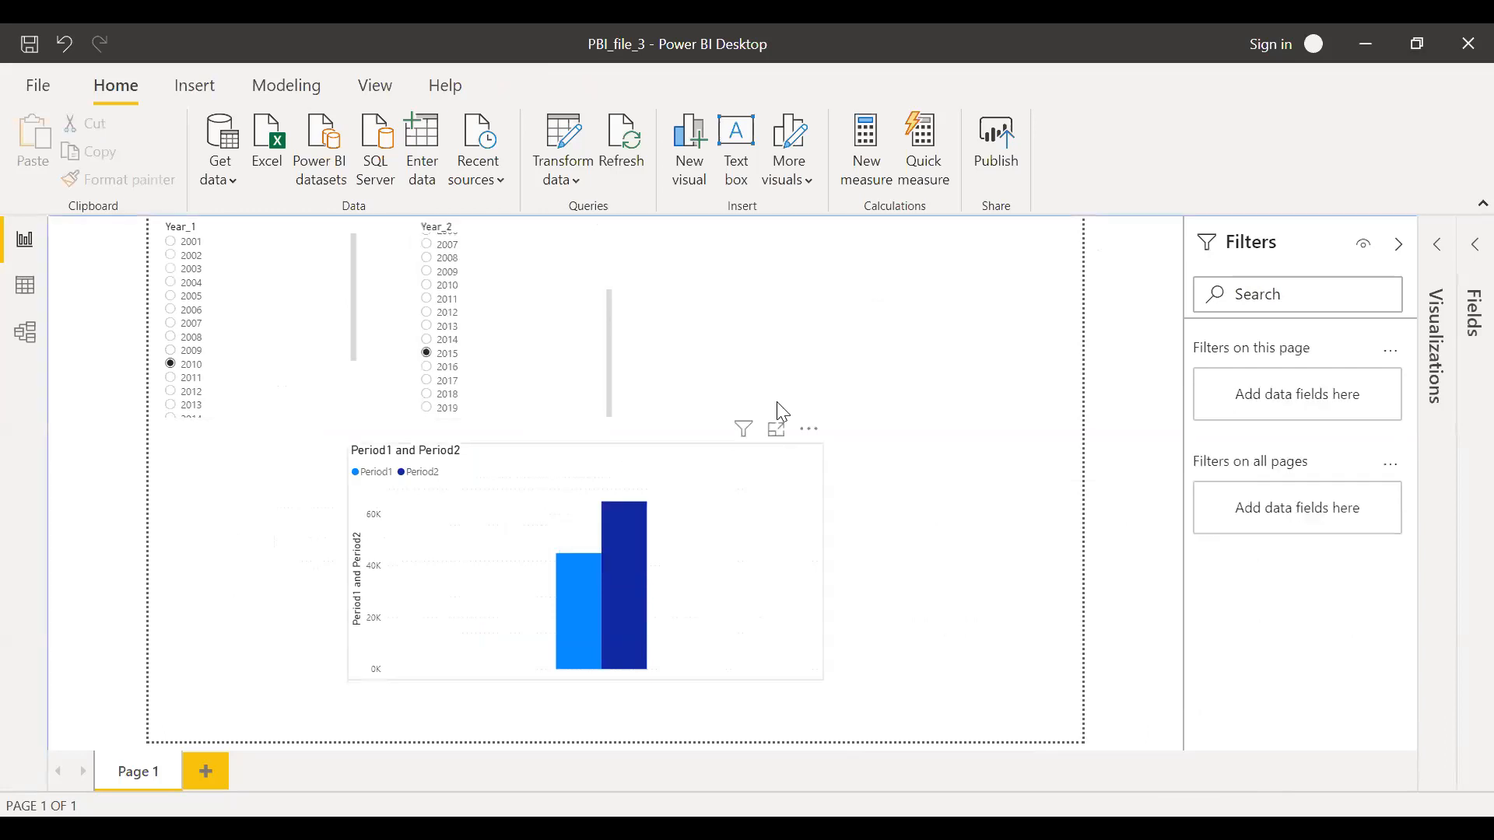
mouse_move(588, 607)
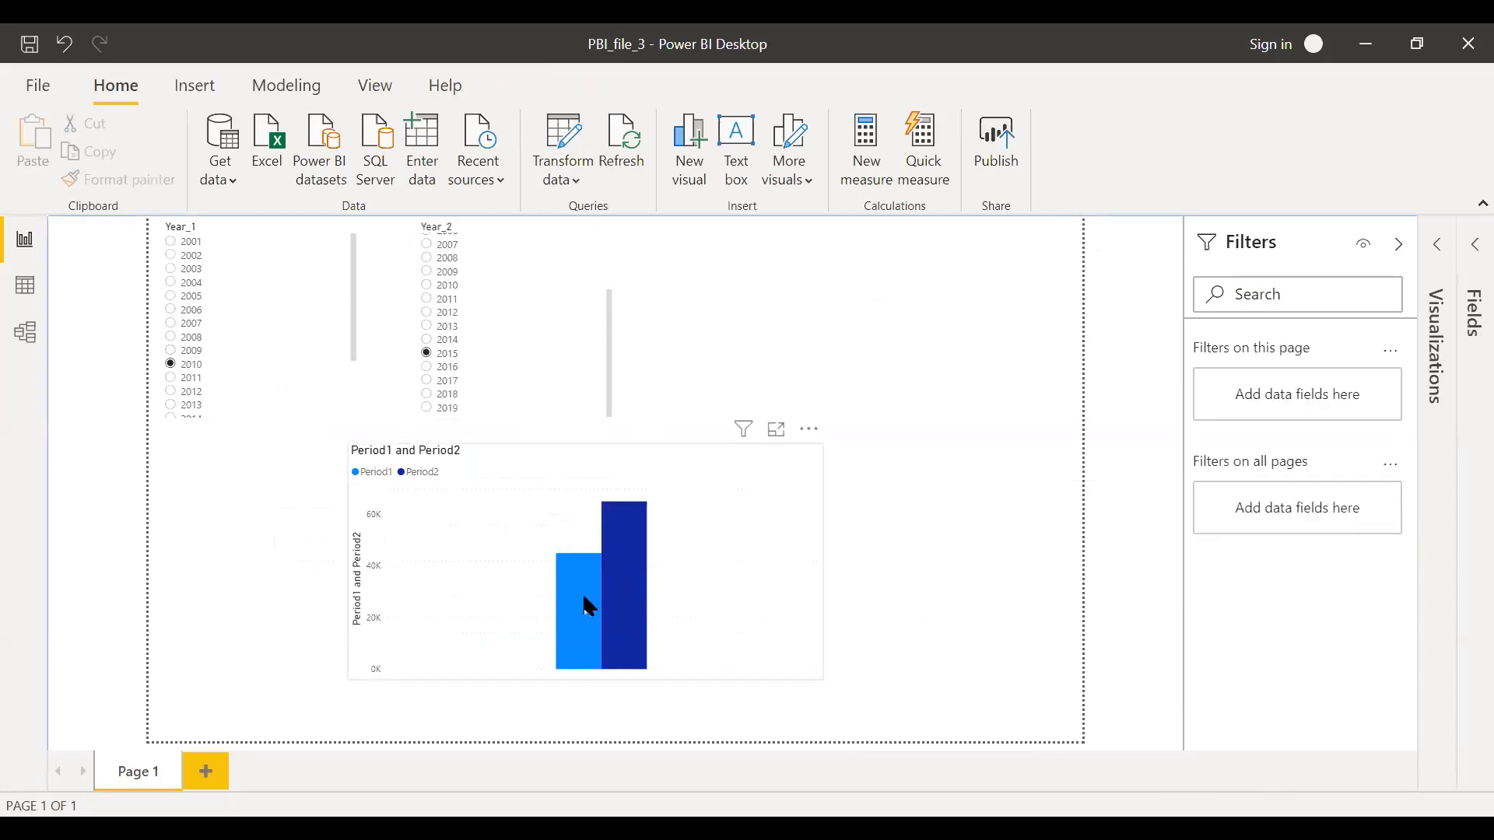
mouse_move(587, 607)
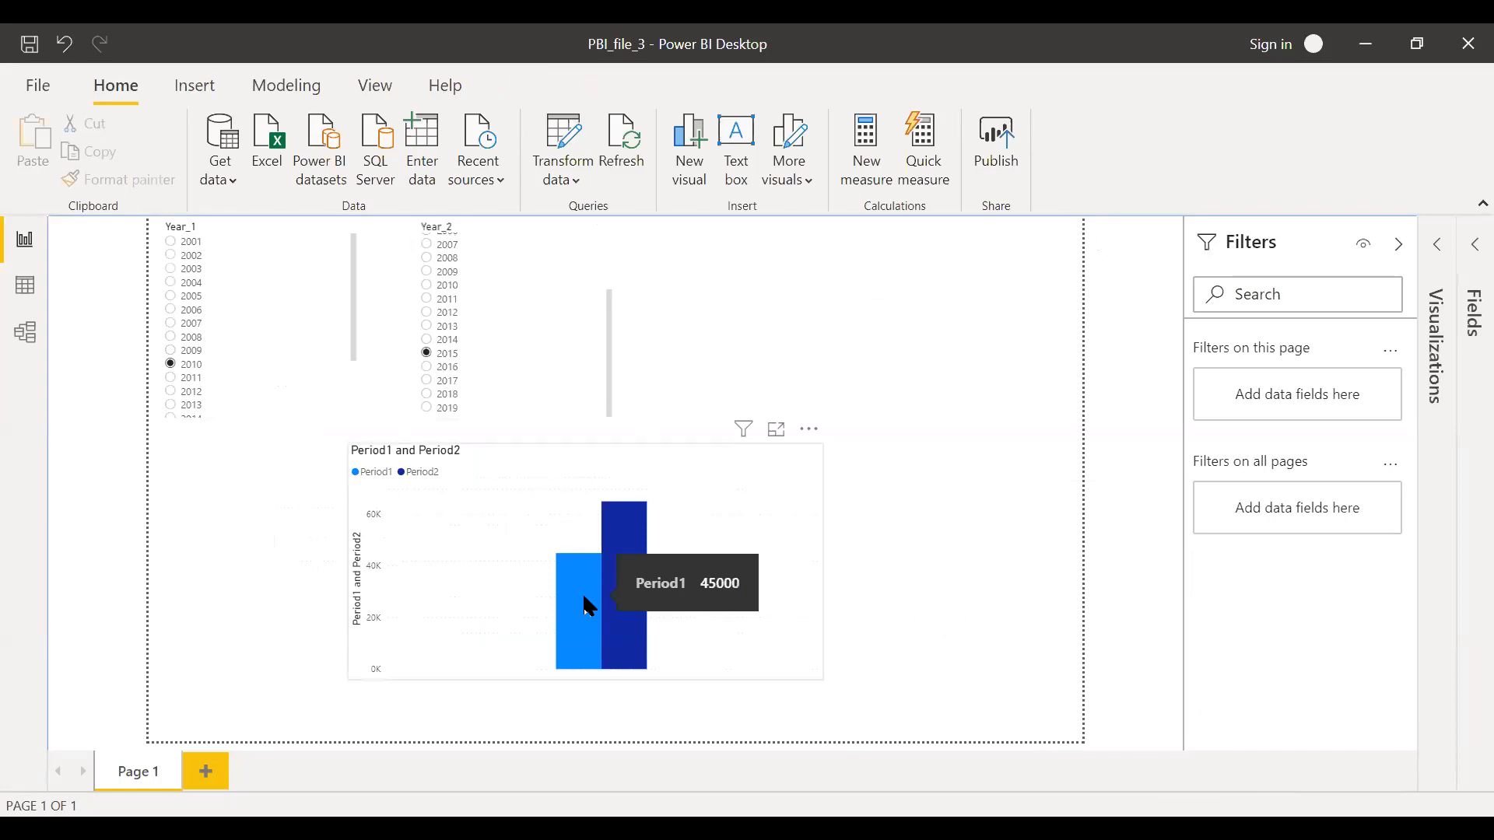
mouse_move(629, 606)
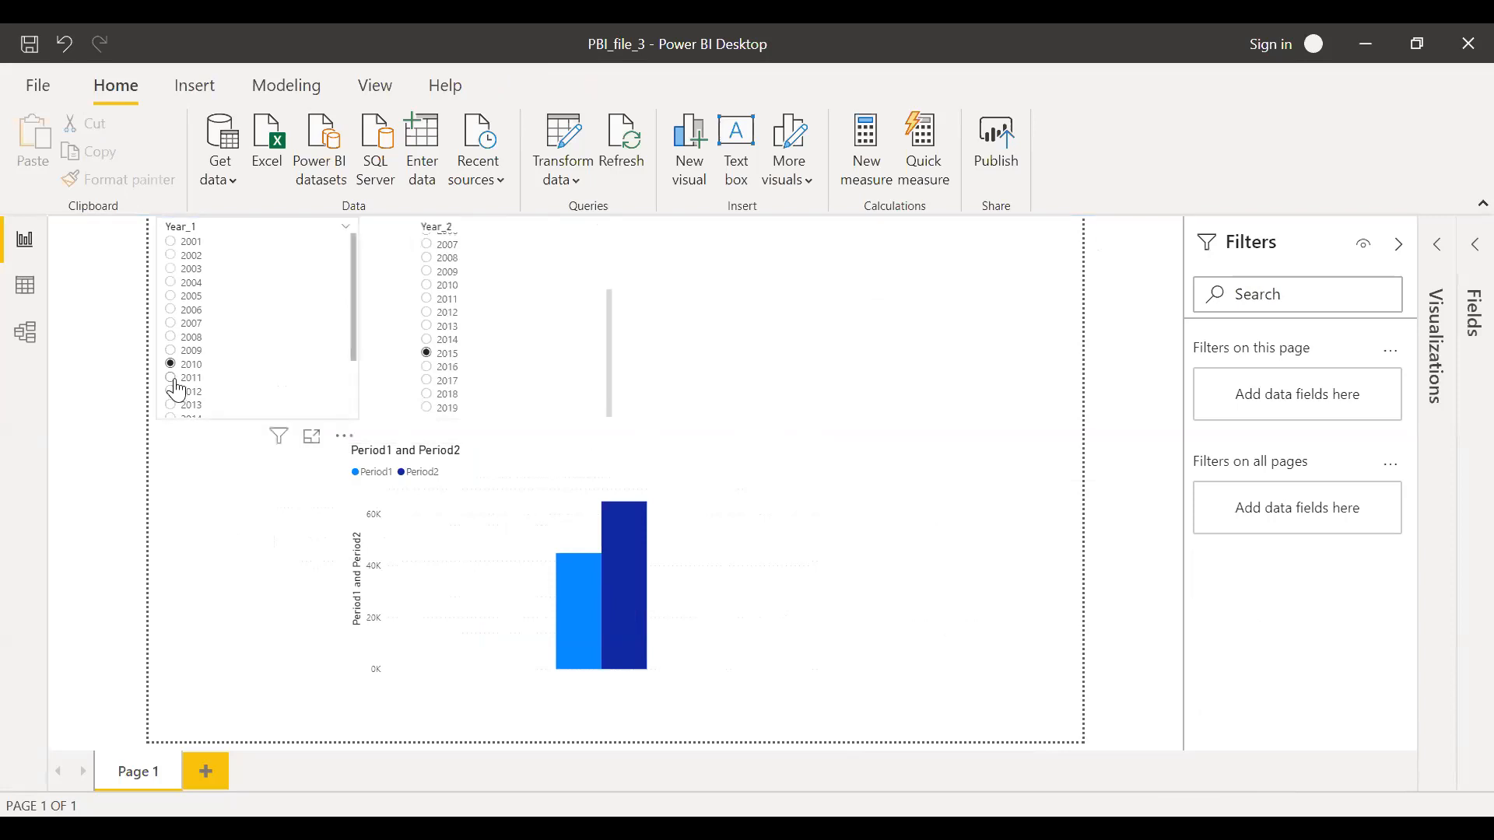
left_click(171, 376)
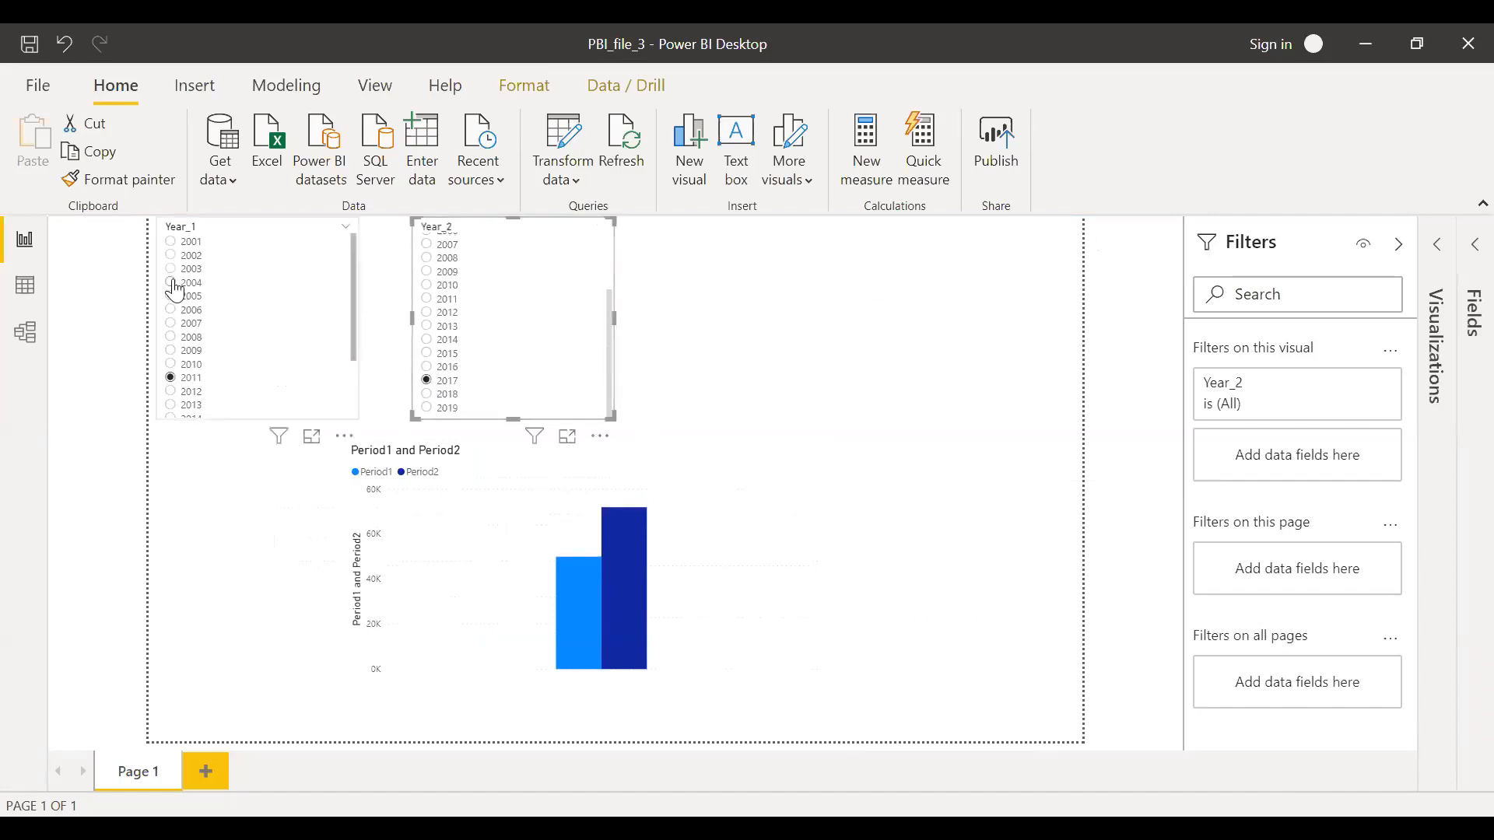
Switch the Year_1 slicer to 2004 and deselect to view the 2004 vs 2017 chart
left_click(170, 283)
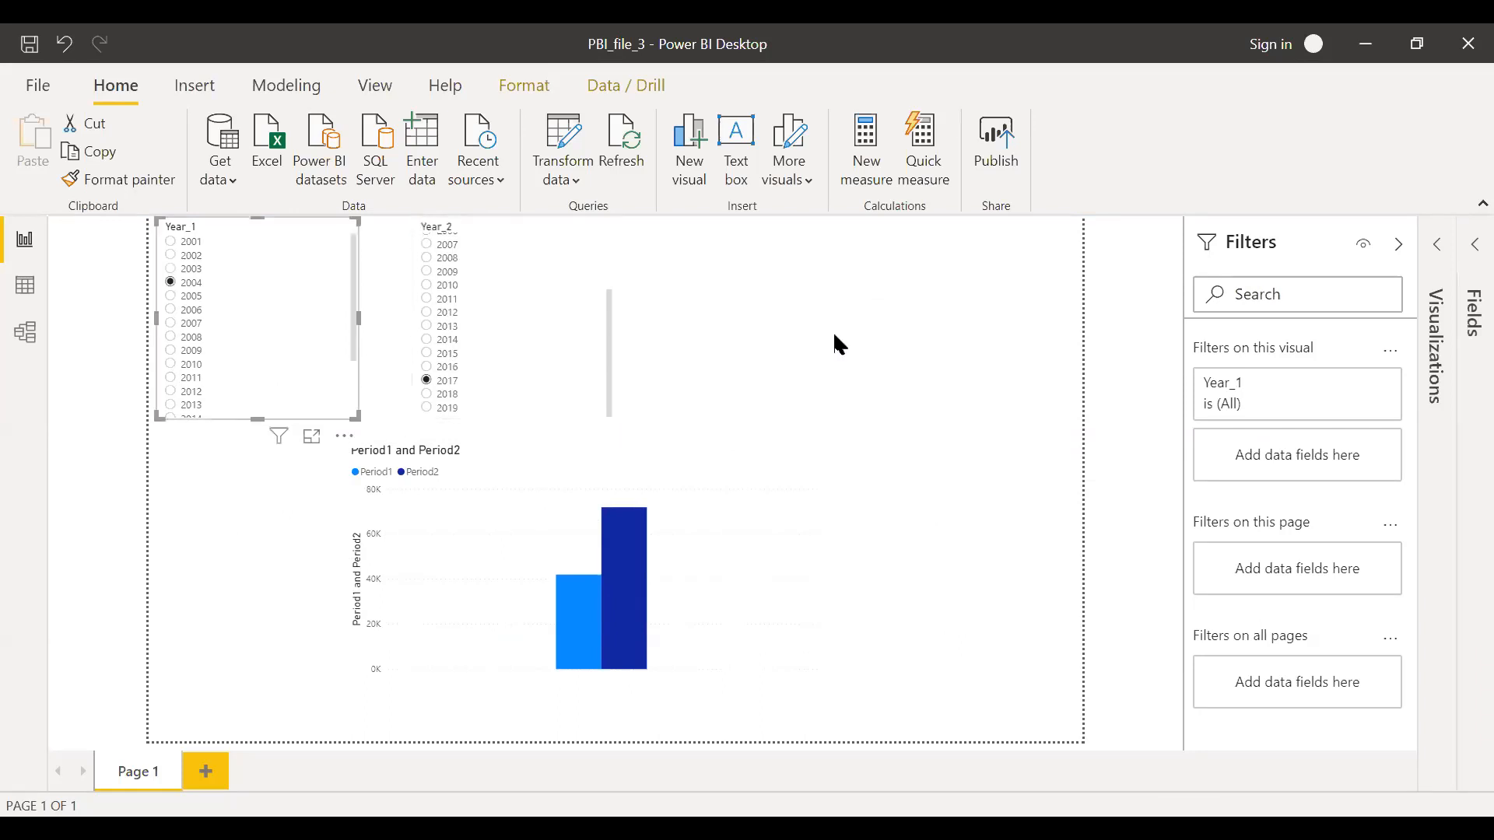
left_click(839, 342)
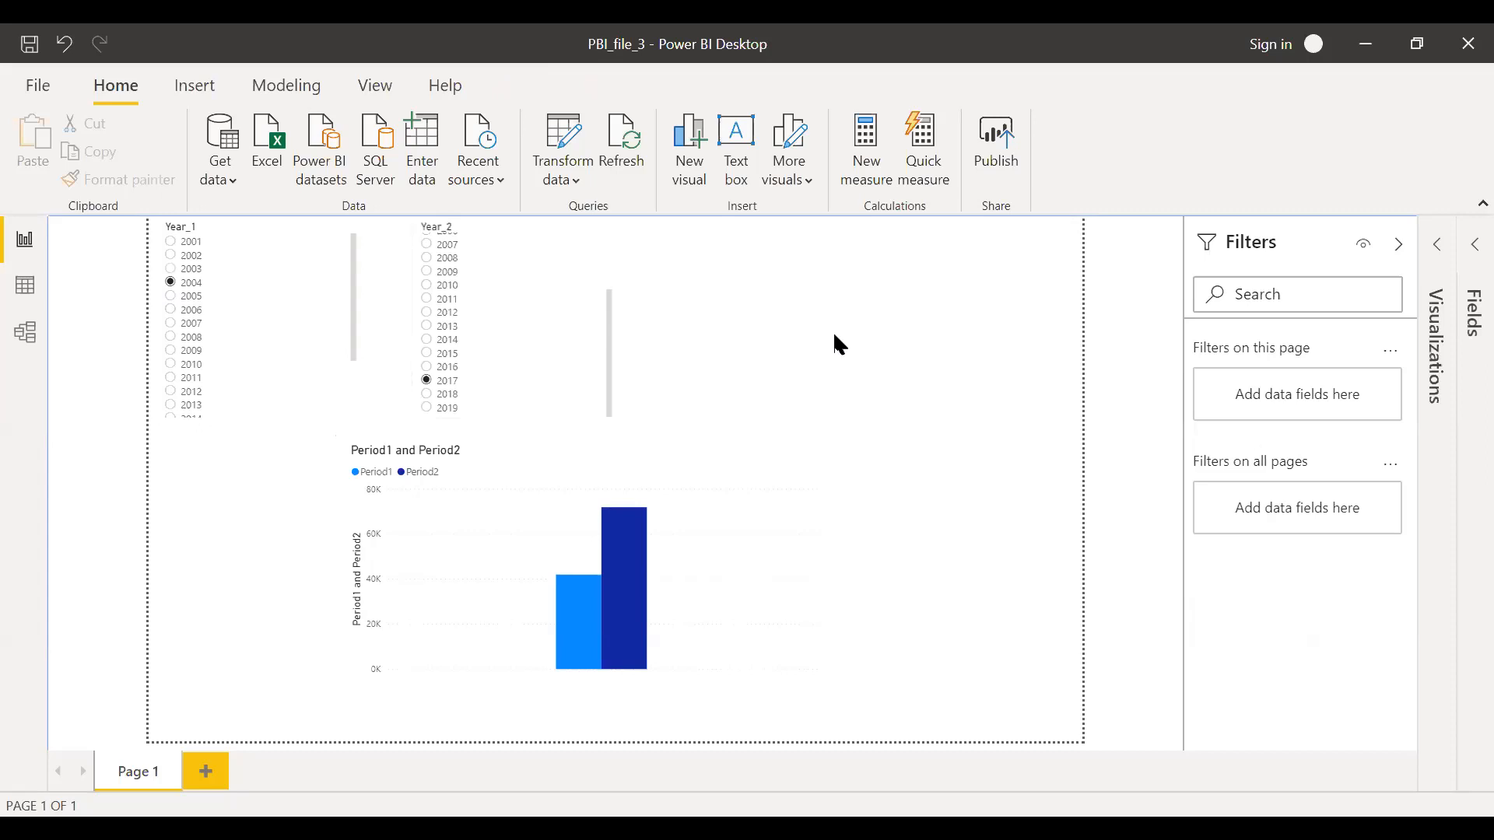
mouse_move(767, 347)
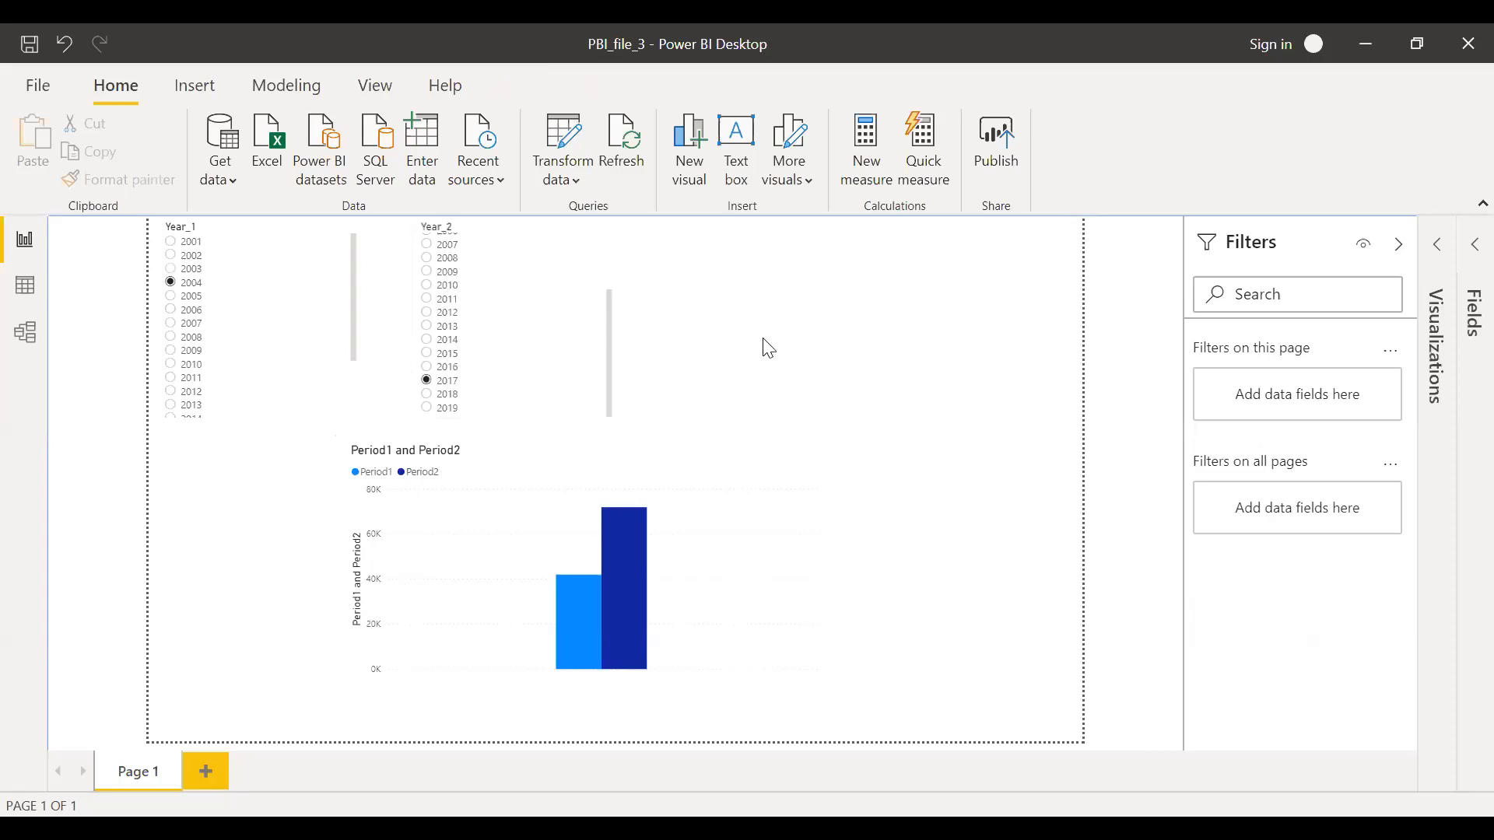
mouse_move(903, 497)
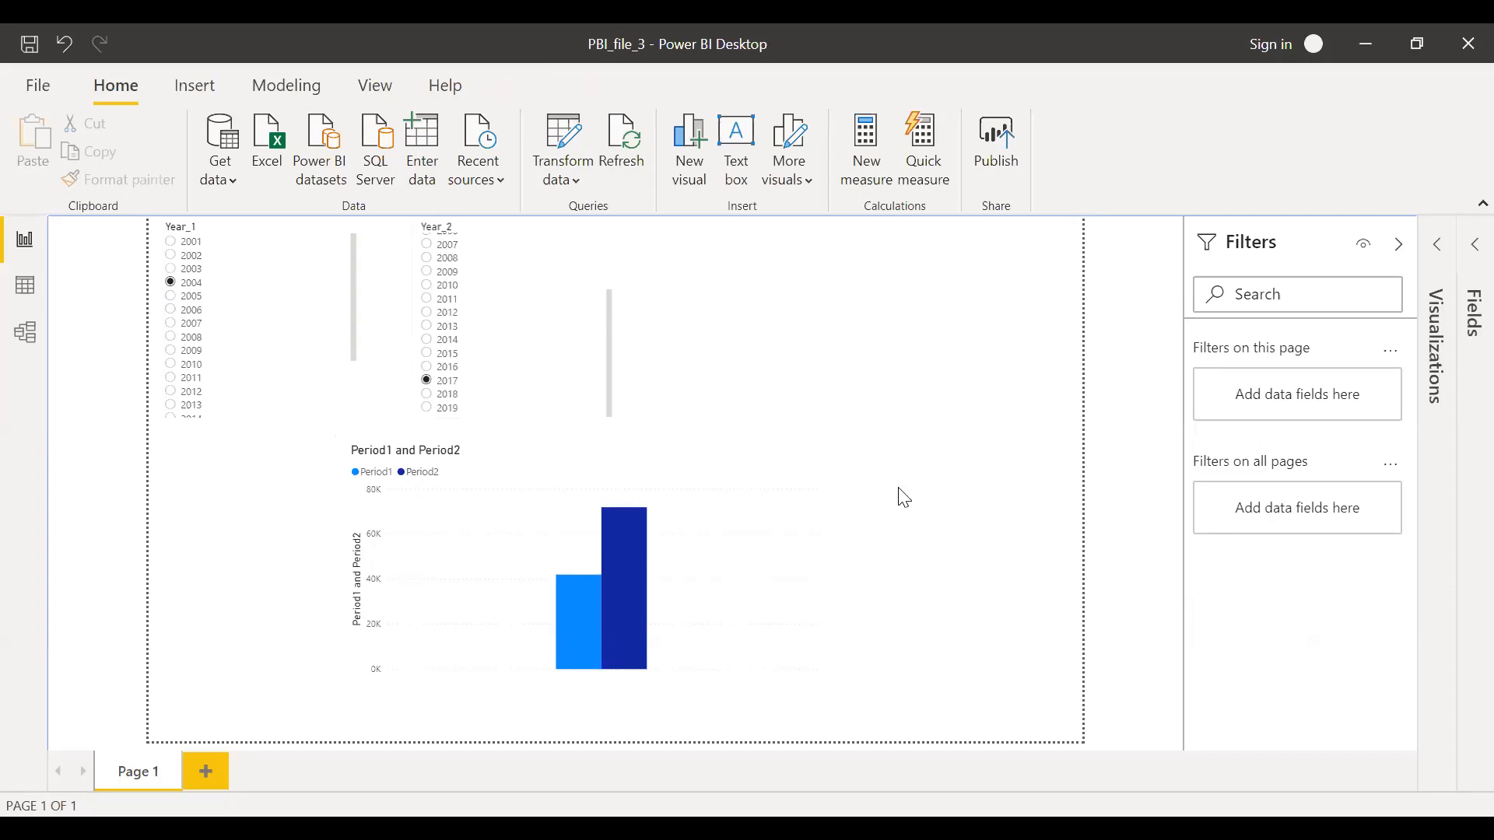